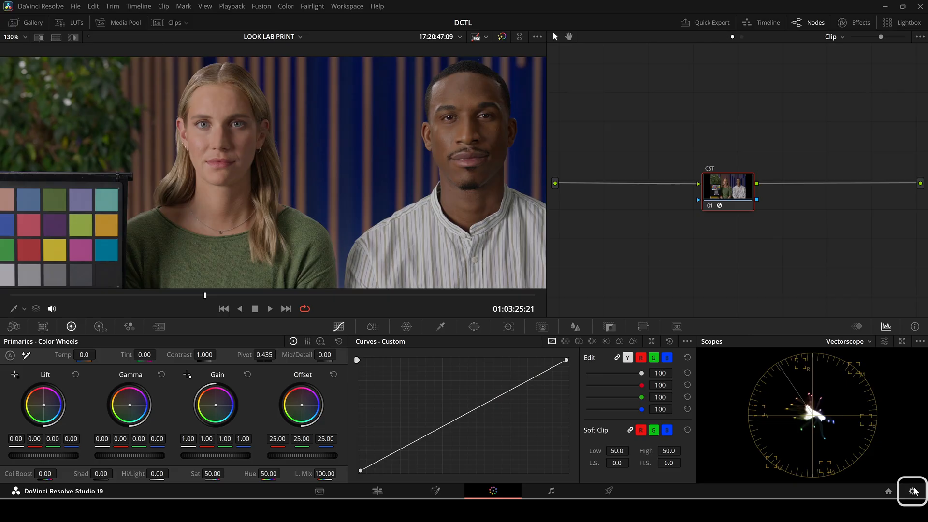
Reach the LUT folder from Project Settings > Color Management via Open LUT Folder
left_click(910, 492)
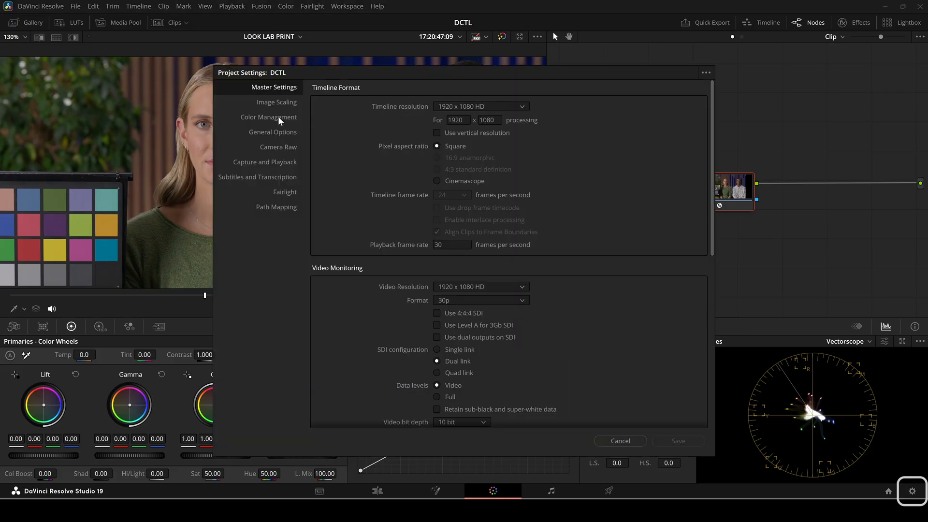
left_click(268, 117)
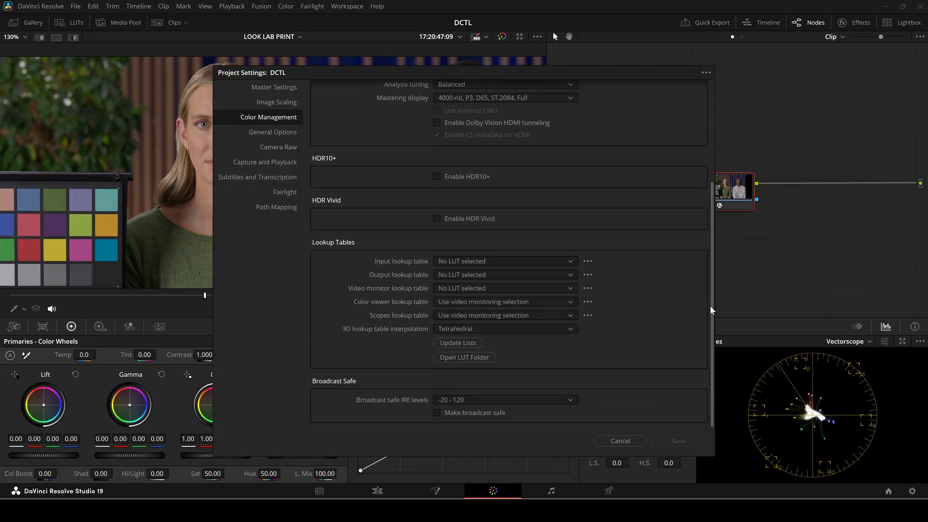
mouse_move(465, 356)
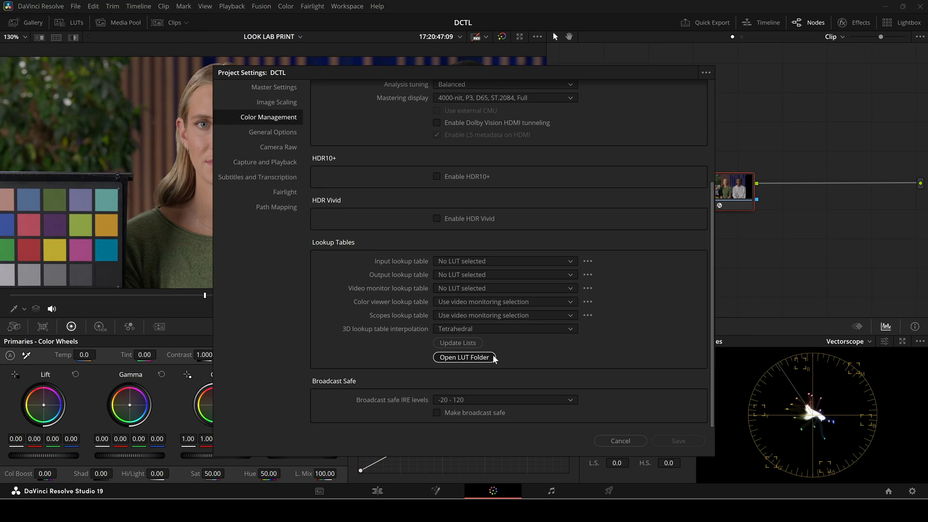
left_click(463, 357)
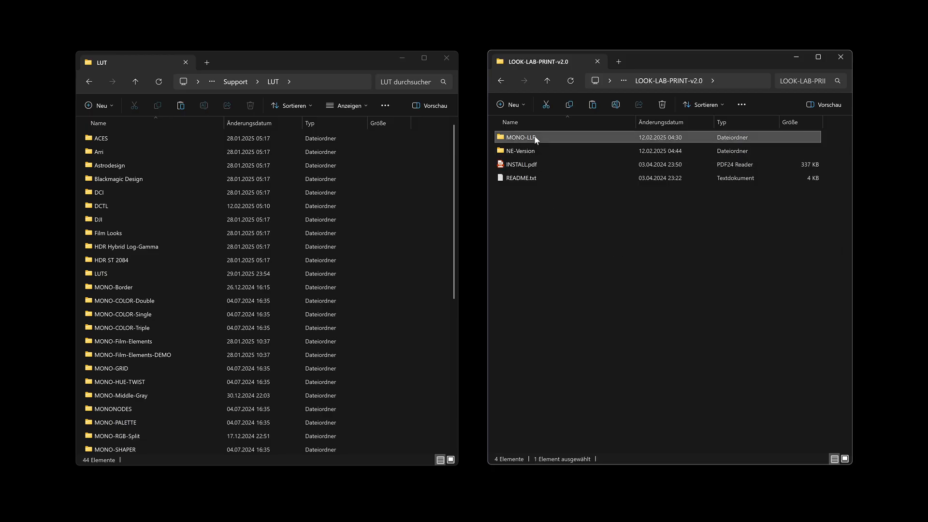
Copy the MONO-LLP folder from the LOOK-LAB-PRINT-v2.0 package into Resolve's LUT folder
double_click(520, 137)
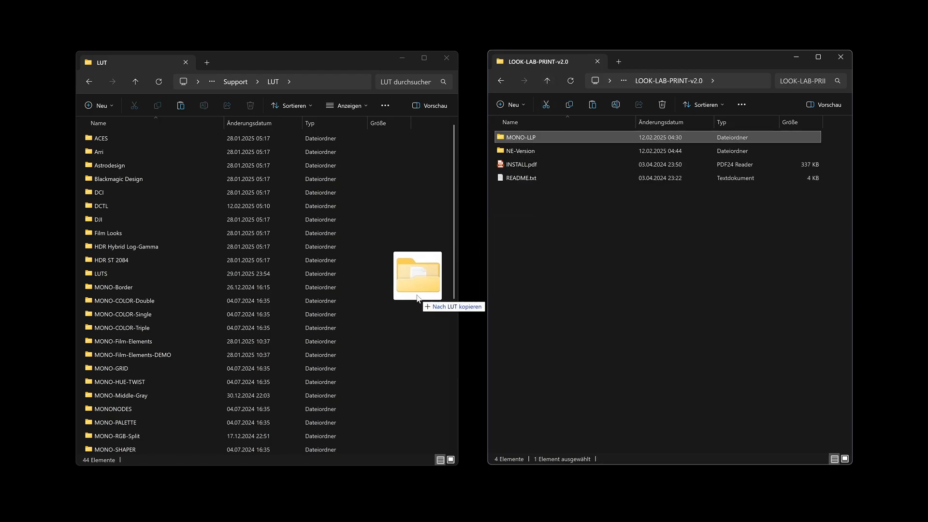
left_click_drag(521, 136, 416, 277)
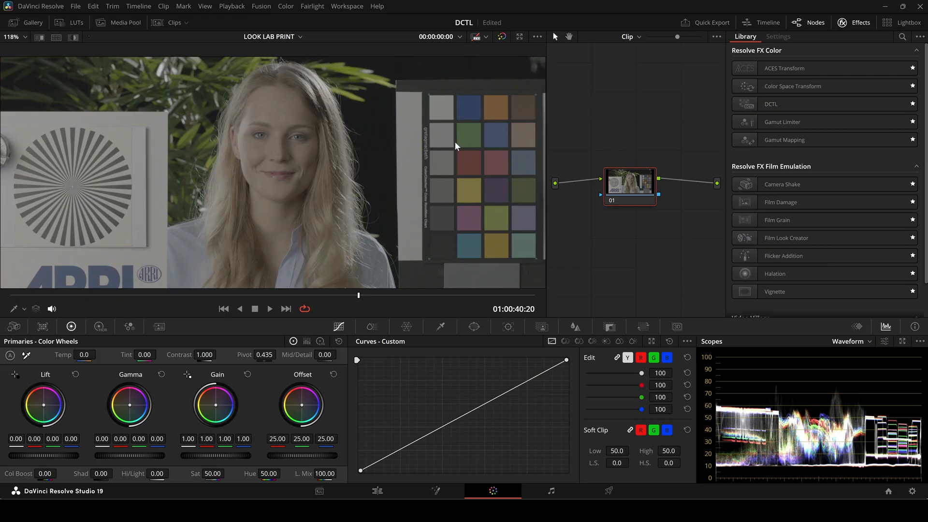
mouse_move(502, 175)
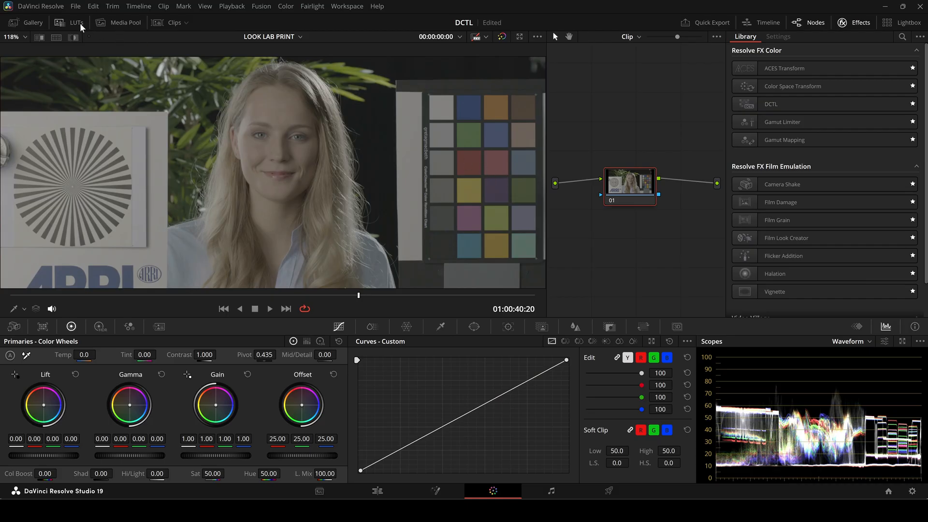
Set the Color Space Transform node to ARRI LogC3 input gamma and Rec.709 / Cineon Film Log output
left_click(76, 22)
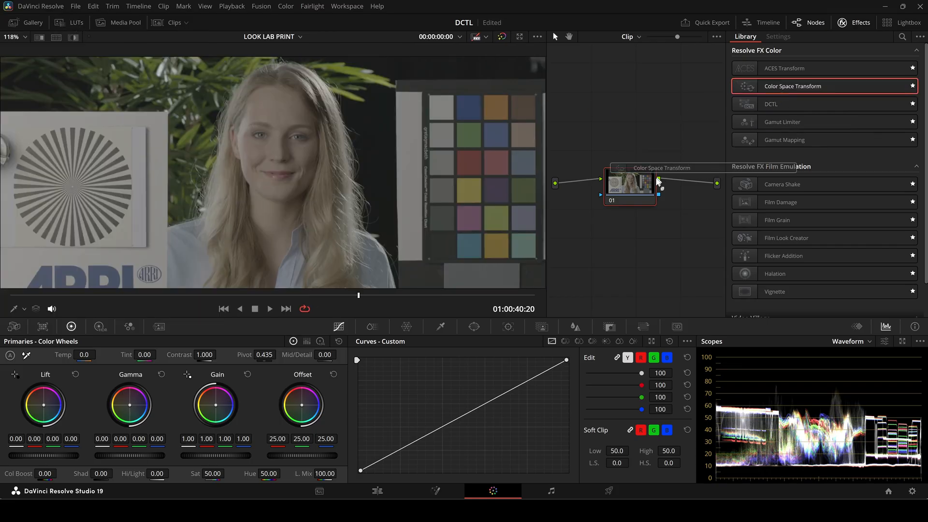
left_click(777, 36)
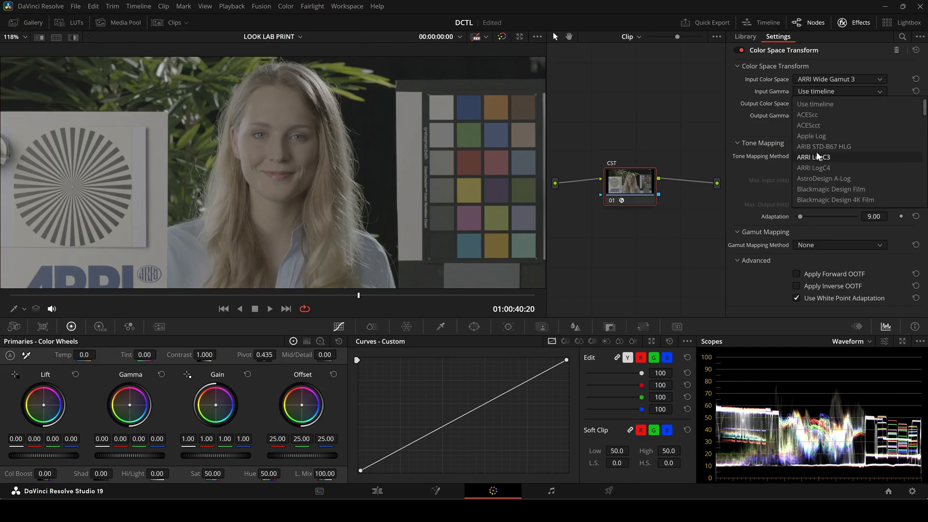
left_click(814, 157)
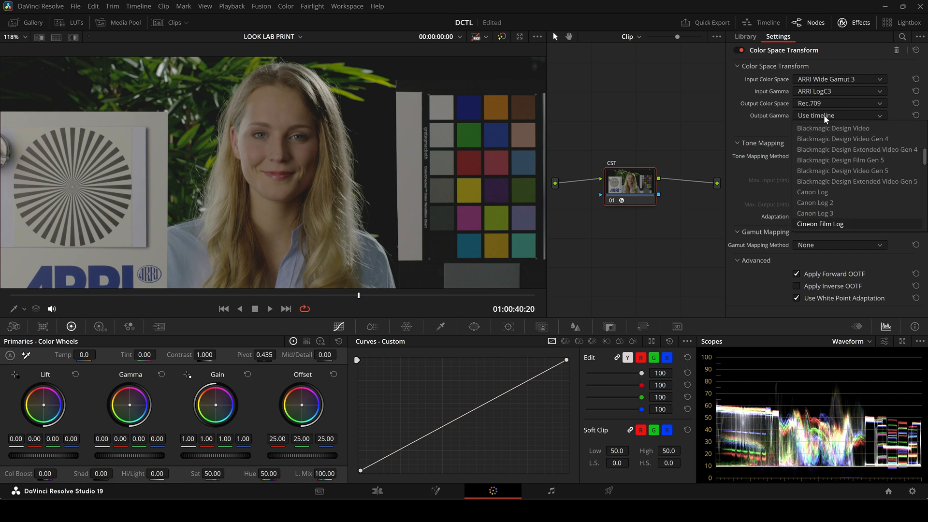
left_click(821, 223)
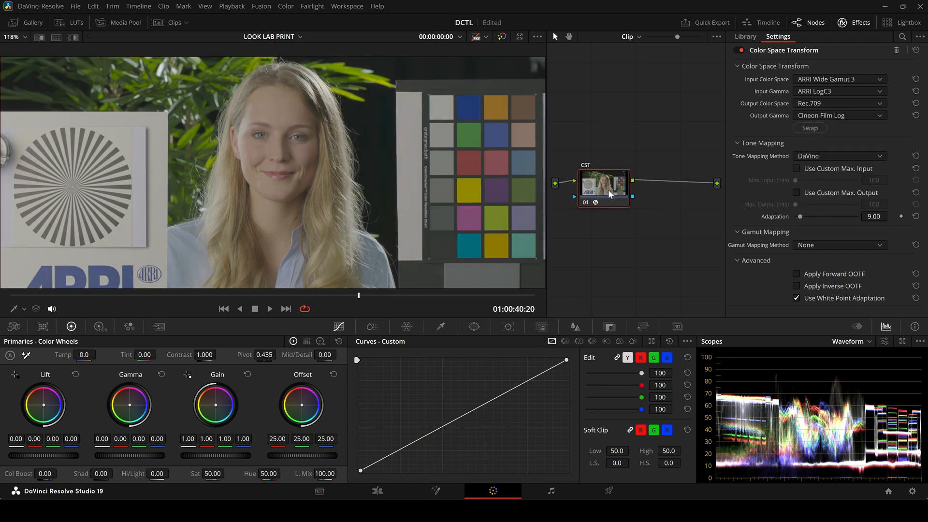
left_click(744, 36)
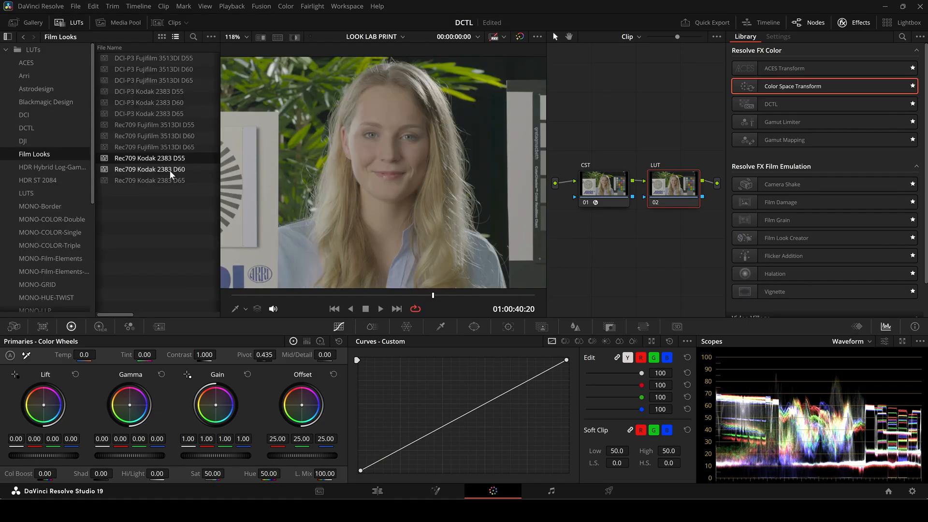
Apply a Kodak 2383 LUT to node 02, then reset that node's grade for a DCTL effect
left_click(149, 157)
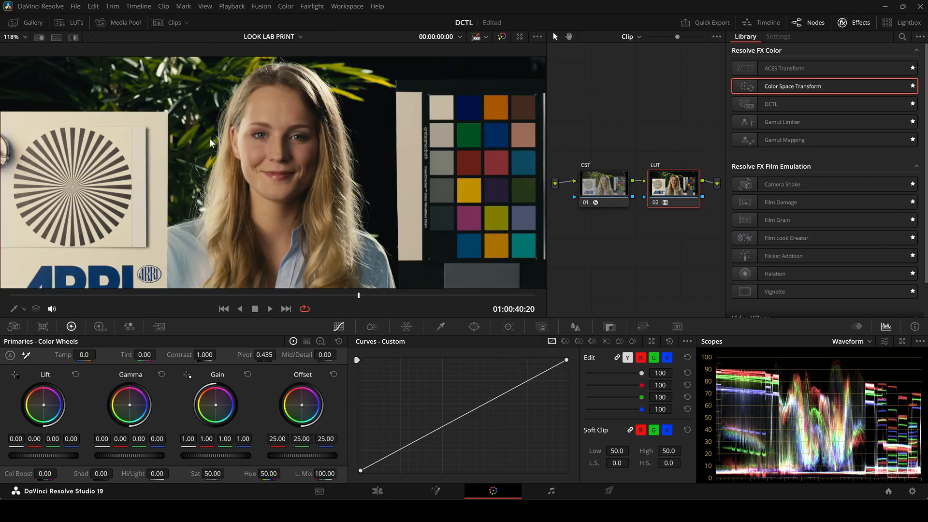
right_click(673, 187)
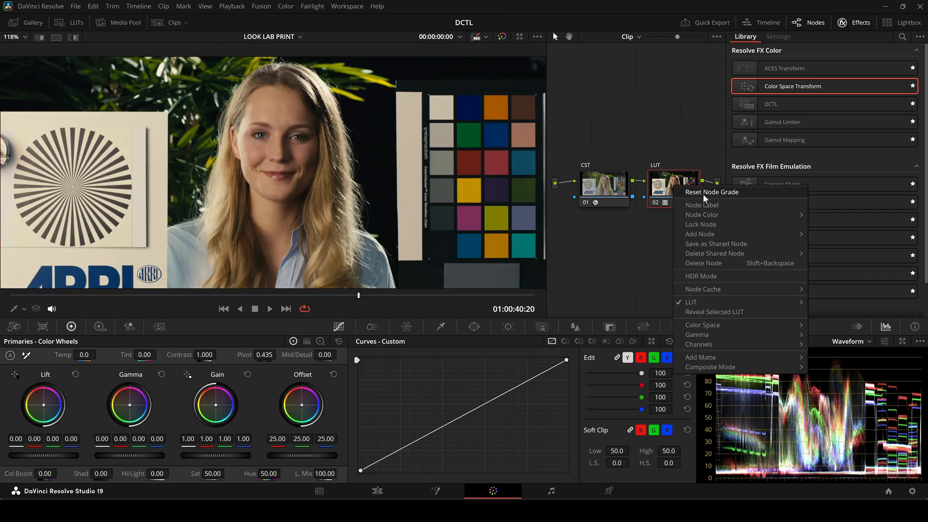
left_click(702, 204)
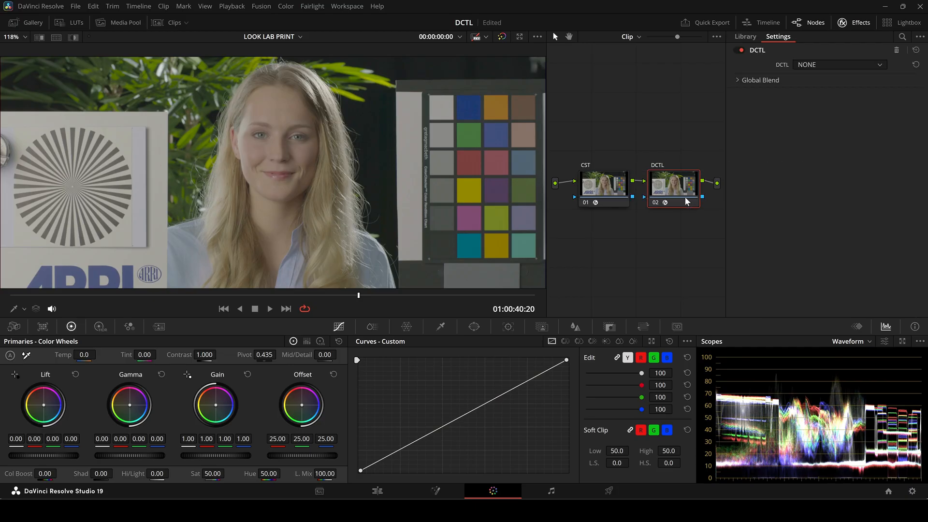
Load the MONO-PRINT-v2.0 DCTL with the Rec709 Kodak 2383 D55 print on node 02
left_click(839, 65)
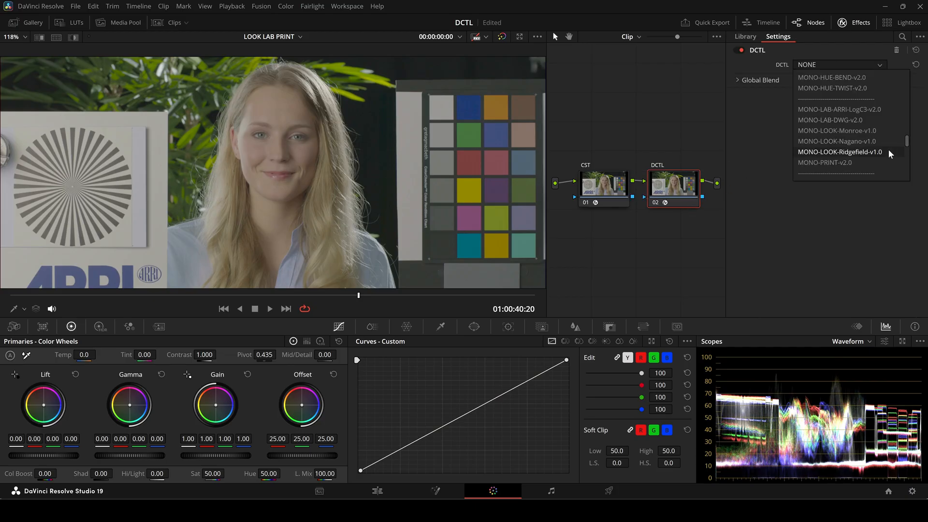
left_click(825, 162)
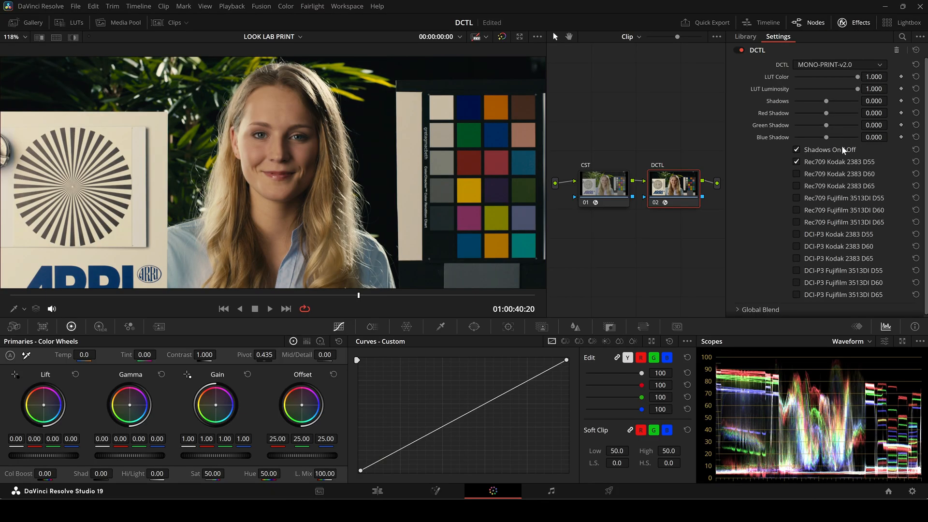
mouse_move(858, 81)
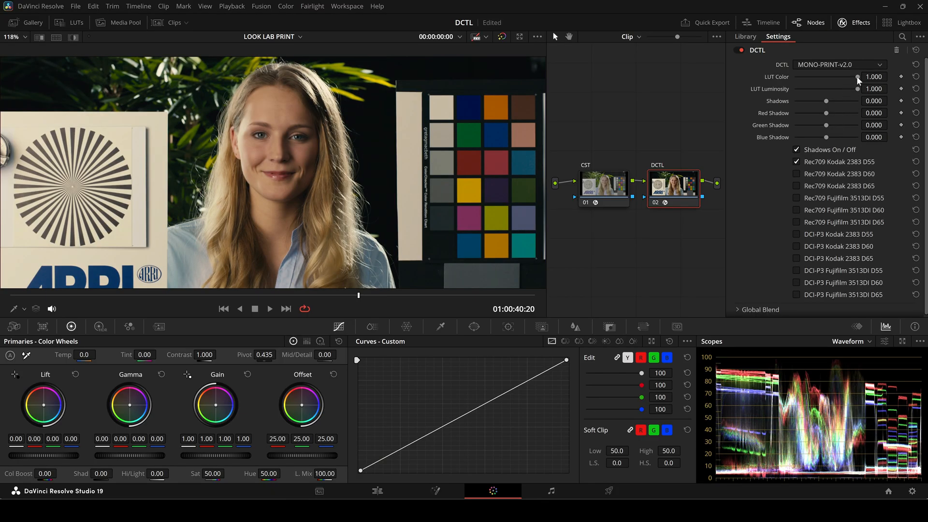
Try the LUT Color and LUT Luminosity sliders and return both to 1.0
left_click_drag(841, 76, 795, 76)
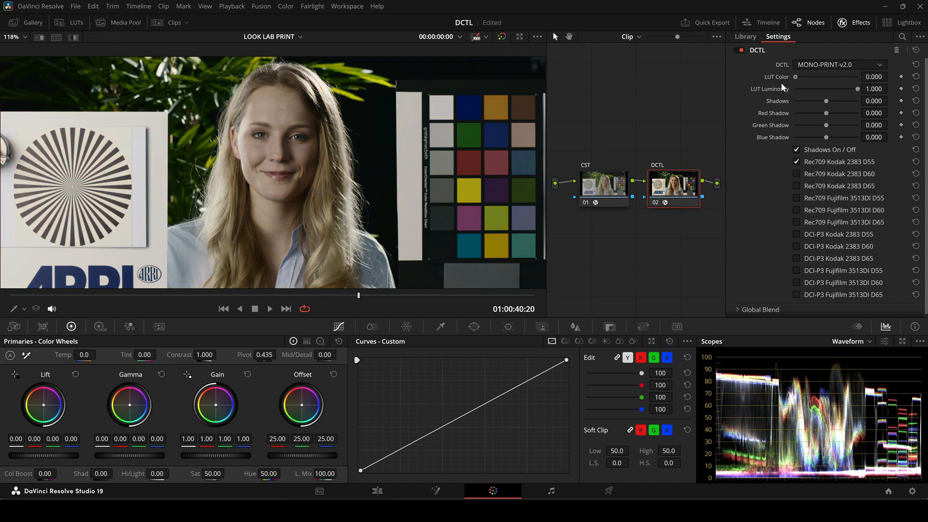
left_click_drag(796, 76, 848, 77)
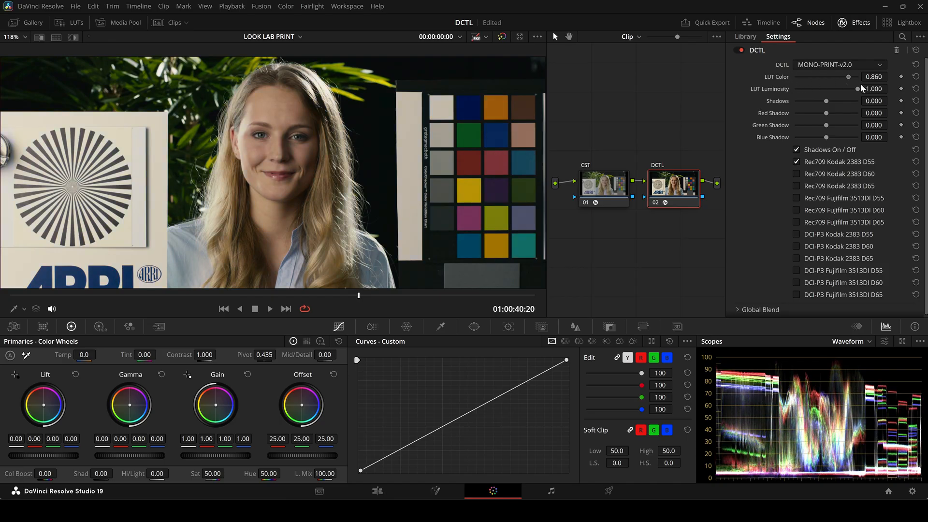
left_click_drag(847, 77, 857, 77)
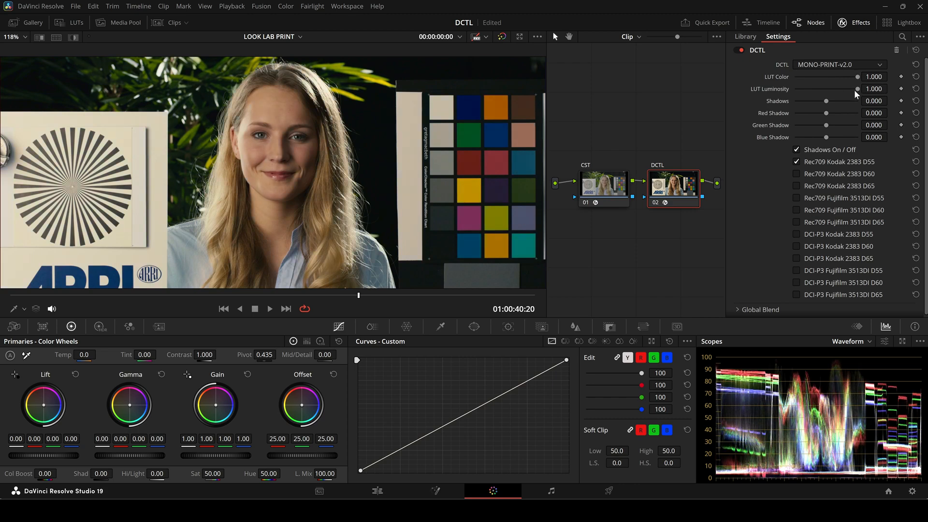
left_click_drag(857, 89, 851, 89)
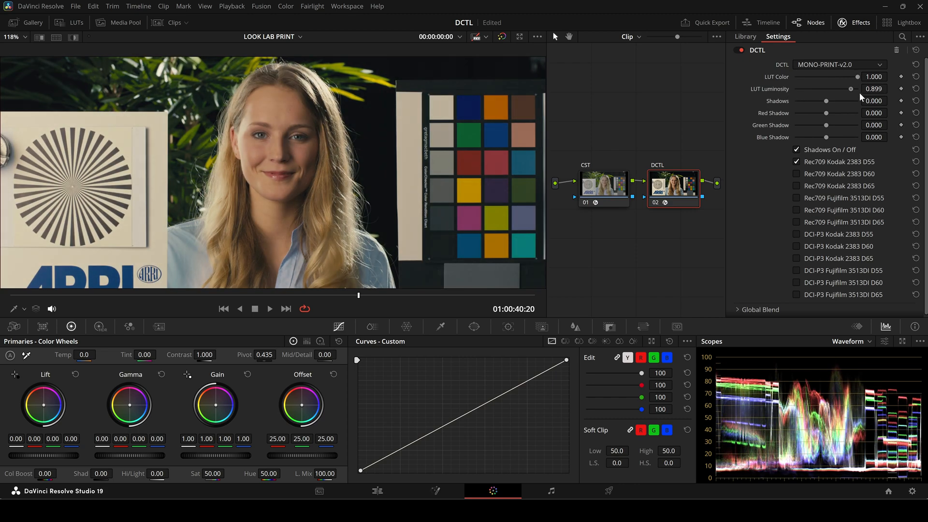
left_click_drag(834, 89, 853, 89)
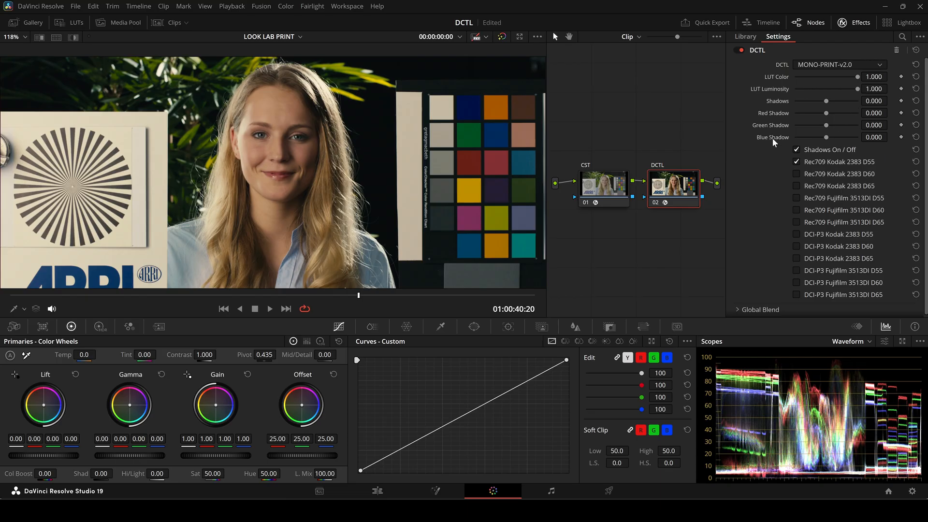
mouse_move(735, 172)
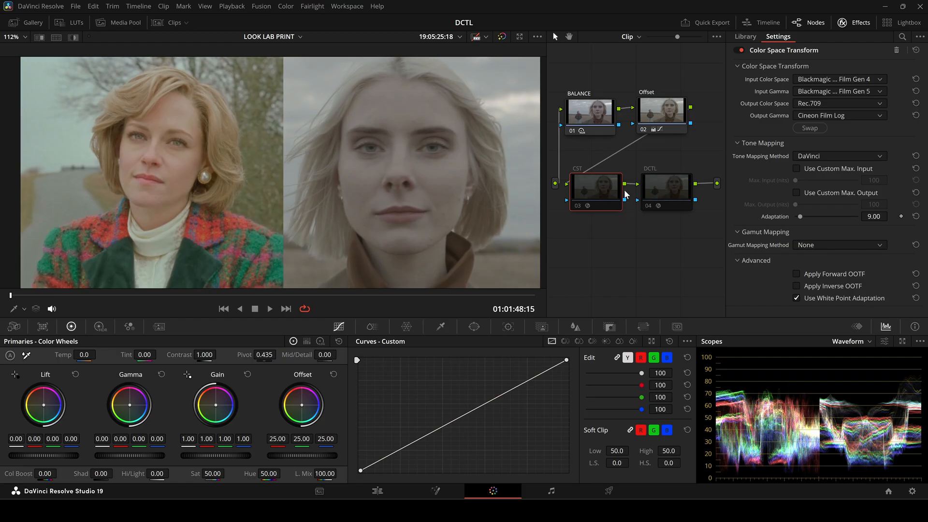
Enable the CST and MONO-PRINT D65 DCTL nodes, then adjust LUT Luminosity down and back up
left_click(594, 186)
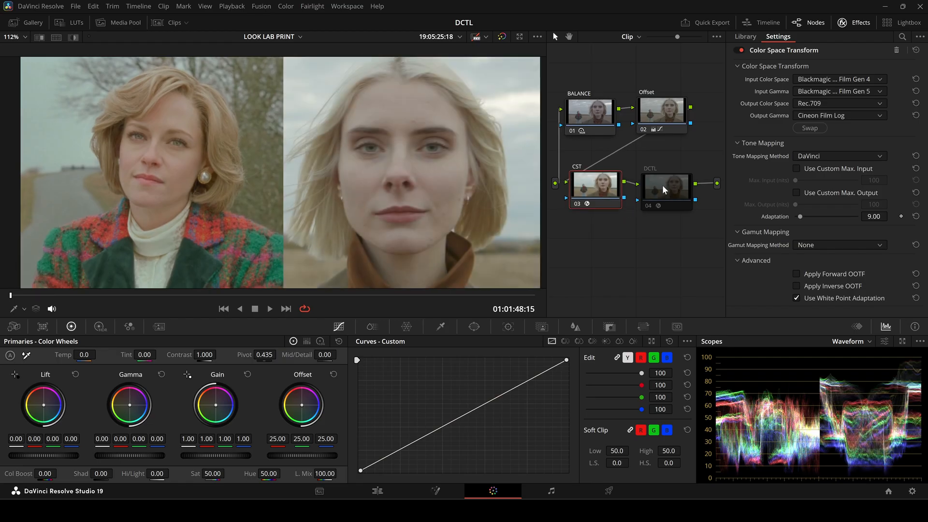
left_click(666, 186)
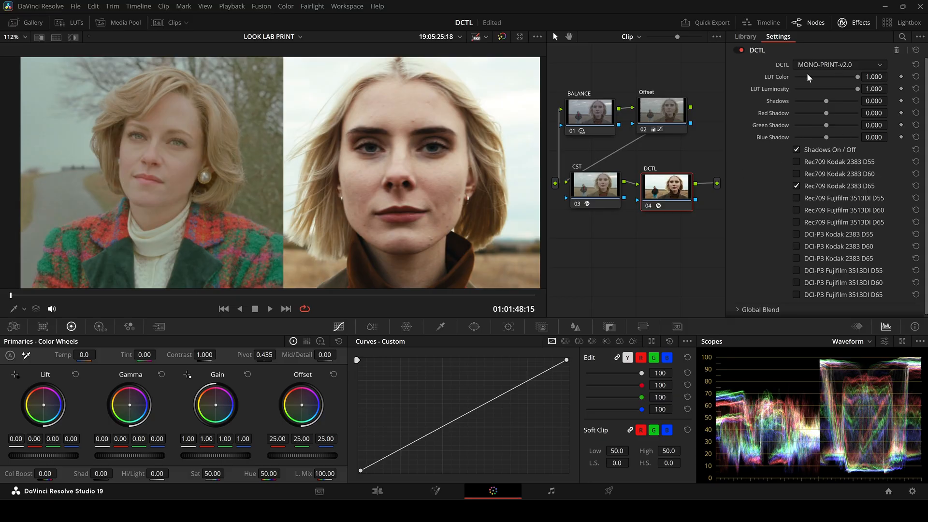
left_click_drag(858, 89, 828, 88)
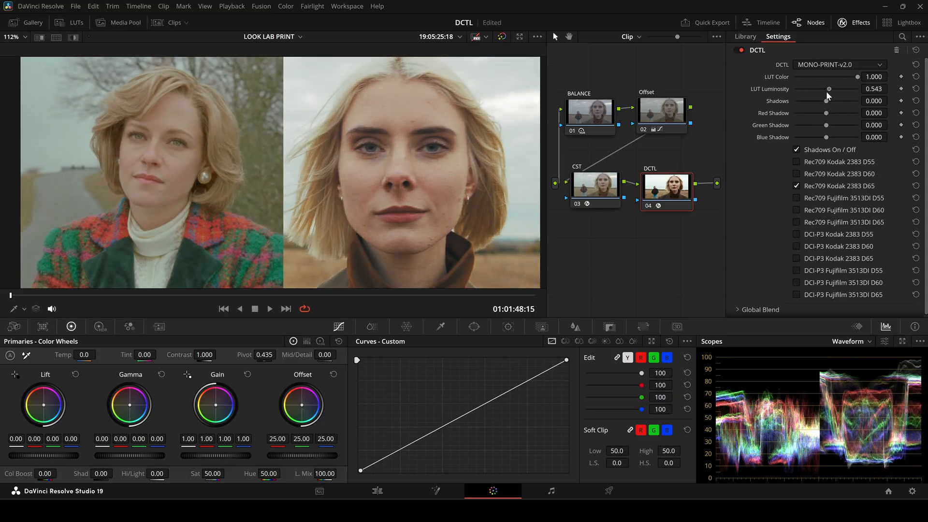
left_click_drag(829, 89, 803, 89)
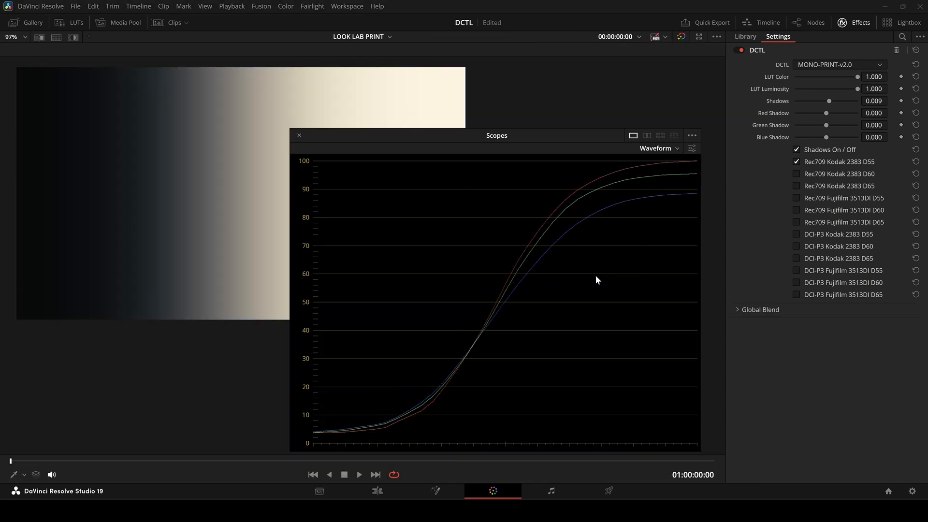
mouse_move(527, 365)
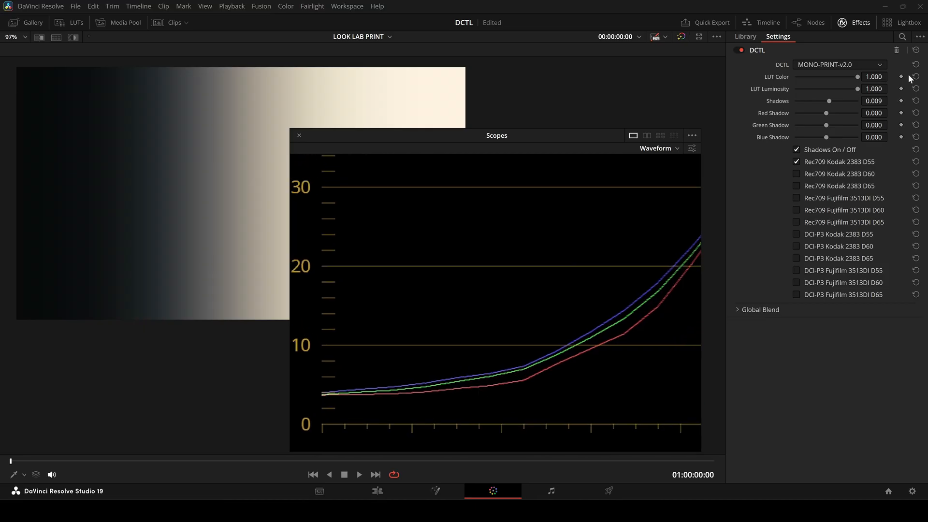
mouse_move(831, 104)
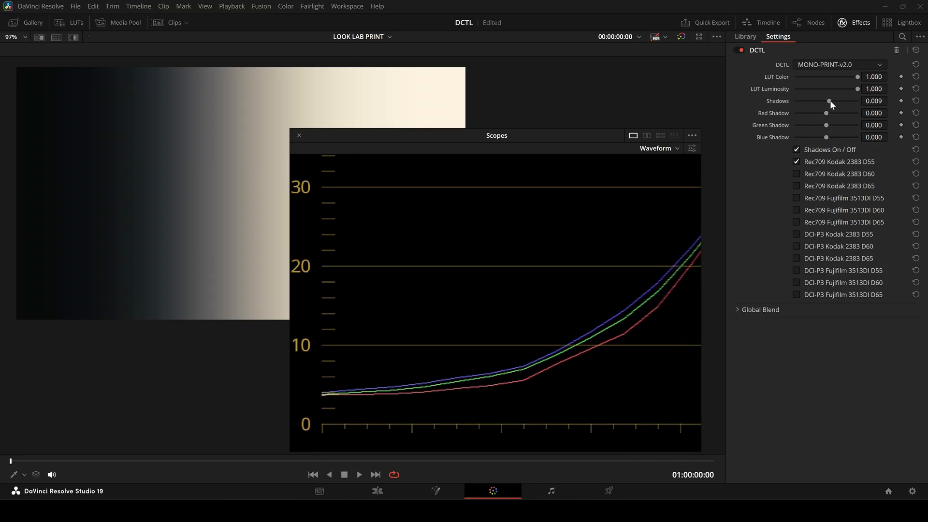
Lift the gradient's shadows slightly with the Shadows and Red Shadow sliders
left_click_drag(832, 113, 826, 113)
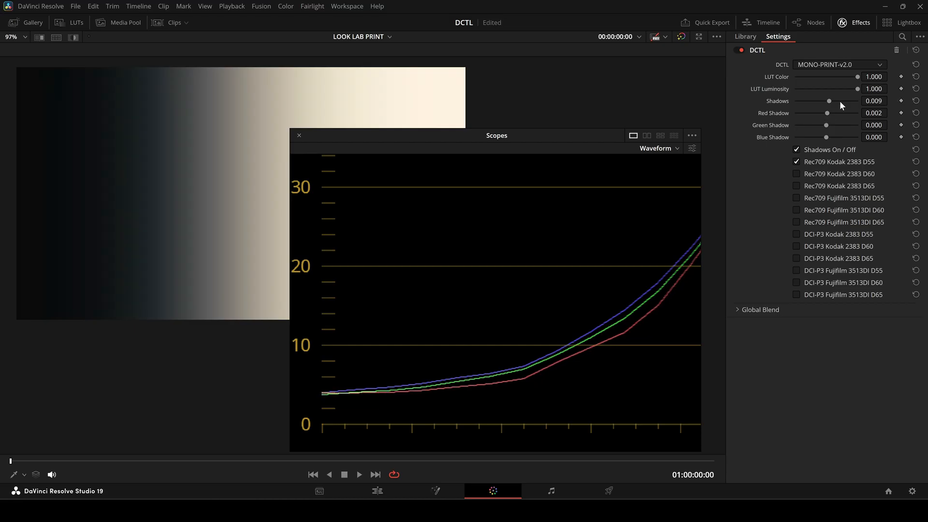
left_click_drag(829, 100, 817, 101)
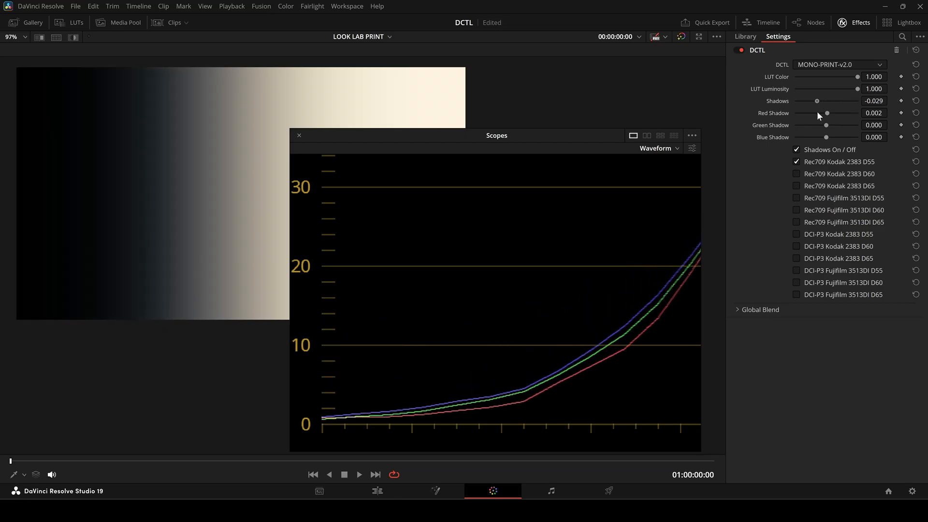
left_click_drag(817, 100, 831, 100)
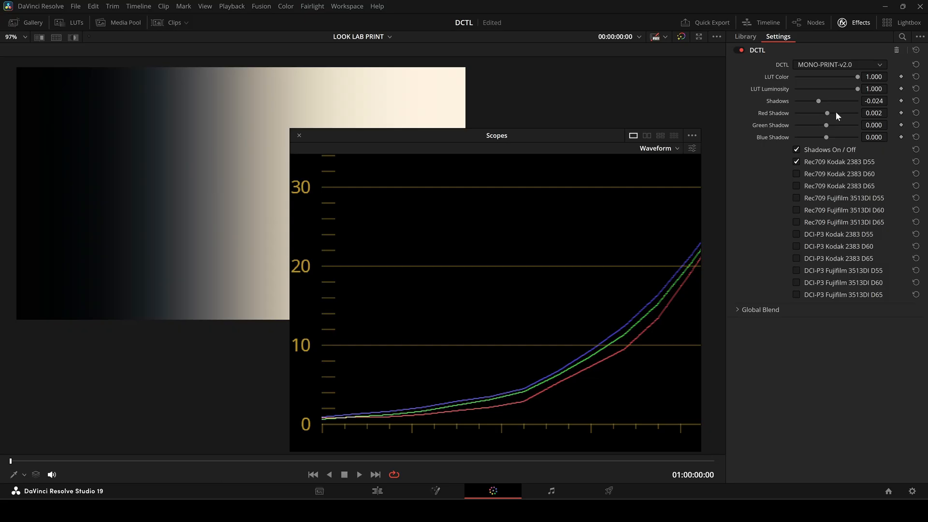
Push Red Shadow up and back, leaving a faint blue tint via Blue Shadow instead
left_click_drag(827, 113, 850, 114)
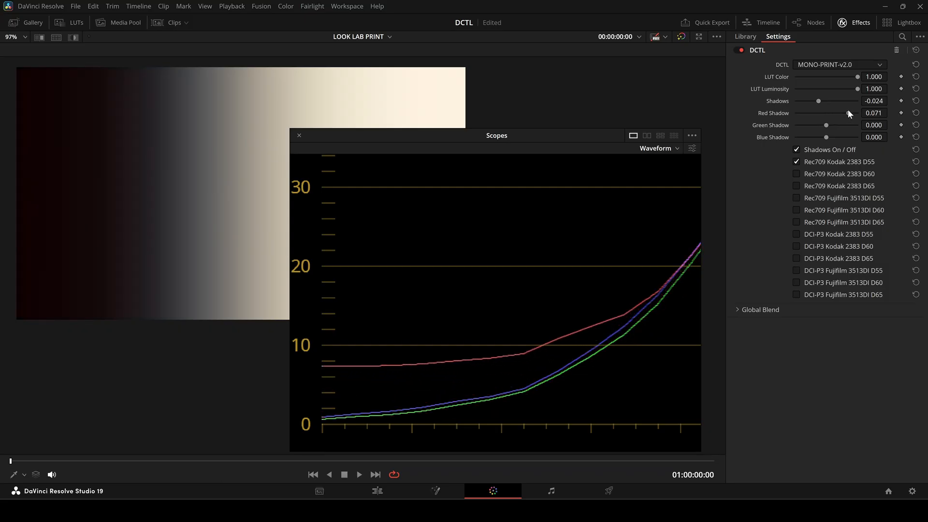
left_click_drag(846, 113, 831, 113)
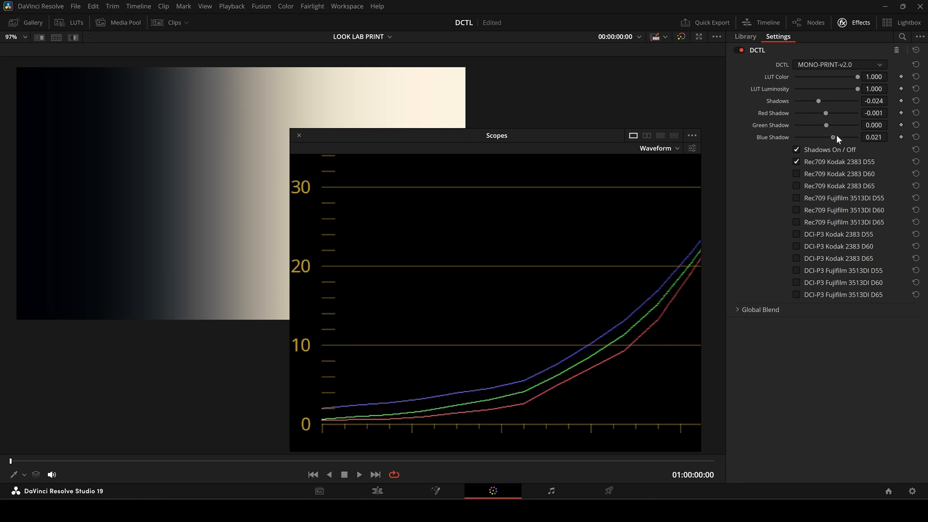
left_click_drag(836, 137, 825, 137)
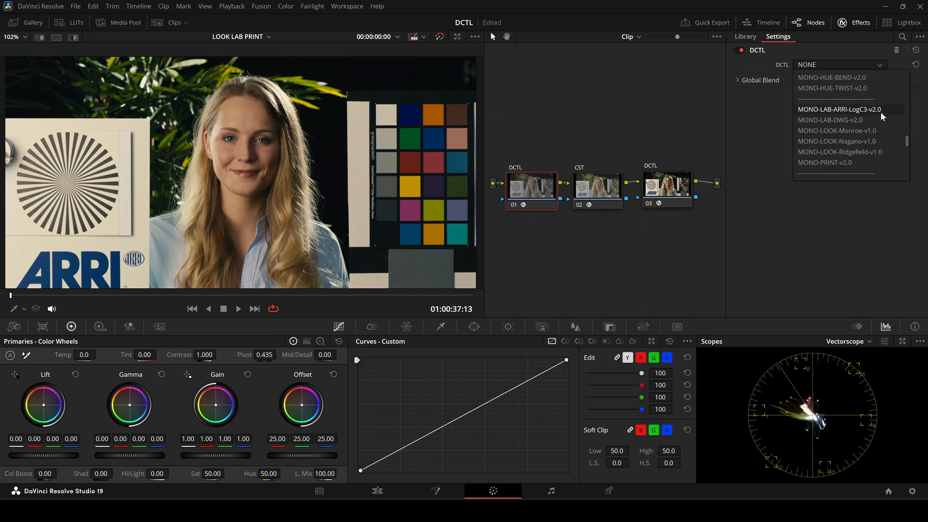
Select MONO-LAB-ARRI-LogC3-v2.0 as the third node's DCTL, all controls at defaults
left_click(839, 109)
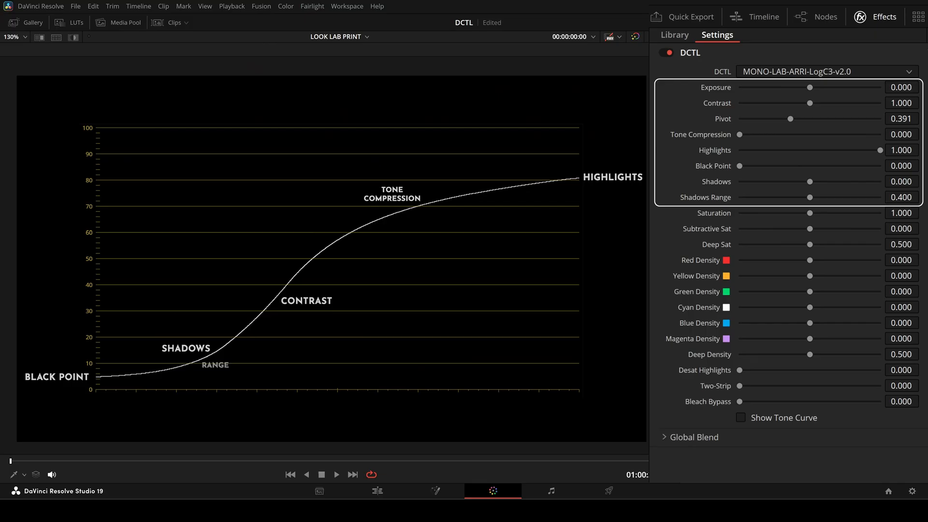
mouse_move(857, 93)
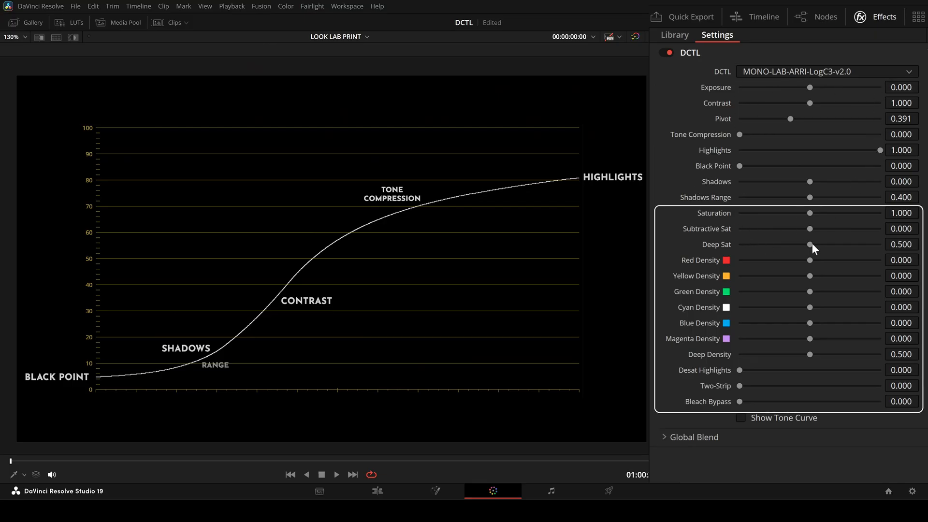
mouse_move(705, 310)
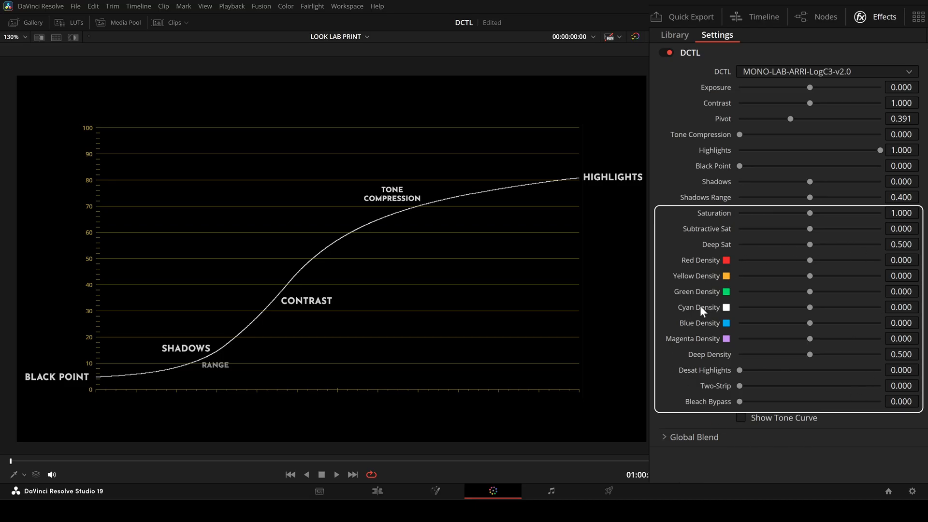
mouse_move(861, 442)
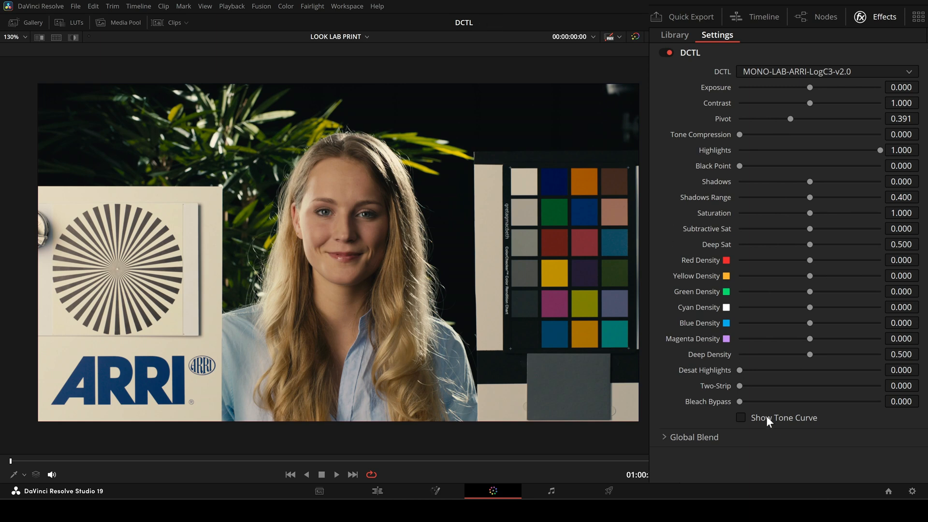
Show the tone curve, raise contrast to 1.250, add tone compression and lower the highlights
left_click(741, 417)
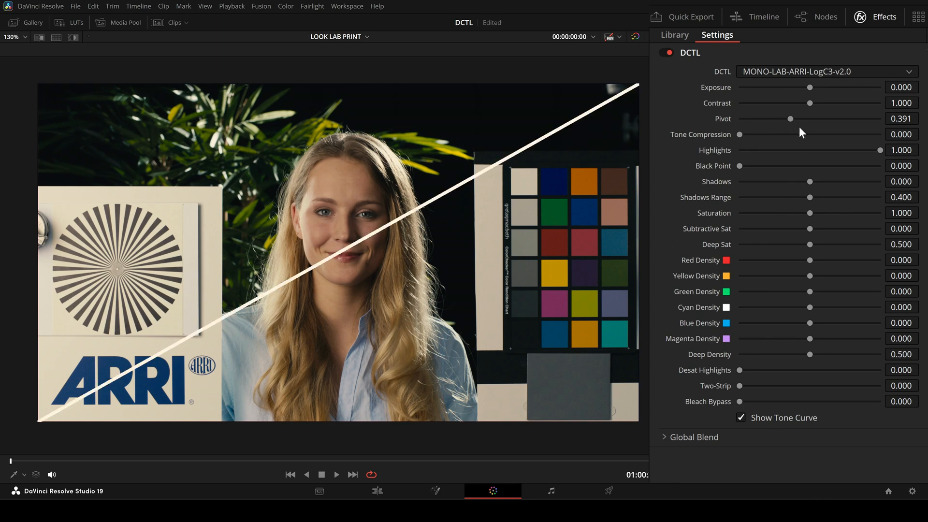
left_click_drag(809, 102, 827, 103)
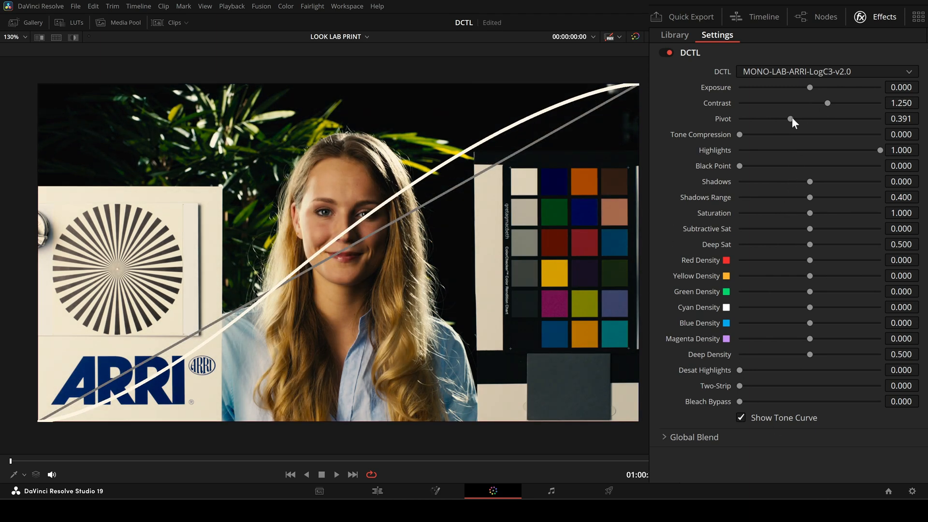
left_click_drag(740, 134, 783, 135)
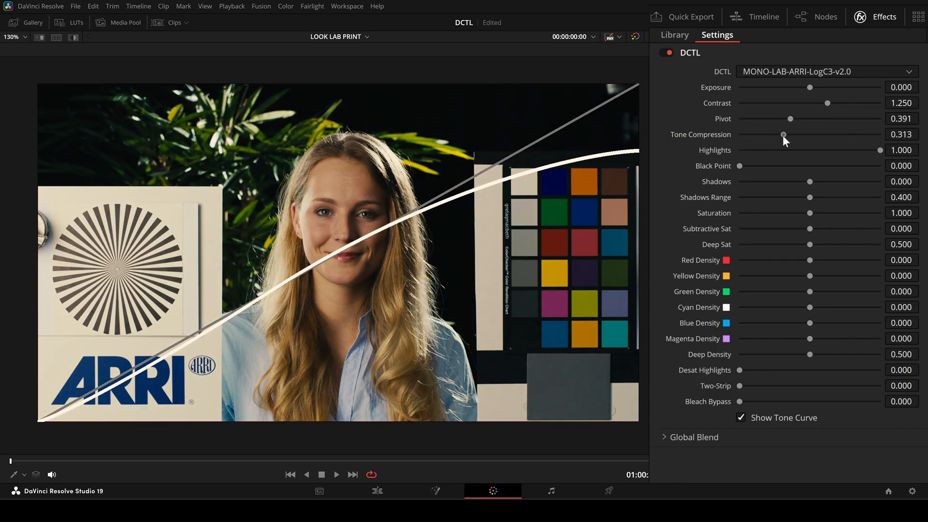
left_click_drag(782, 134, 787, 135)
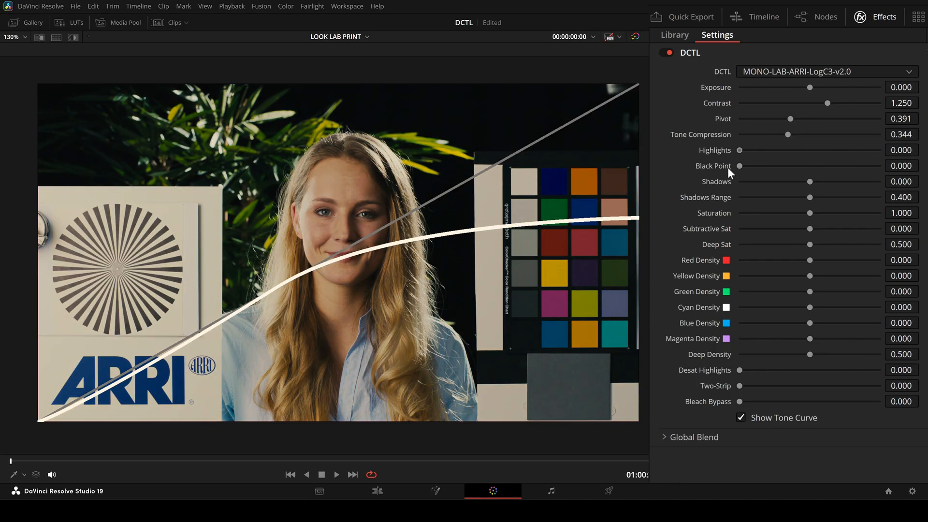
left_click_drag(738, 150, 799, 150)
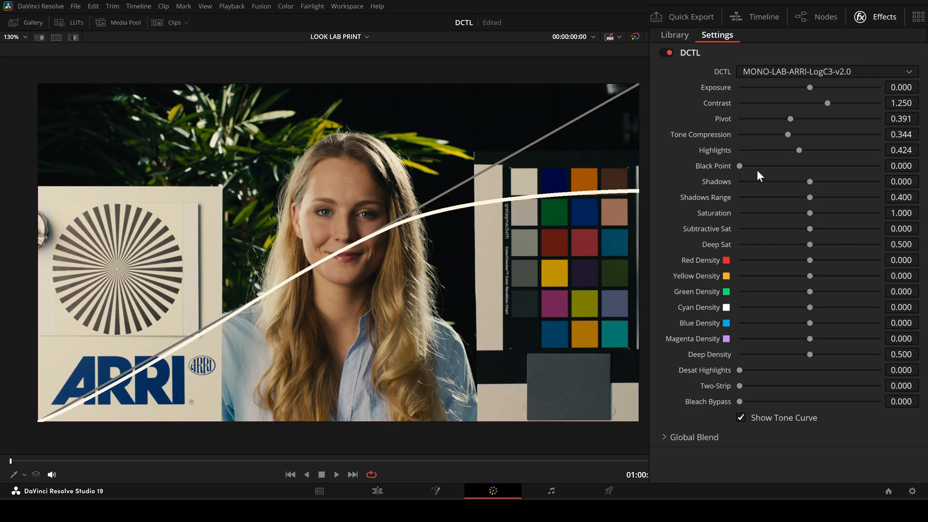
Lift the black point, then deepen the shadows and narrow their range
left_click_drag(737, 166, 793, 166)
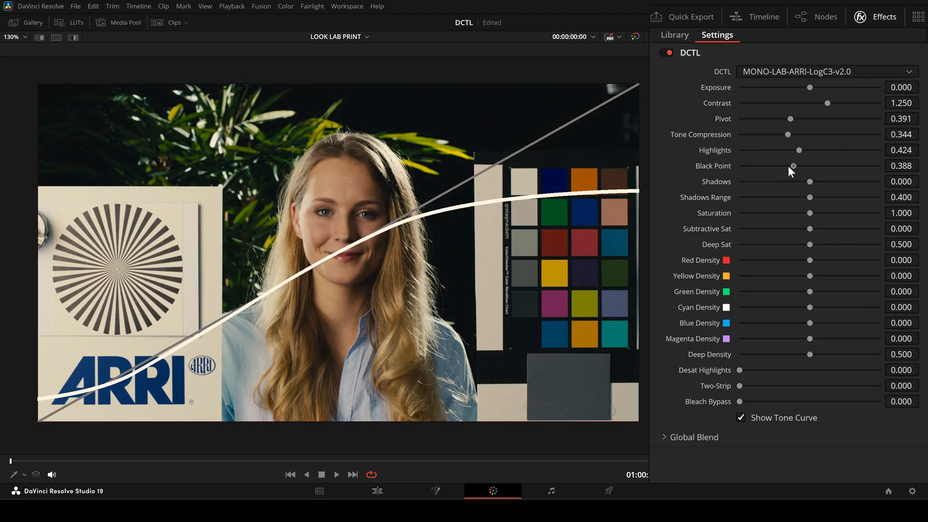
left_click_drag(810, 182, 763, 182)
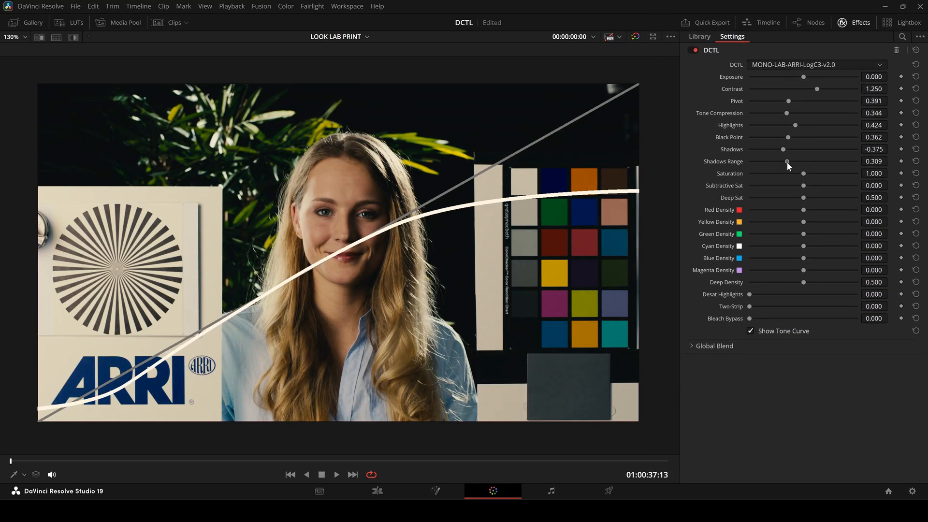
Switch to the HDR colour wheels and swing the DCTL contrast low, then up to about 1.5
left_click(808, 22)
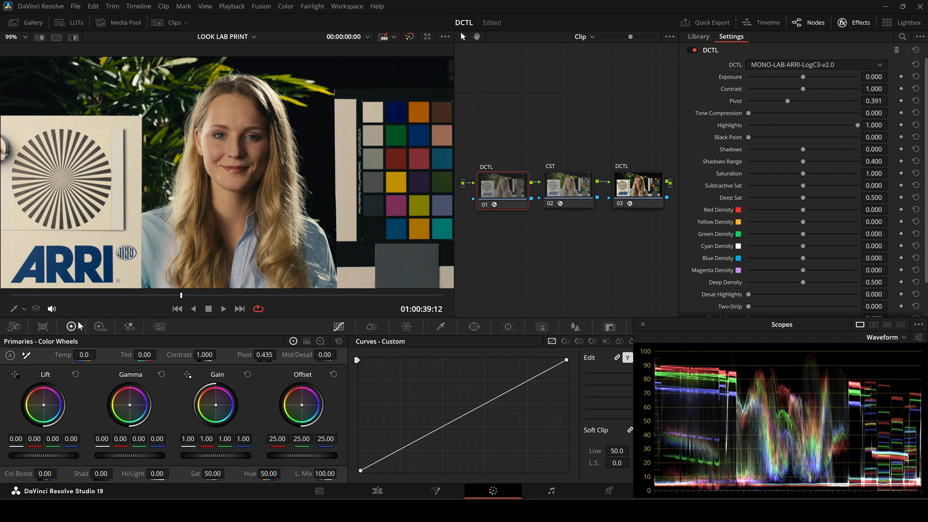
left_click(100, 326)
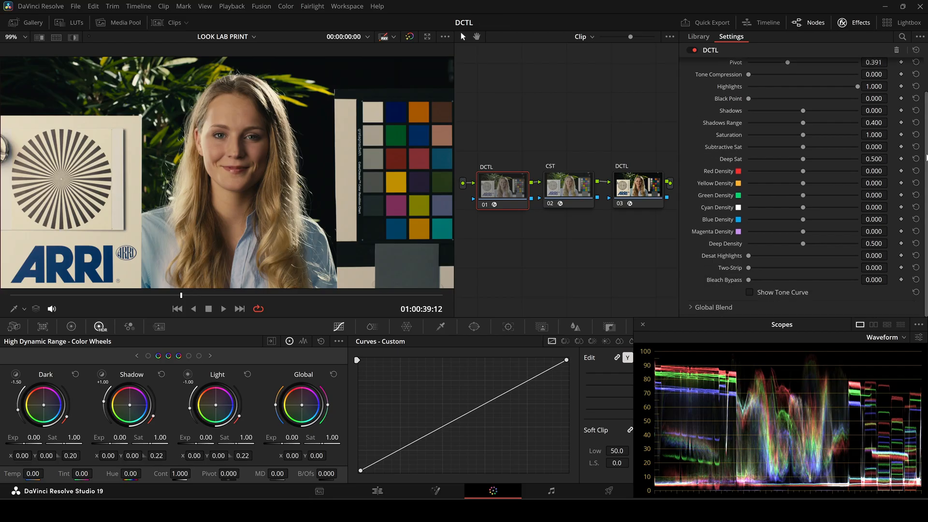
left_click(750, 292)
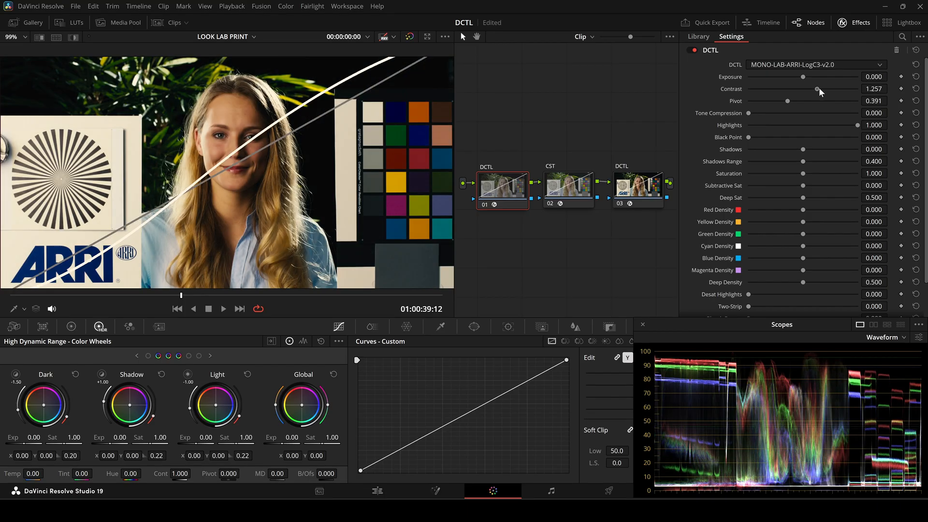
left_click_drag(821, 89, 798, 89)
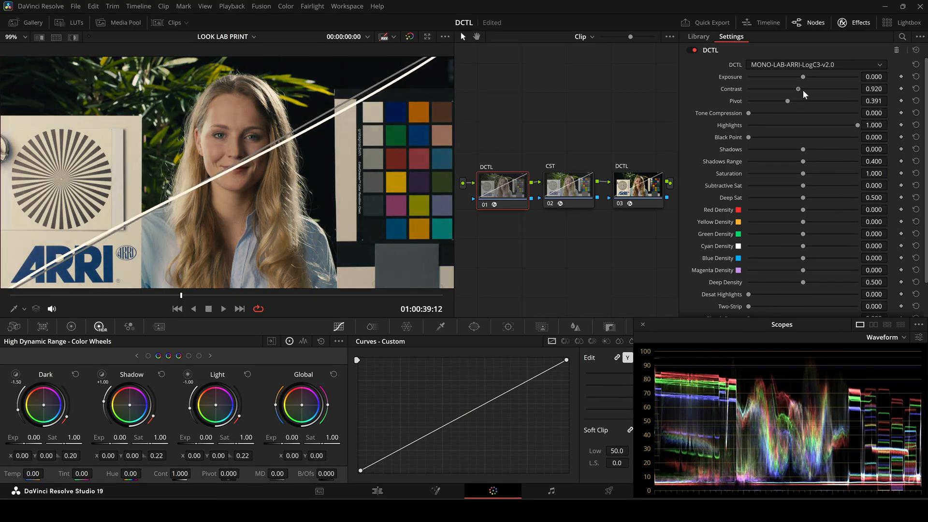
left_click_drag(798, 89, 853, 89)
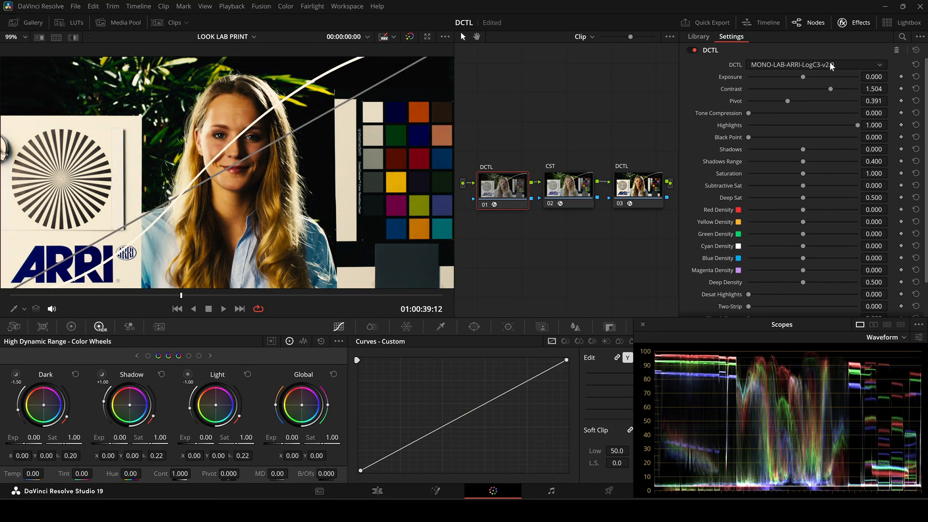
Compare the MONO-LAB-DWG-v2.0 DCTL, then return to MONO-LAB-ARRI-LogC3-v2.0
left_click(816, 65)
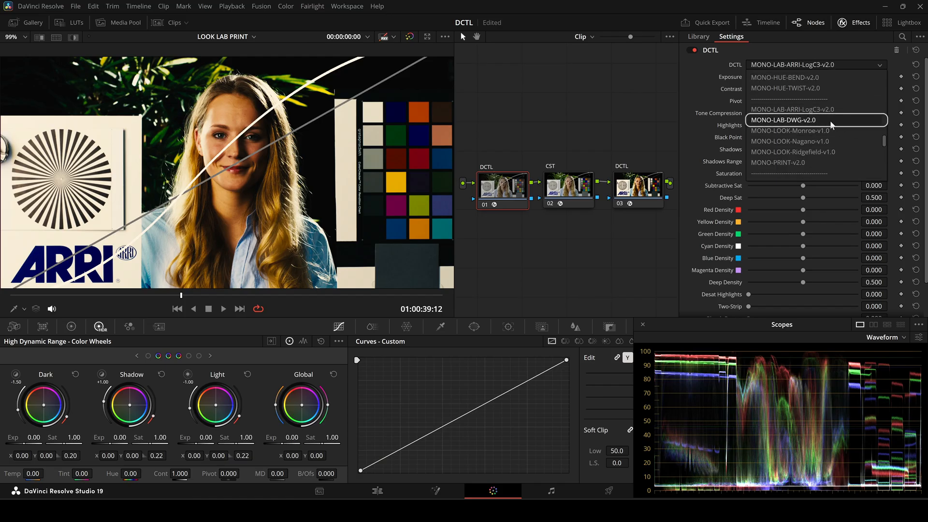
left_click(783, 120)
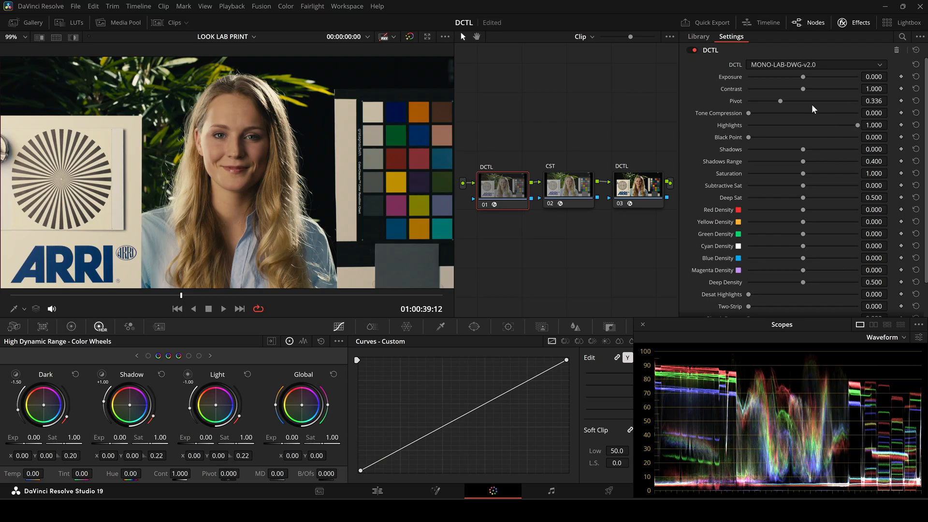
left_click(816, 64)
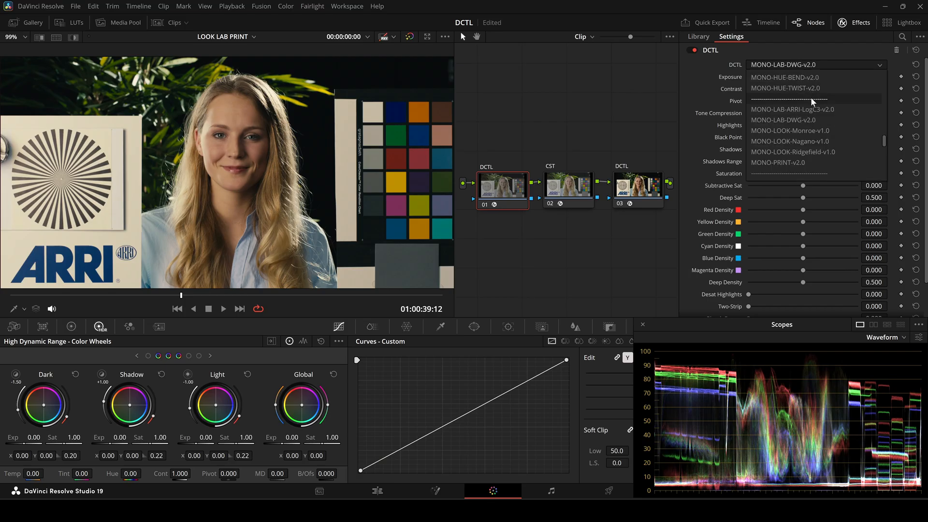
left_click(792, 109)
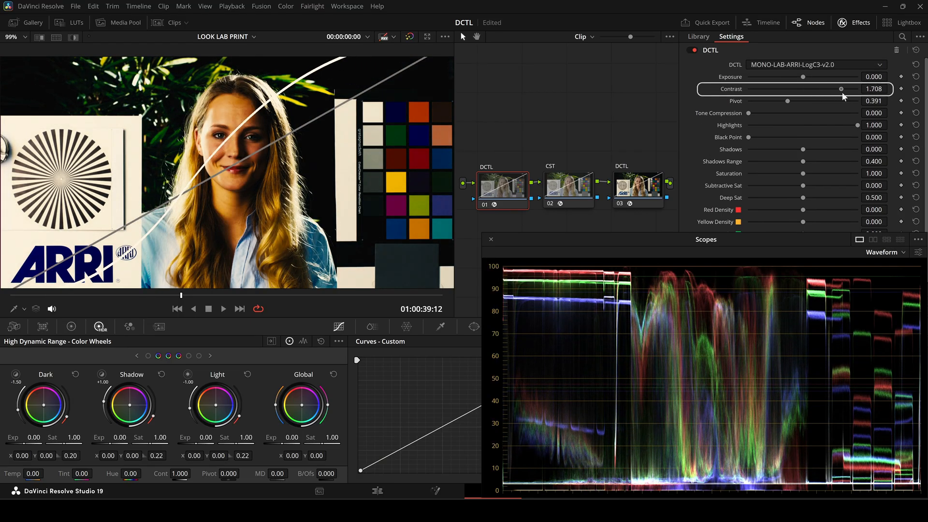
Swing the DCTL contrast from about 0.48 to nearly 2 and back to neutral
left_click_drag(842, 89, 775, 89)
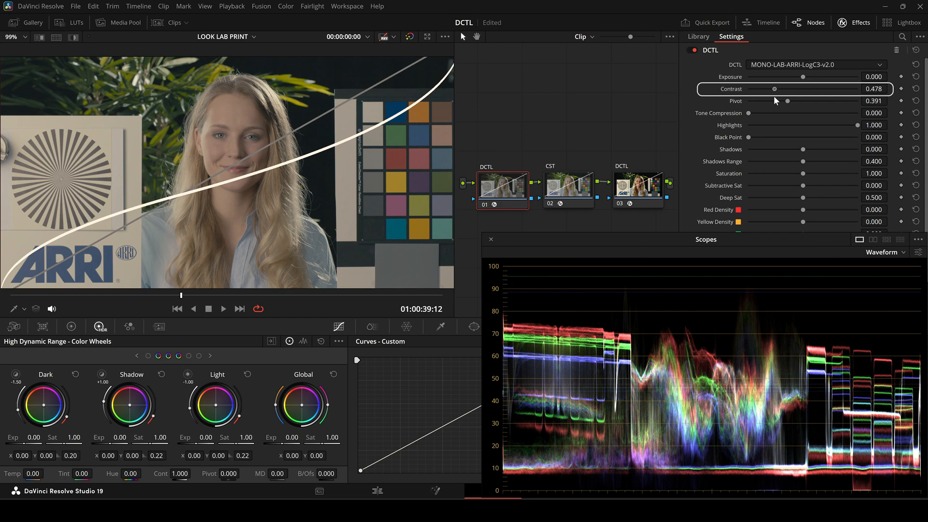
left_click_drag(774, 89, 854, 89)
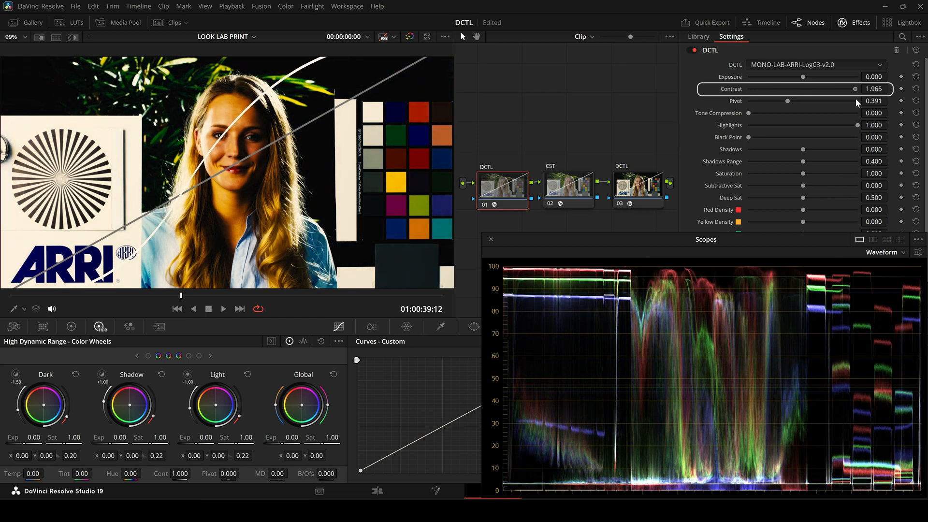
left_click_drag(856, 89, 804, 89)
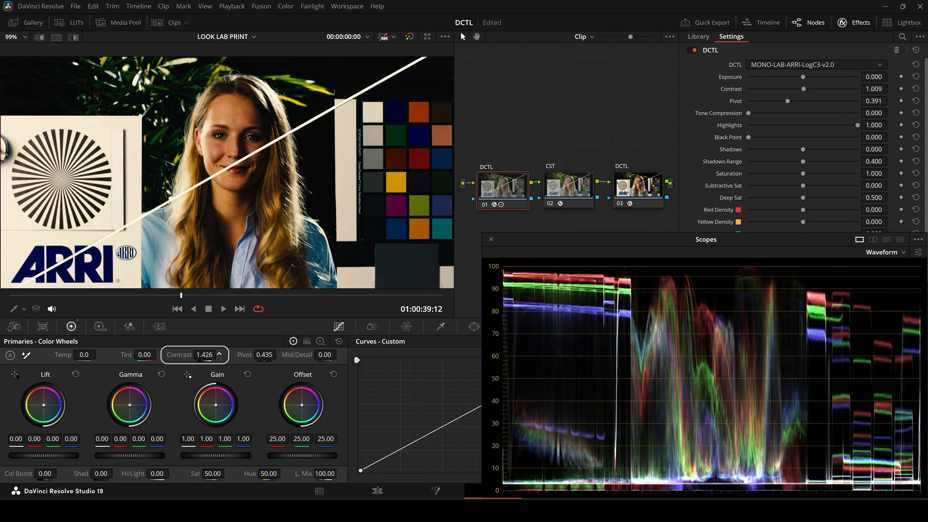
Reset Primaries contrast to 1.000 and nudge the DCTL contrast up to about 1.513
left_click_drag(204, 355, 201, 355)
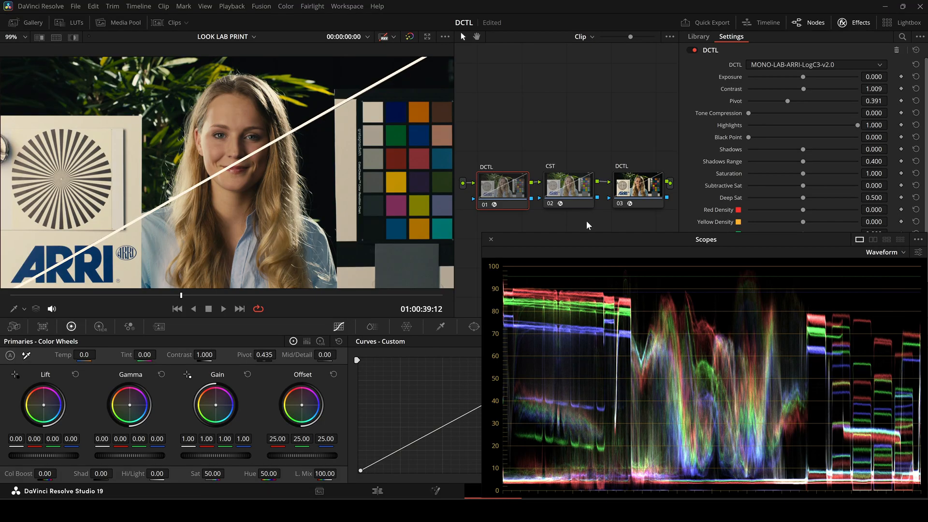
left_click_drag(803, 89, 806, 89)
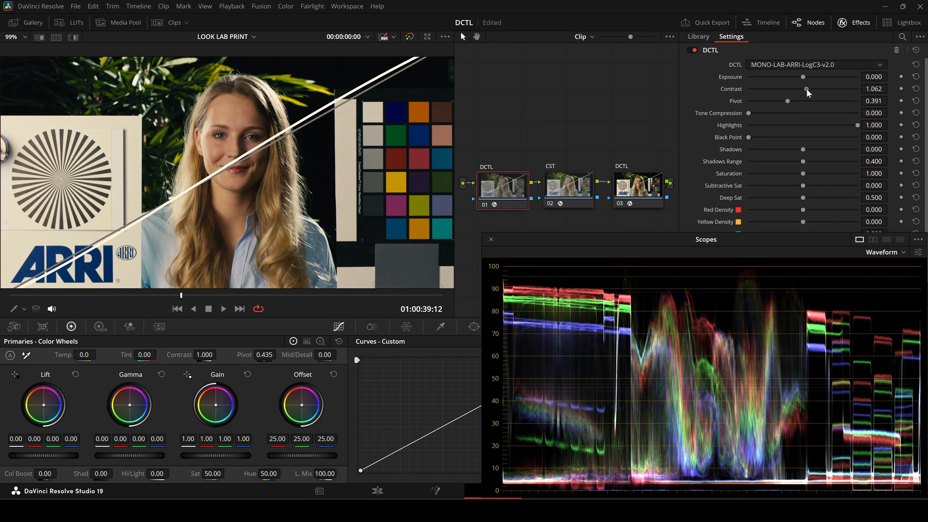
left_click_drag(806, 89, 826, 89)
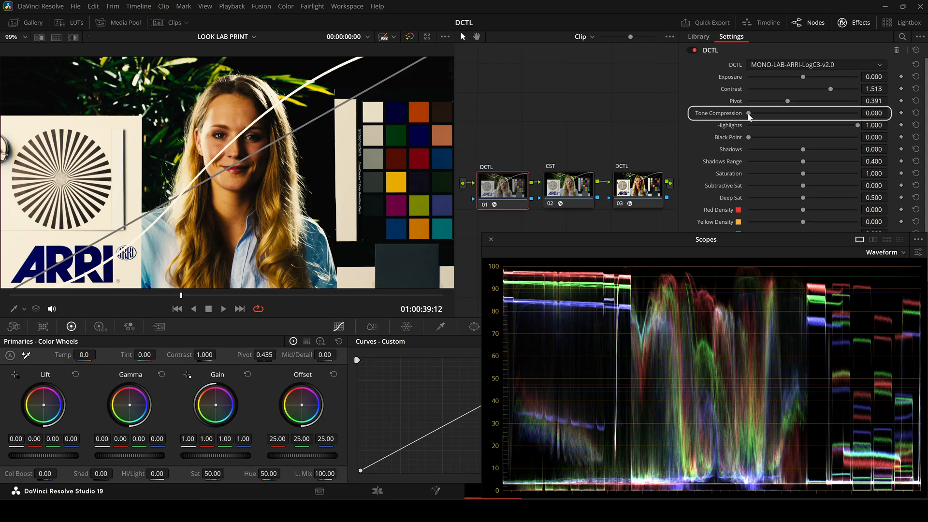
Sweep Tone Compression on the two-person chart clip and leave it around 0.743 with contrast 1.770
left_click_drag(748, 113, 795, 113)
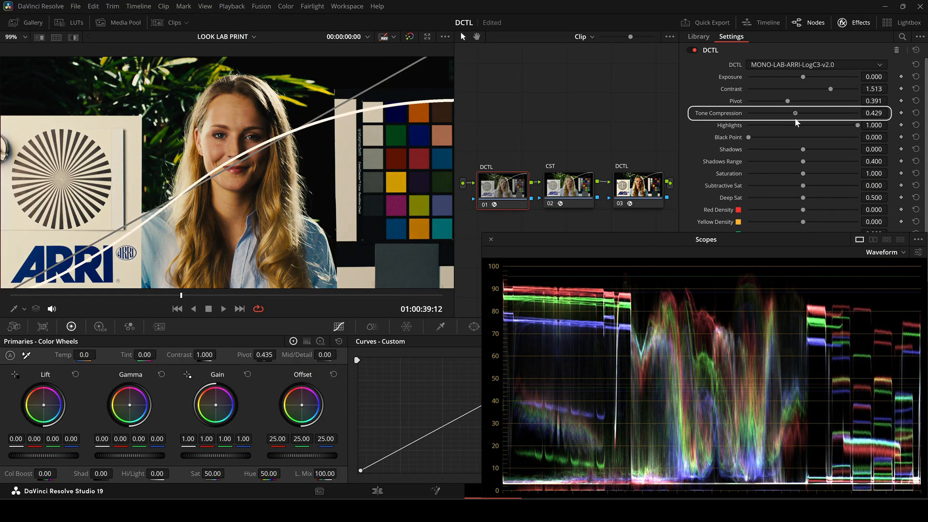
left_click_drag(794, 113, 827, 113)
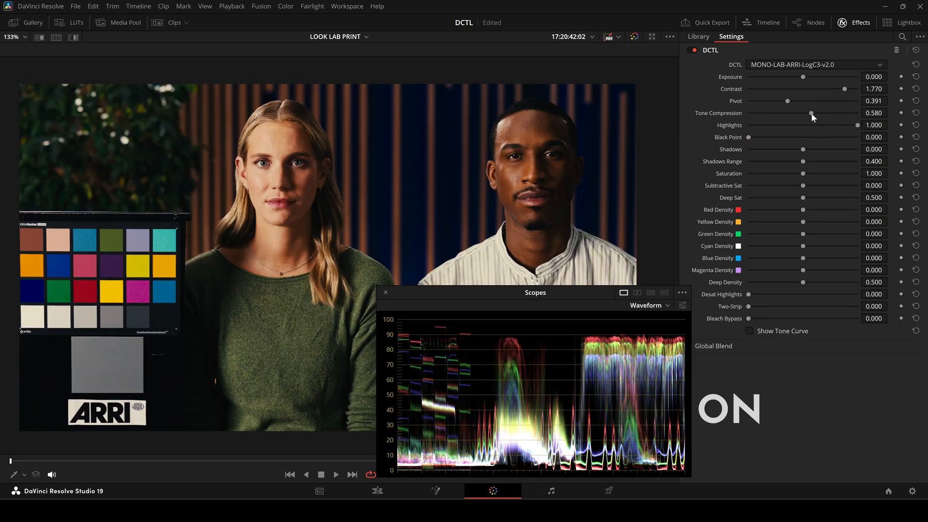
left_click_drag(812, 114, 838, 113)
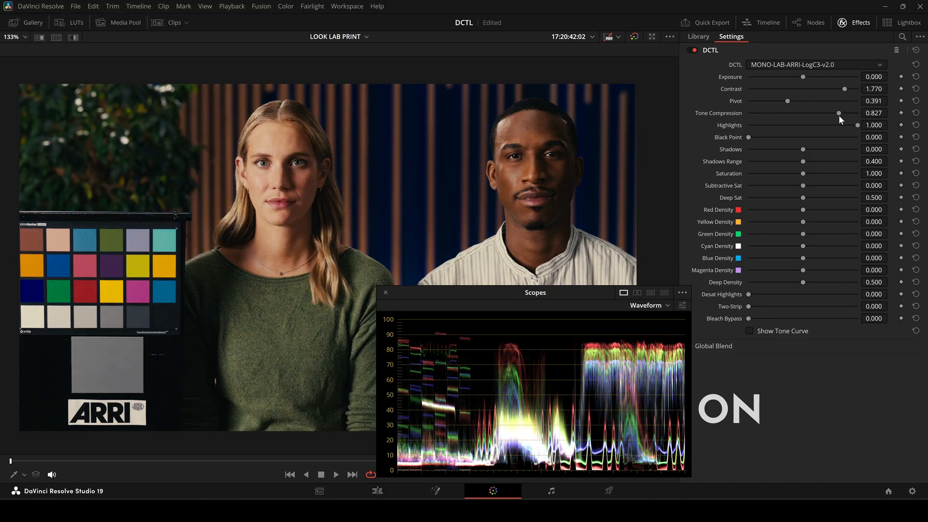
left_click_drag(837, 112, 784, 112)
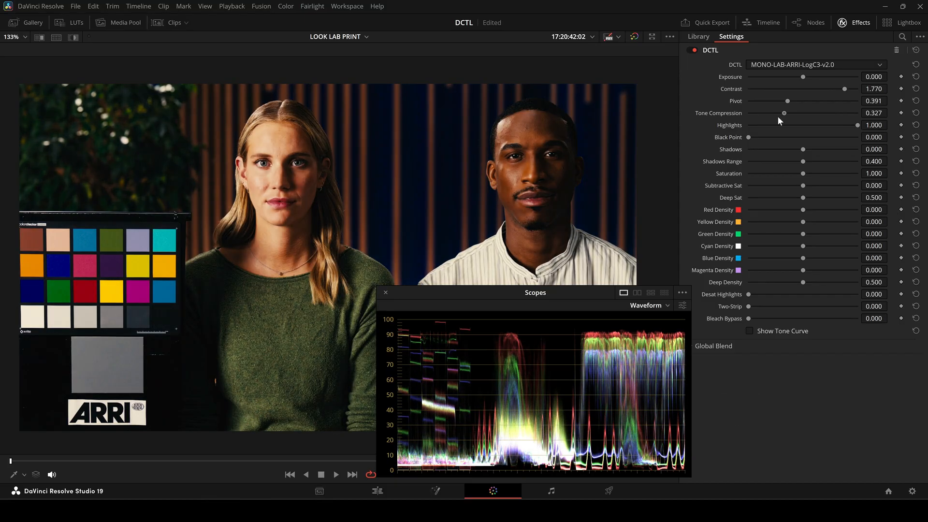
left_click_drag(785, 113, 829, 113)
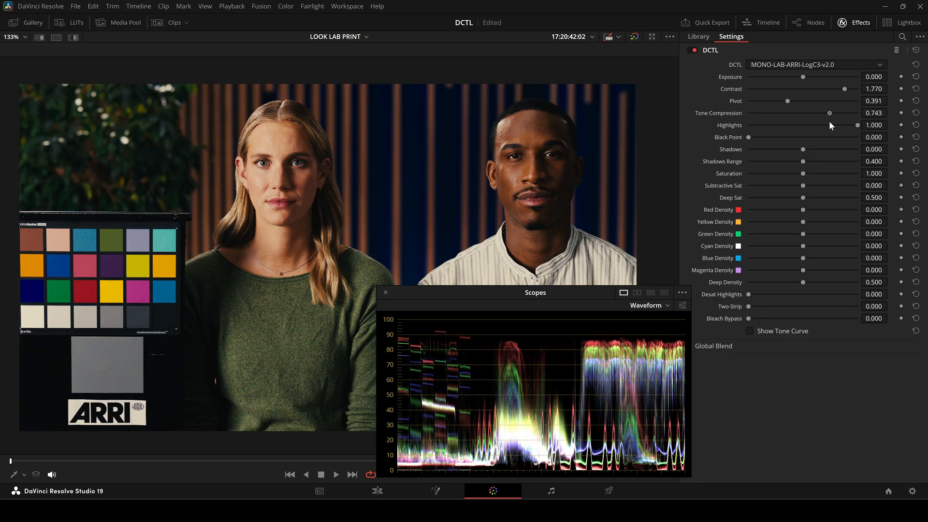
left_click_drag(813, 113, 837, 113)
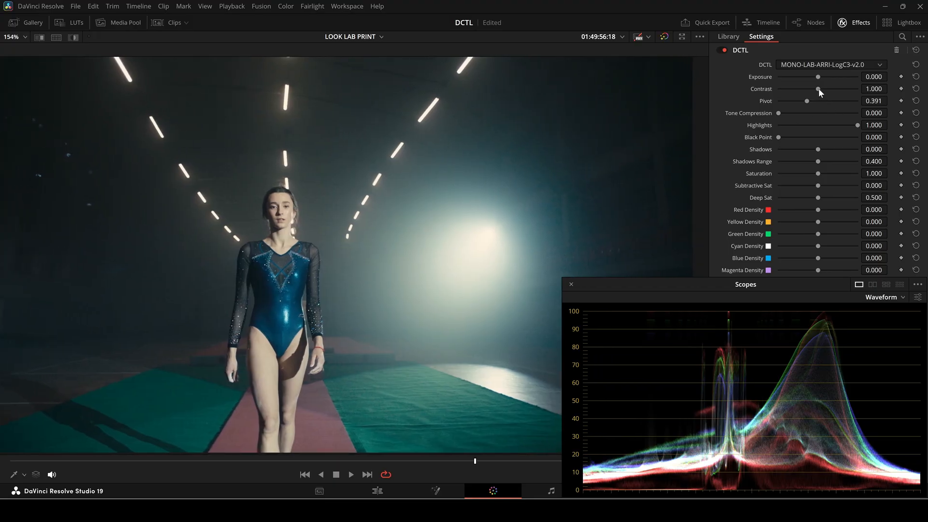
Raise the gymnast shot's contrast to 1.695 and tone compression to about 0.524
left_click_drag(818, 89, 845, 89)
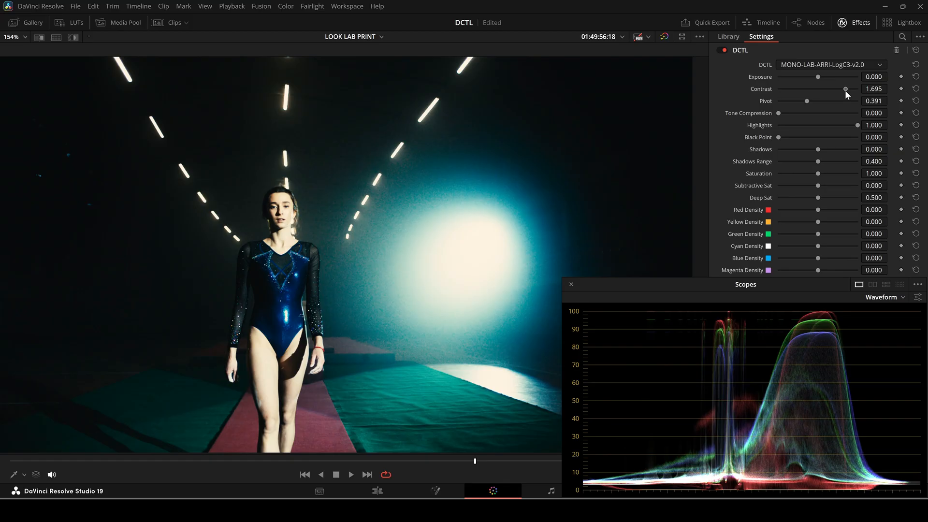
mouse_move(786, 121)
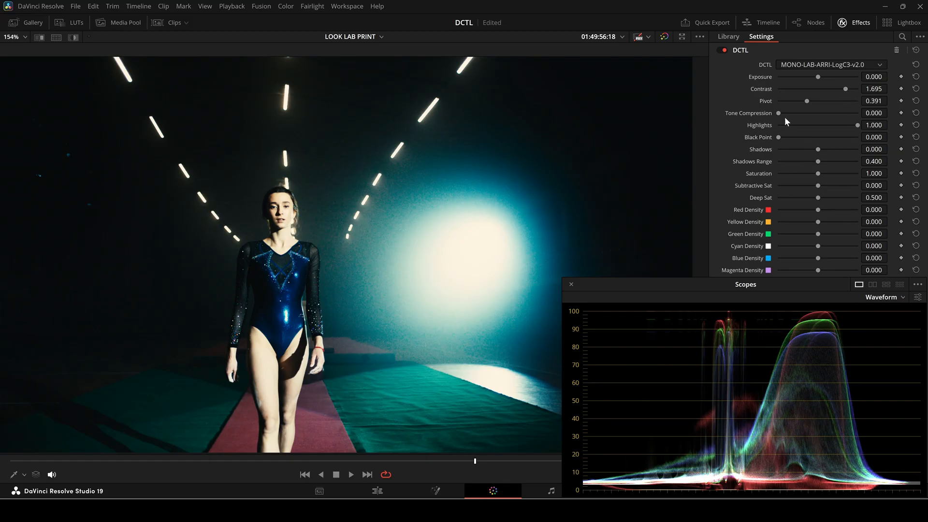
left_click_drag(779, 113, 820, 113)
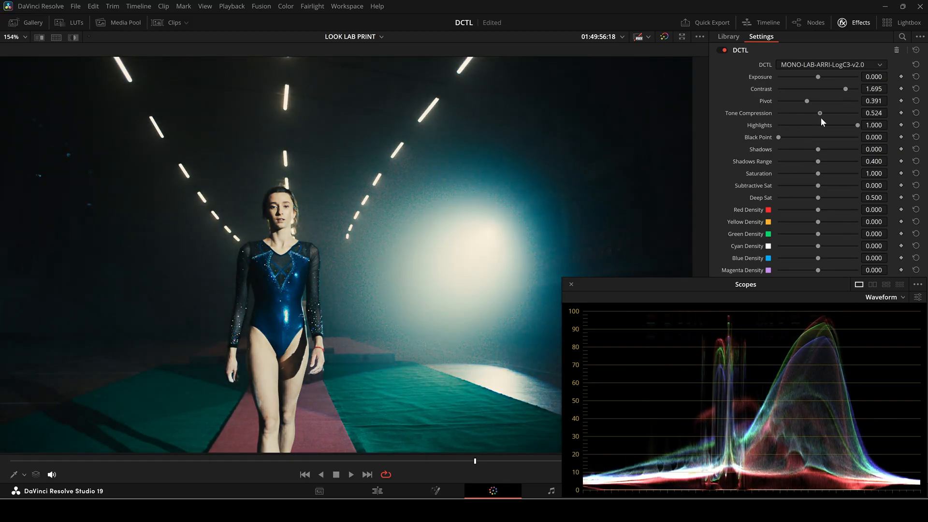
left_click_drag(820, 114, 840, 113)
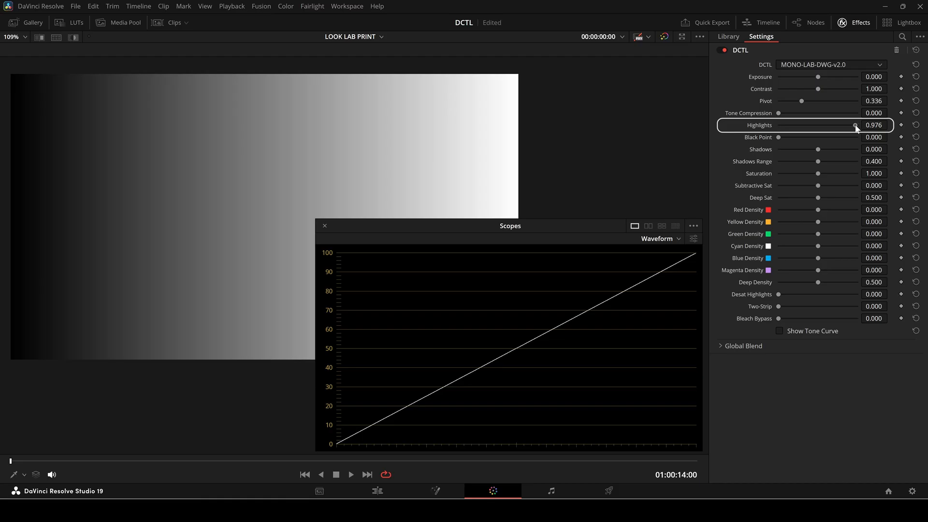
Sweep the Highlights slider down and back on the gymnast shot, ending near 0.000
left_click_drag(856, 124, 779, 125)
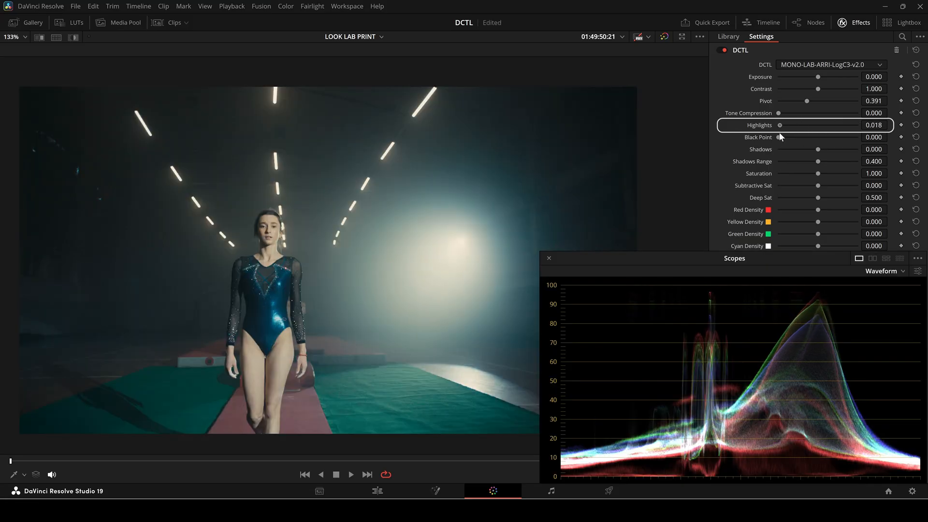
left_click_drag(780, 125, 859, 125)
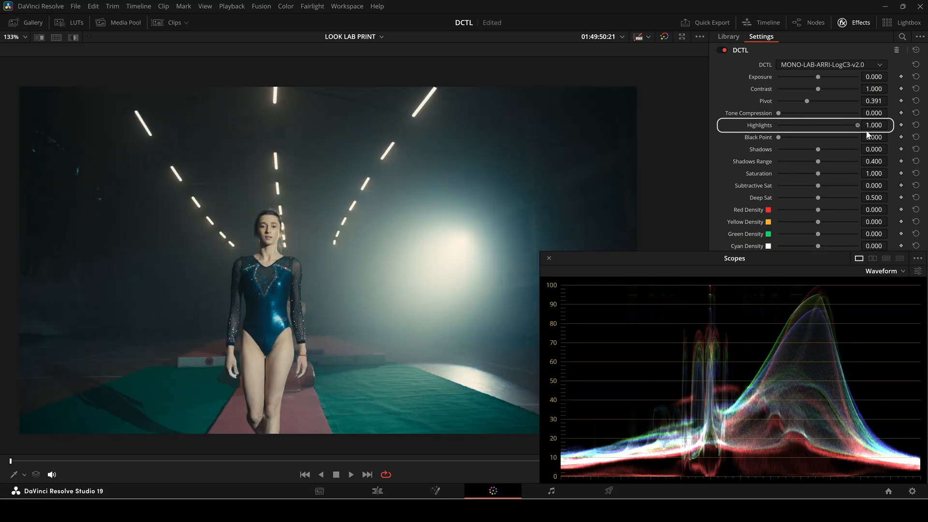
left_click_drag(857, 125, 798, 124)
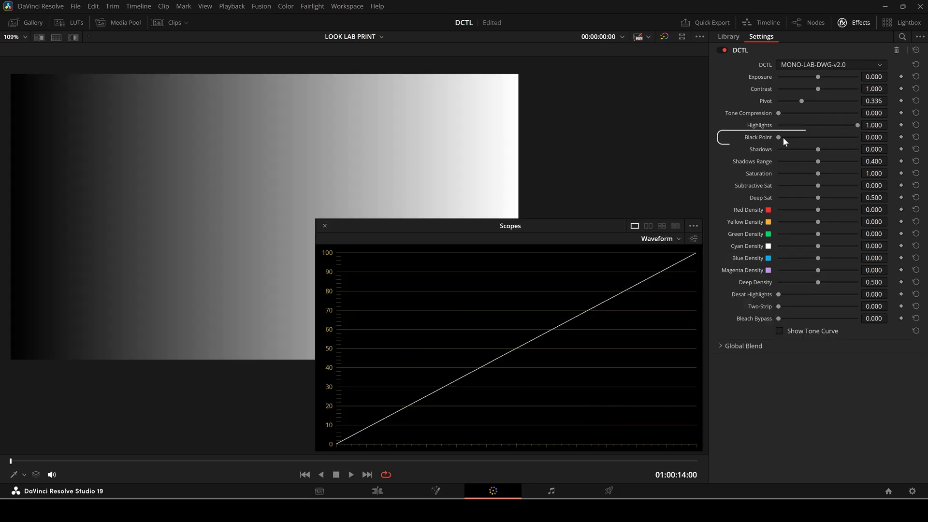
Sweep Black Point on the grey ramp and gymnast shot, leaving it at 1.000 with lifted blacks
left_click_drag(779, 136, 858, 136)
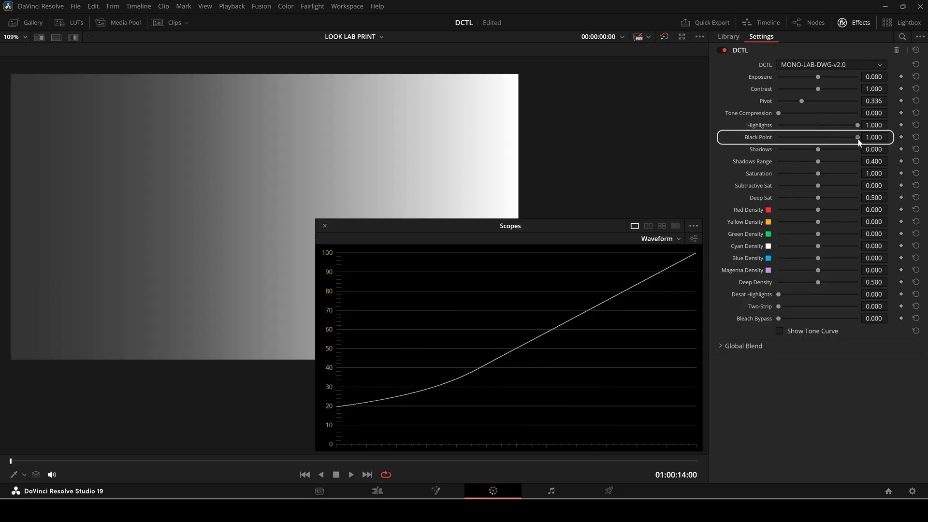
left_click_drag(858, 136, 781, 137)
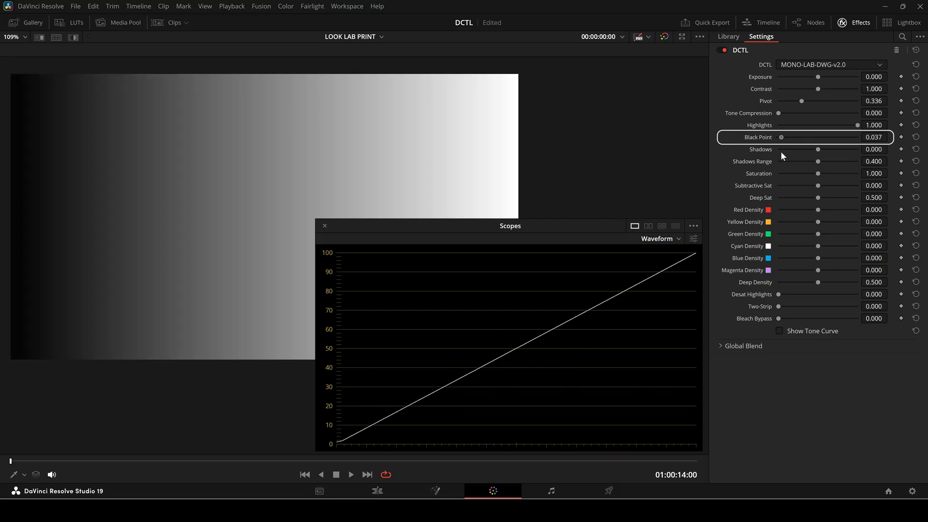
left_click_drag(782, 137, 821, 137)
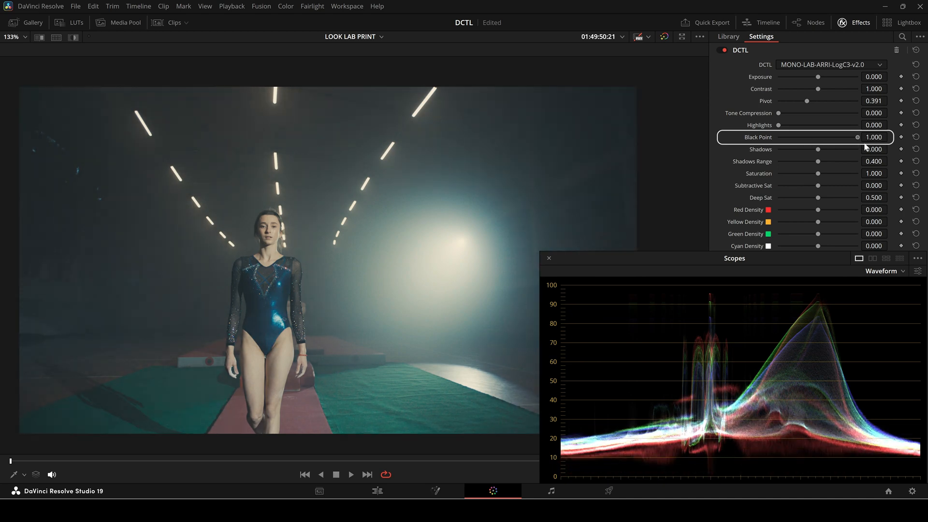
left_click_drag(857, 137, 819, 137)
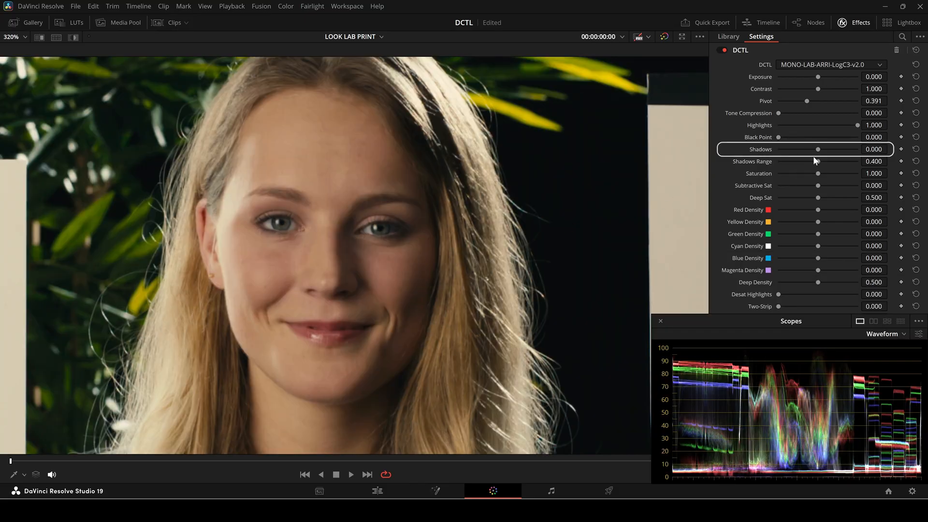
Sweep Shadows between extremes on the woman's close-up and settle near -0.78
left_click_drag(819, 148, 783, 148)
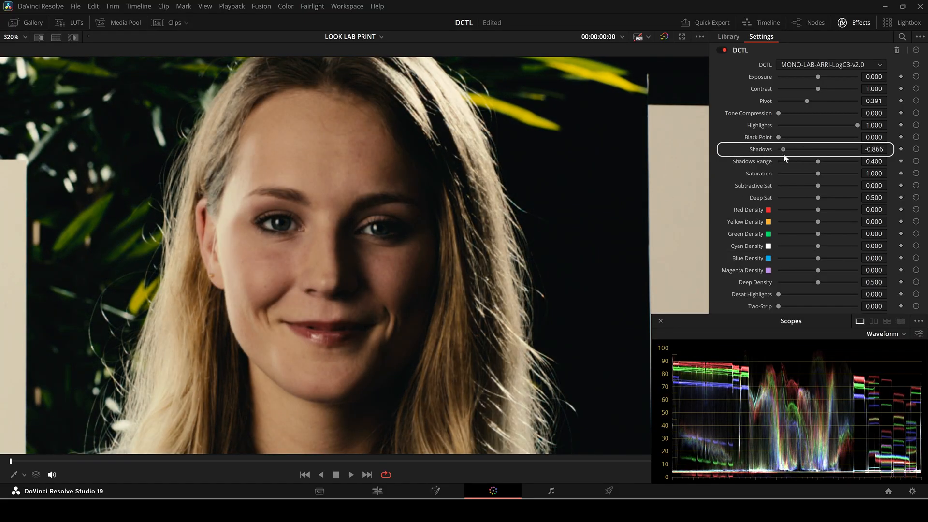
left_click_drag(784, 149, 853, 148)
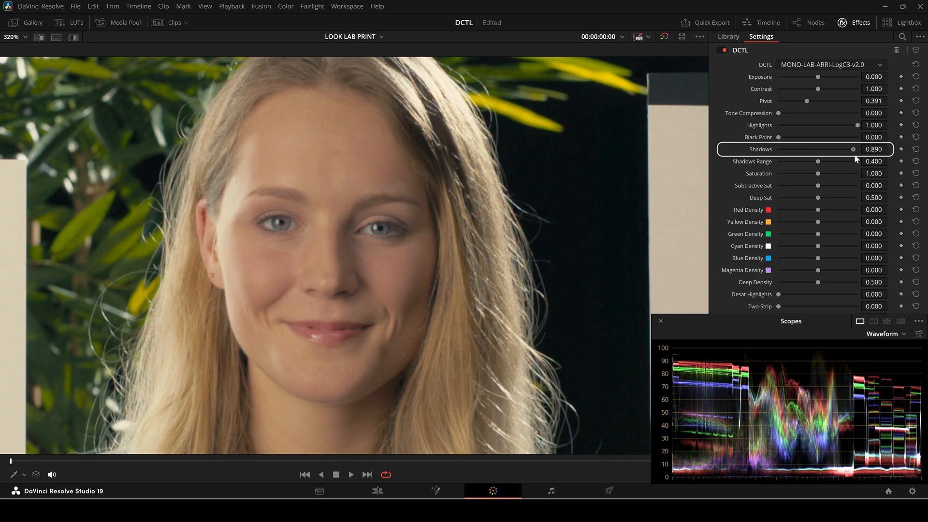
left_click_drag(852, 149, 782, 149)
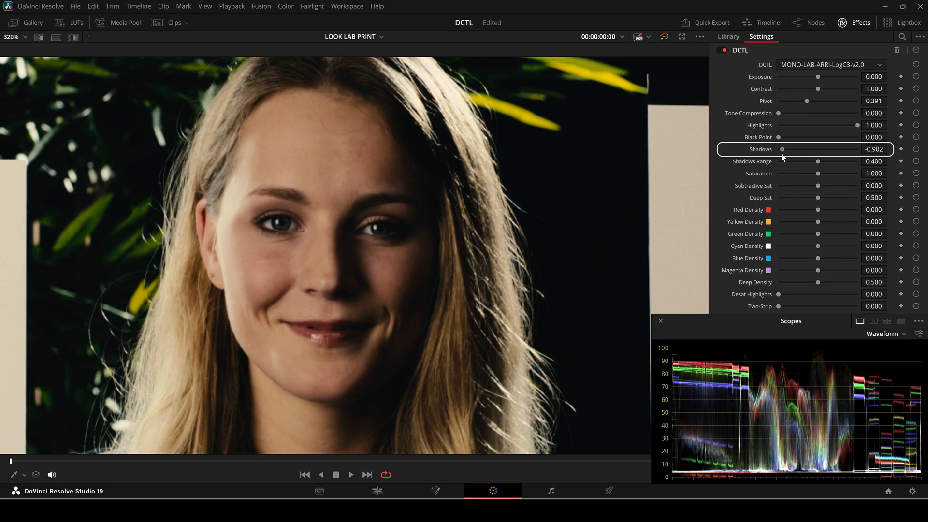
left_click_drag(782, 149, 791, 149)
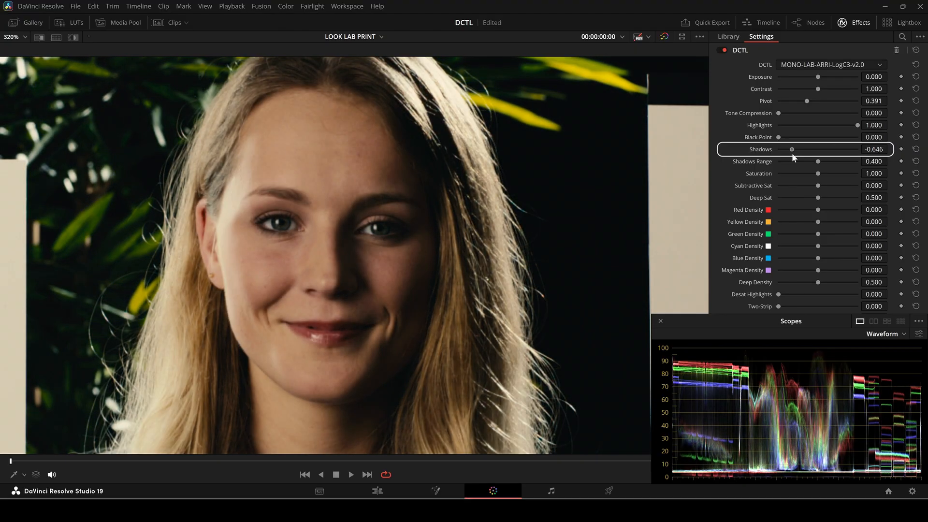
left_click_drag(792, 149, 784, 149)
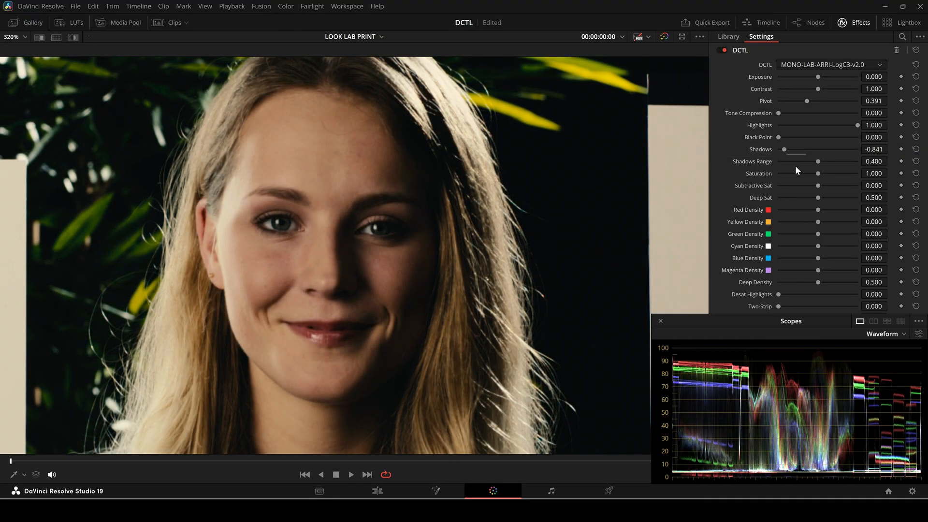
Narrow Shadows Range on the close-up to about 0.133, easing the shadow darkening slightly
left_click_drag(818, 161, 798, 162)
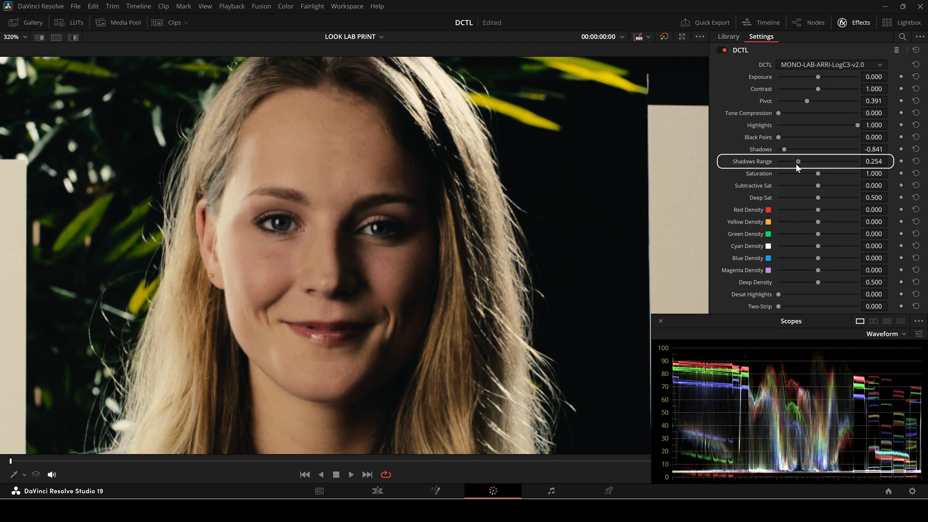
left_click_drag(799, 161, 782, 162)
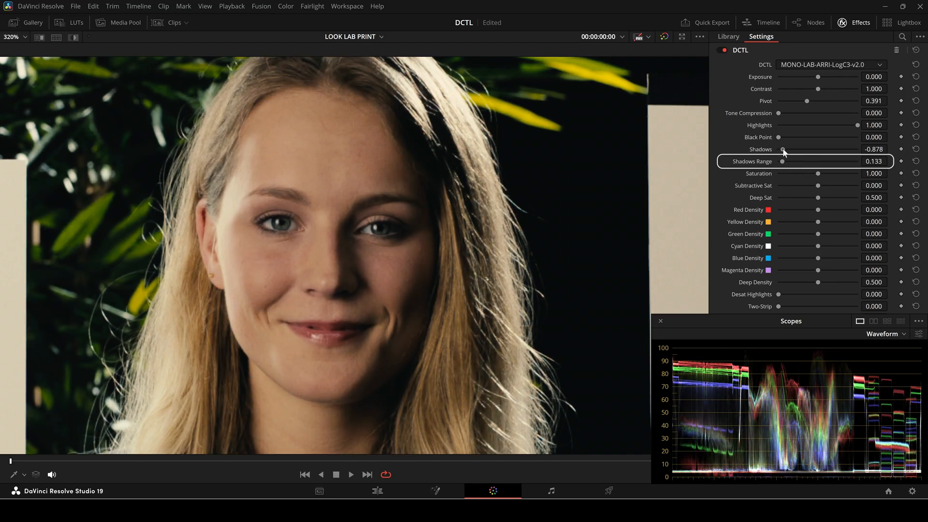
left_click_drag(784, 149, 777, 149)
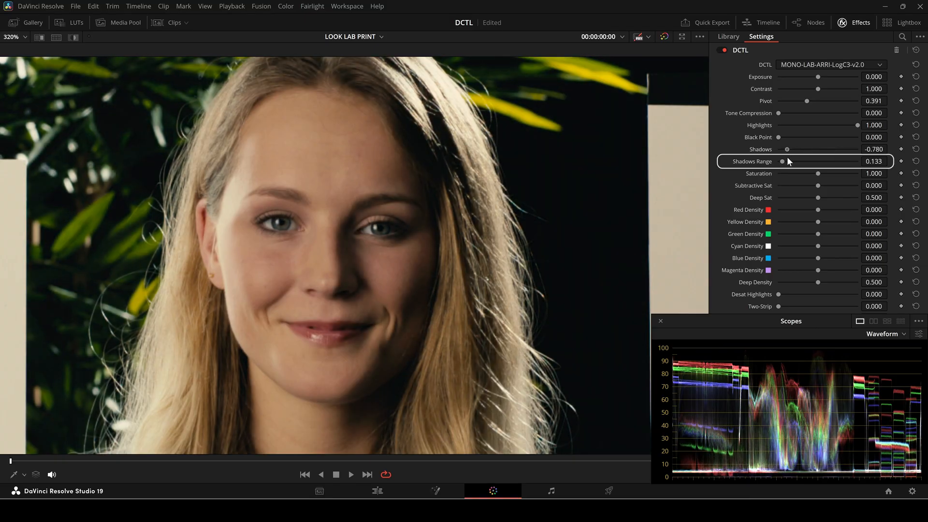
left_click_drag(789, 161, 842, 161)
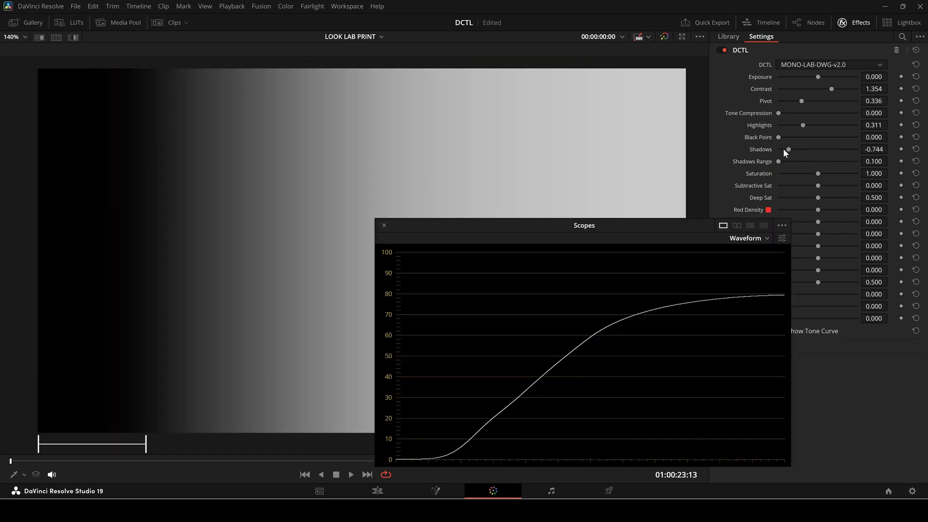
Sweep Shadows on the grey ramp, ending at -0.646 with shadows range 0.488 for a darker toe
left_click_drag(787, 149, 839, 149)
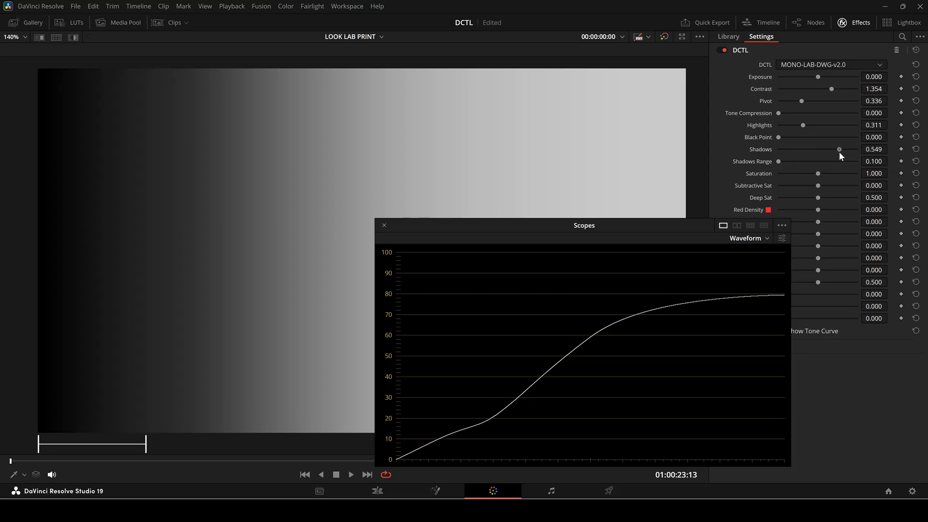
left_click_drag(839, 149, 838, 149)
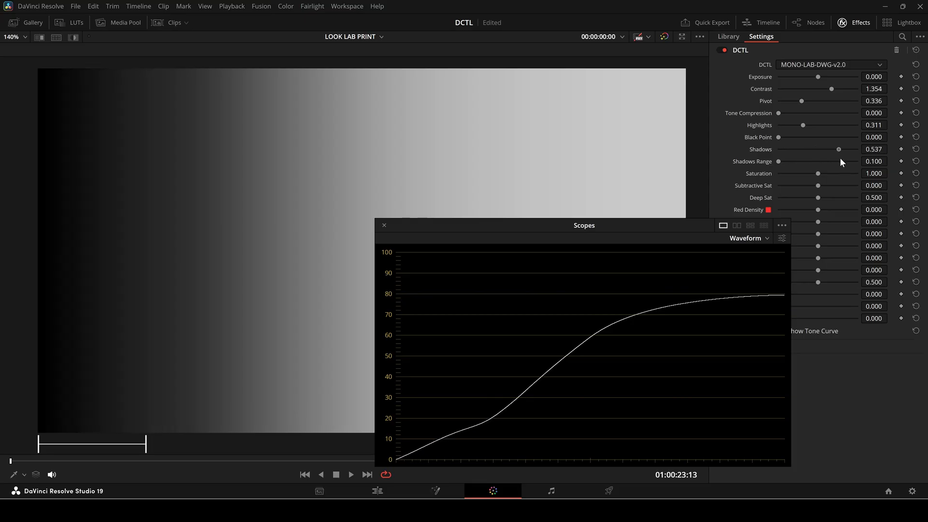
left_click_drag(839, 149, 814, 149)
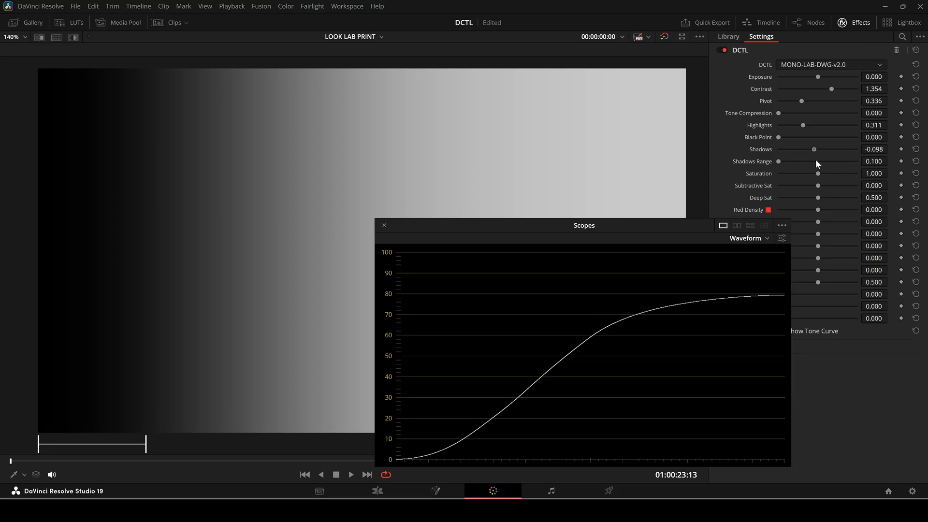
left_click_drag(814, 149, 795, 149)
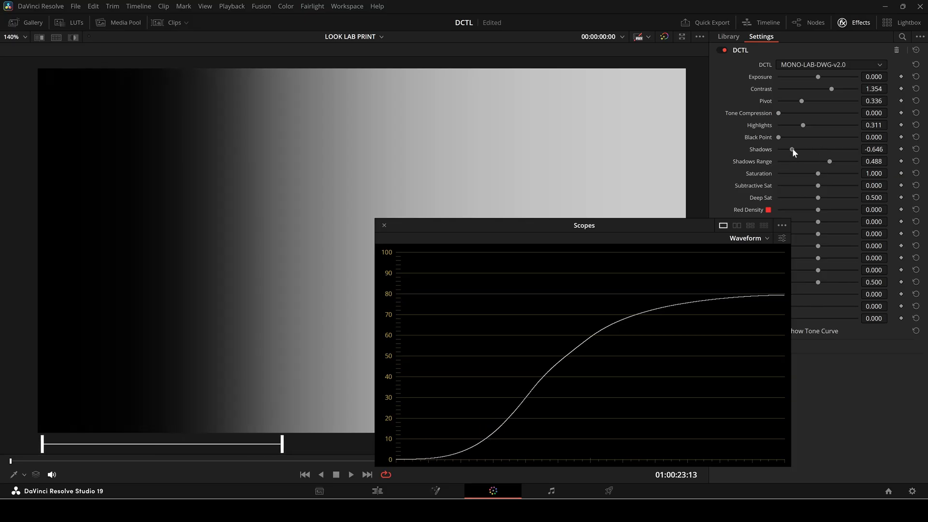
left_click_drag(793, 149, 794, 148)
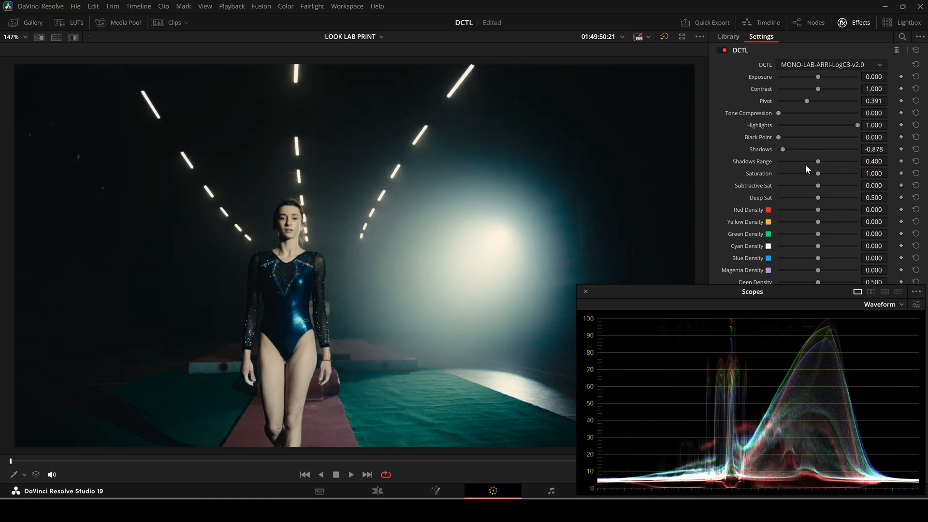
Widen the gymnast shot's Shadows Range to 0.59 and set lifted shadows at about 0.52
left_click_drag(818, 161, 781, 162)
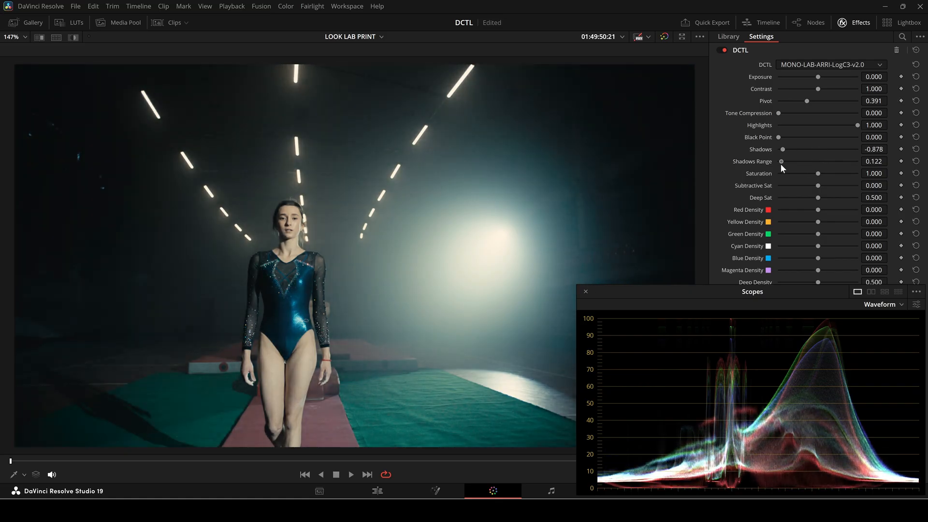
left_click_drag(785, 149, 785, 149)
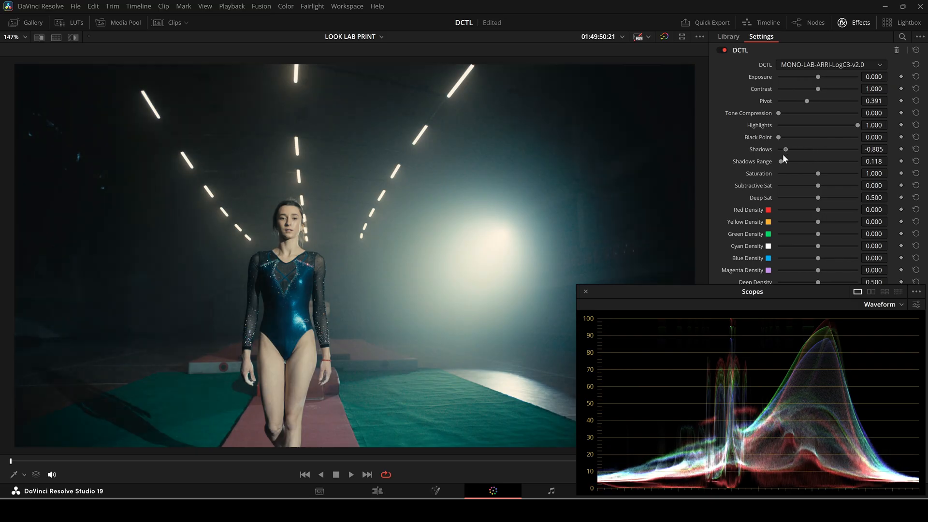
left_click_drag(785, 161, 835, 161)
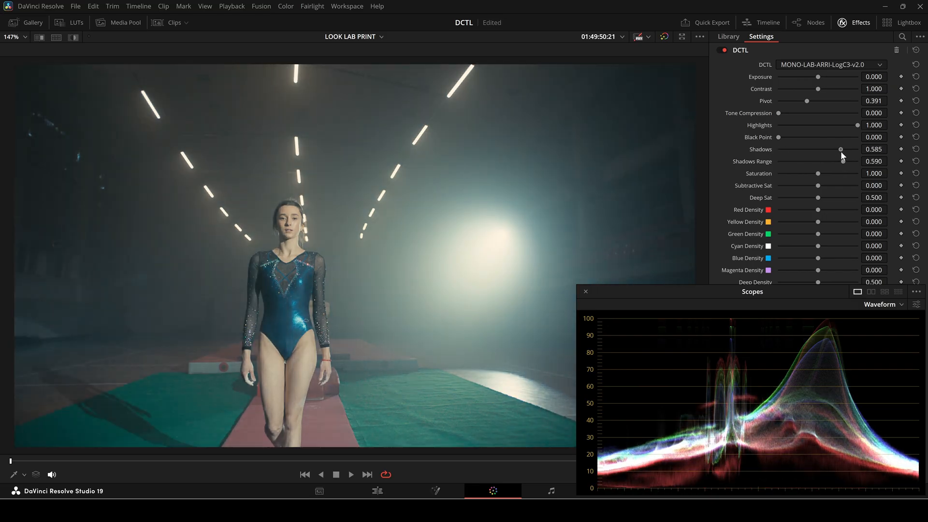
left_click_drag(839, 148, 837, 149)
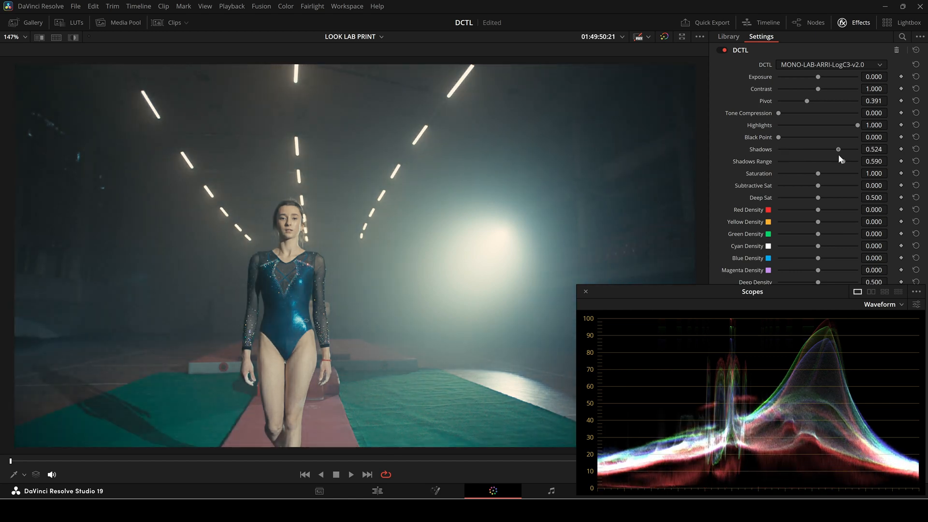
left_click_drag(839, 149, 791, 149)
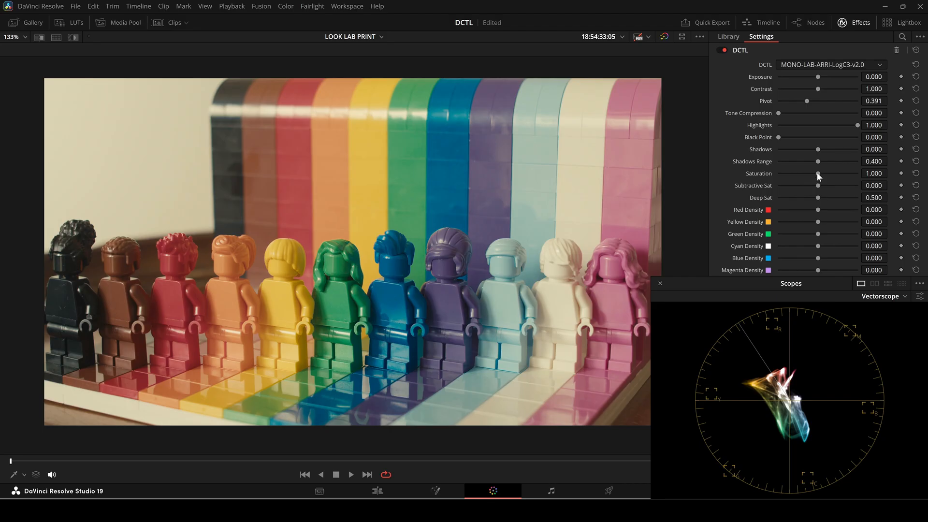
Sweep Saturation to 0 and back and Subtractive Sat up and below zero on the LEGO figures
left_click_drag(818, 173, 845, 173)
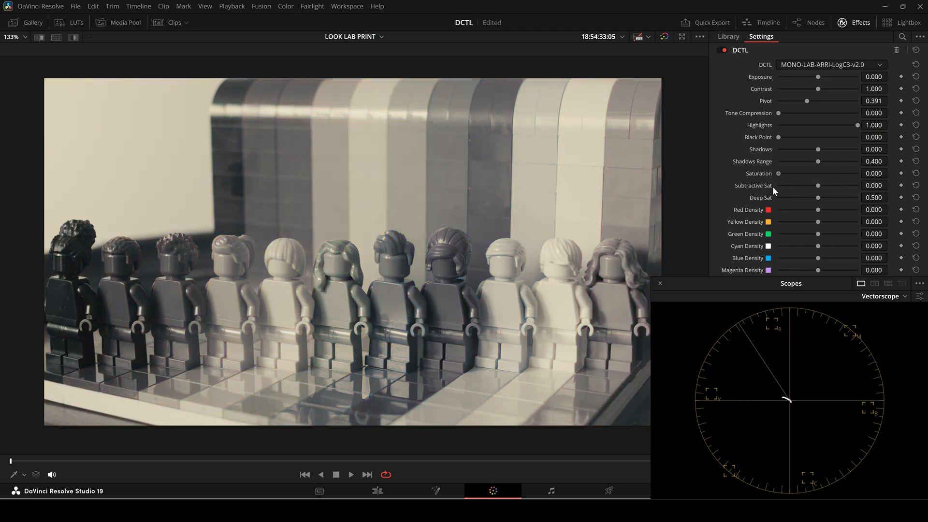
left_click_drag(779, 173, 834, 173)
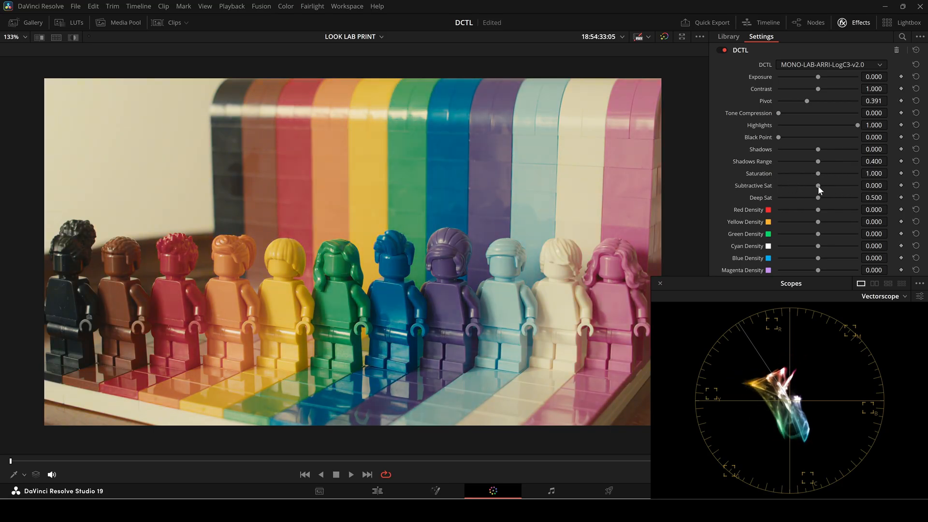
left_click_drag(820, 185, 851, 186)
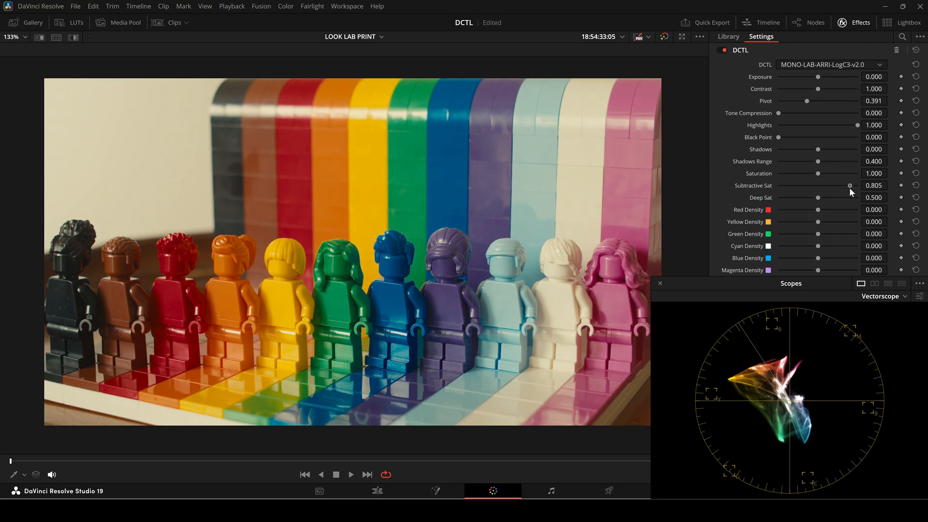
left_click_drag(850, 186, 812, 186)
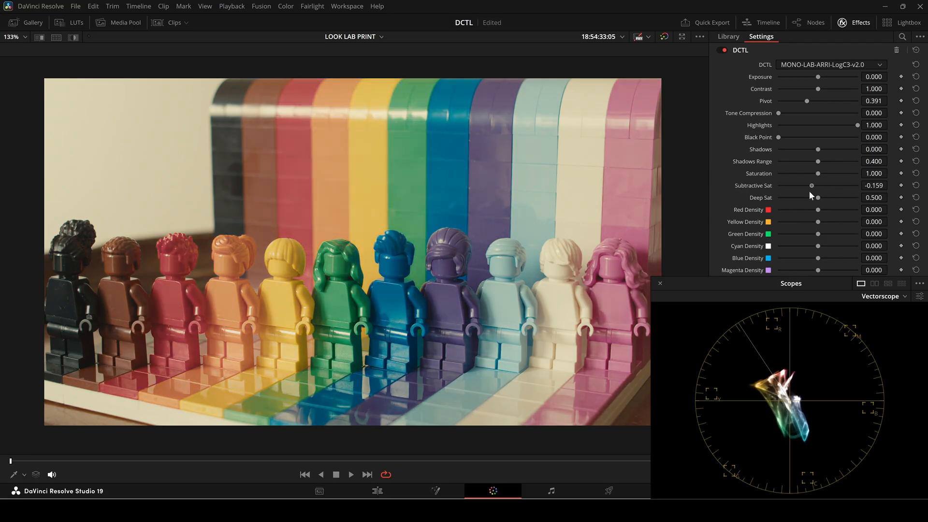
left_click_drag(811, 185, 817, 185)
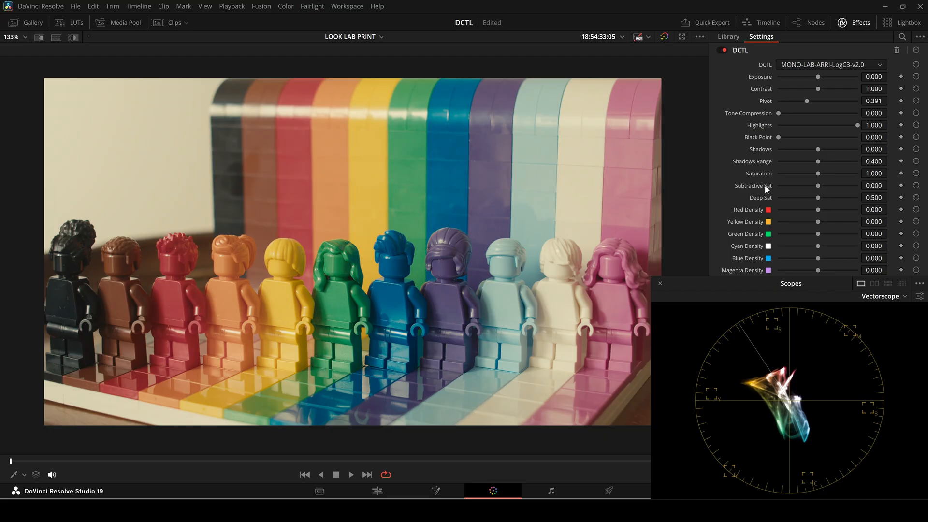
Set the LEGO clip's saturation to 0.671 and subtractive saturation to 0.598
left_click_drag(822, 173, 818, 174)
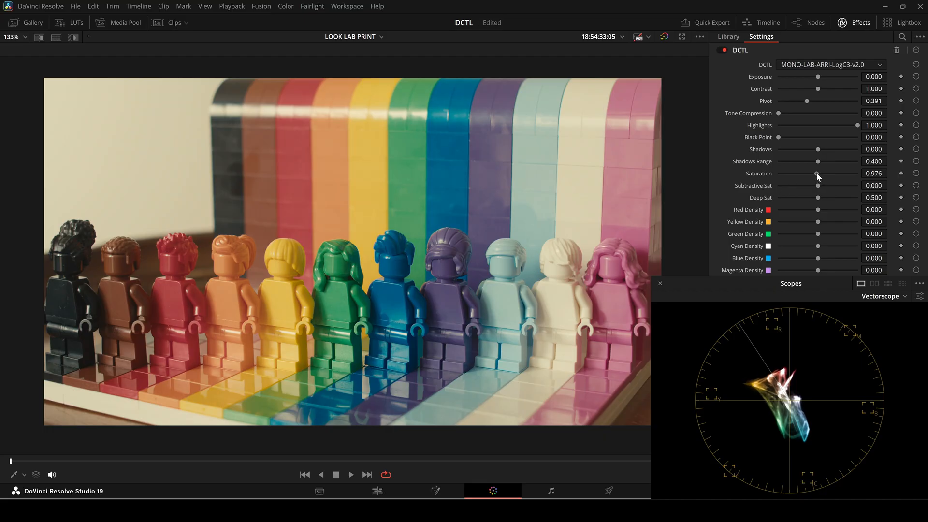
left_click_drag(818, 173, 805, 173)
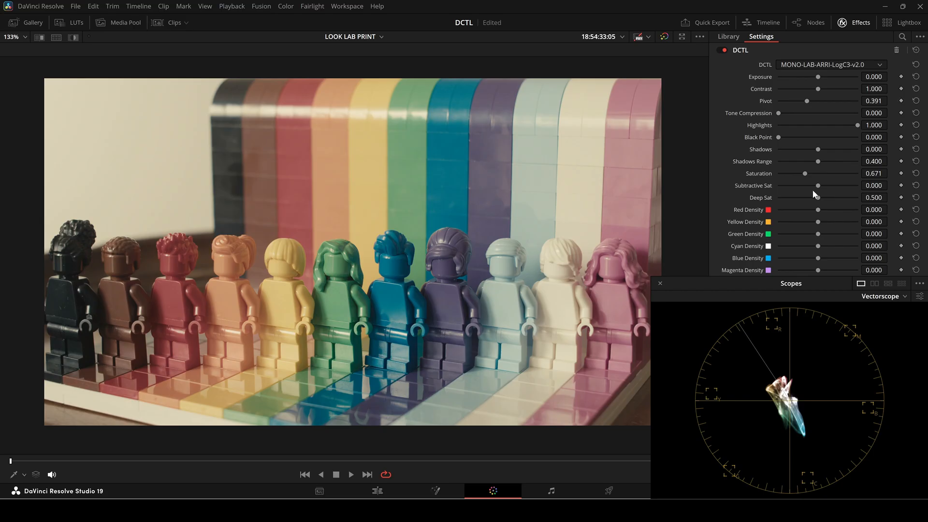
left_click_drag(819, 185, 838, 186)
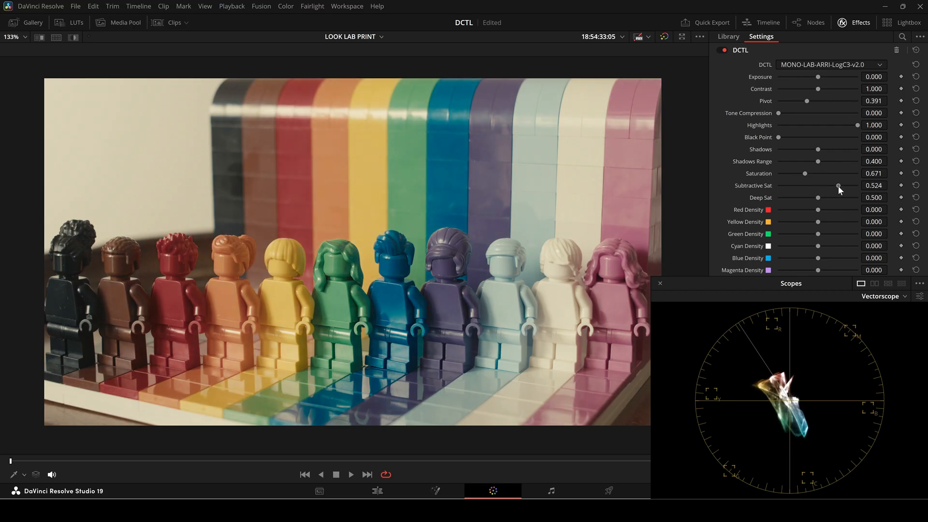
left_click_drag(839, 186, 850, 185)
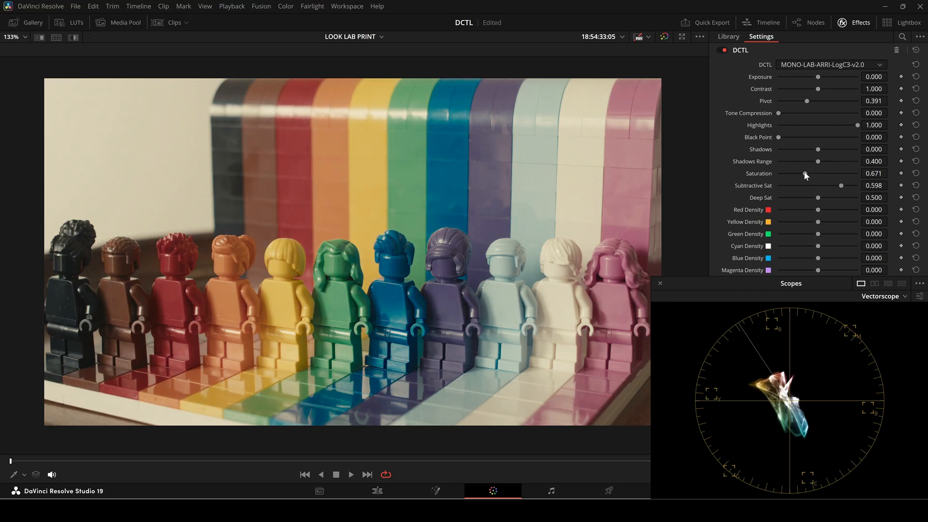
left_click_drag(806, 173, 808, 173)
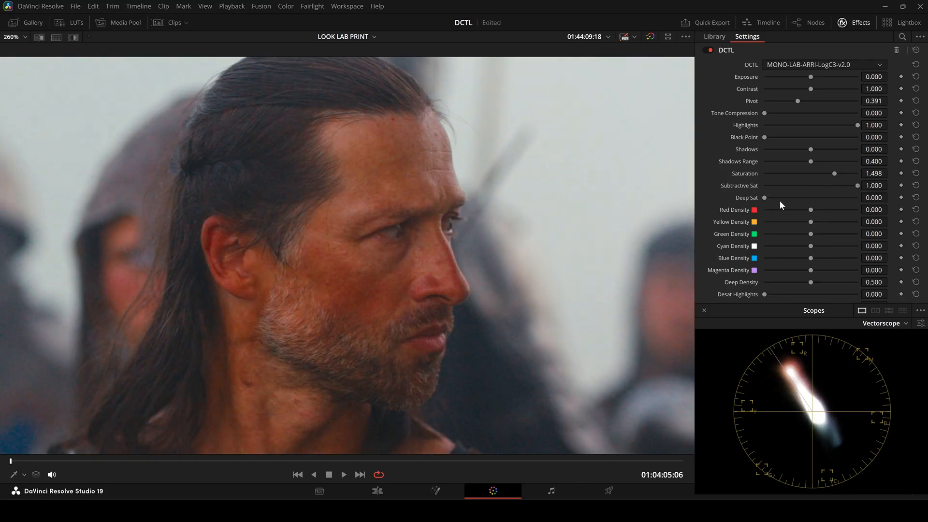
Sweep Deep Sat on the man's portrait, then set it around 0.233 on the bowling-alley couple clip
left_click_drag(765, 197, 767, 198)
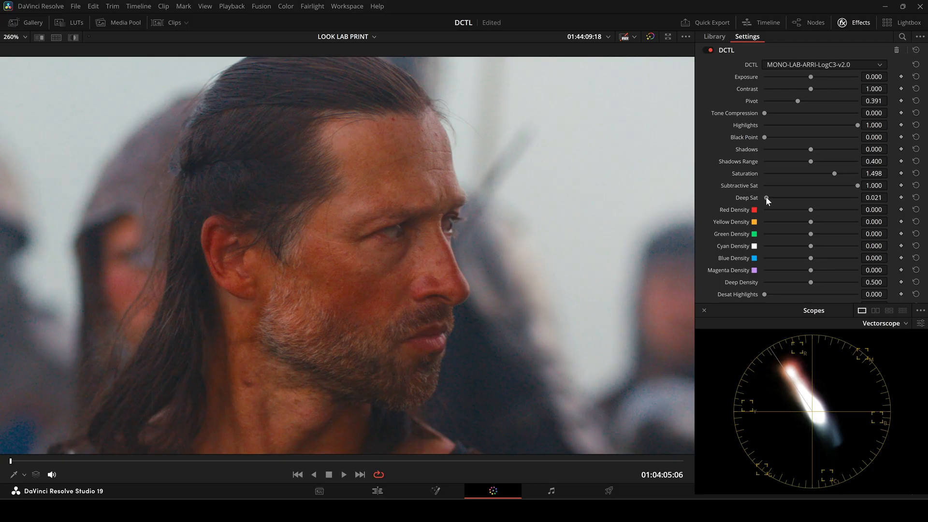
left_click_drag(767, 197, 778, 197)
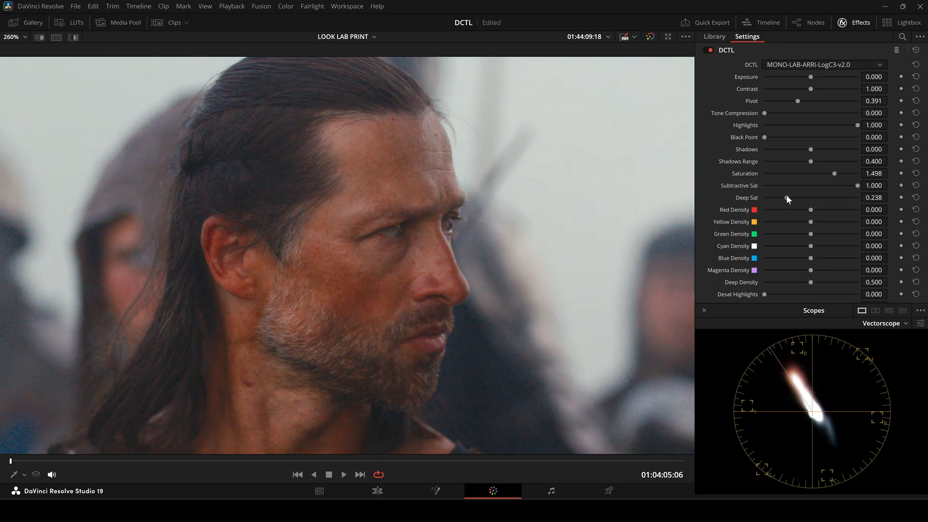
left_click_drag(787, 197, 833, 197)
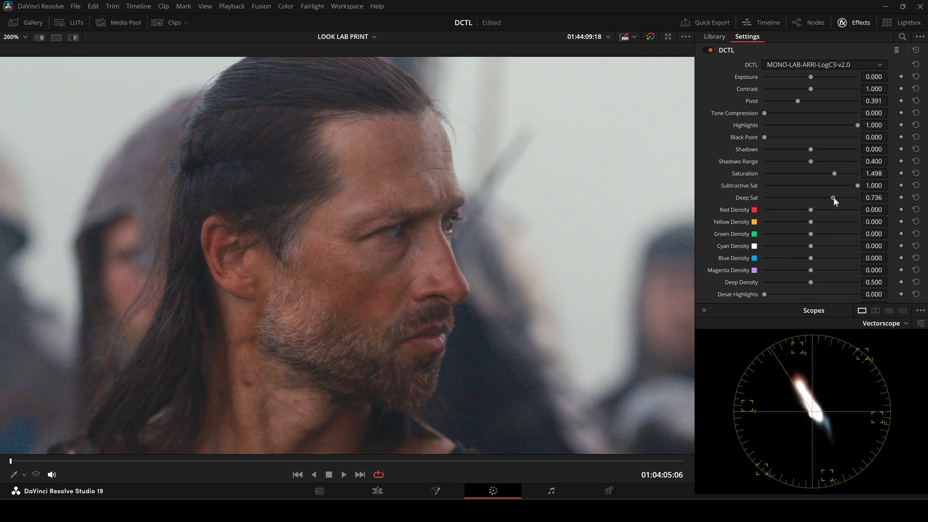
left_click_drag(834, 197, 781, 197)
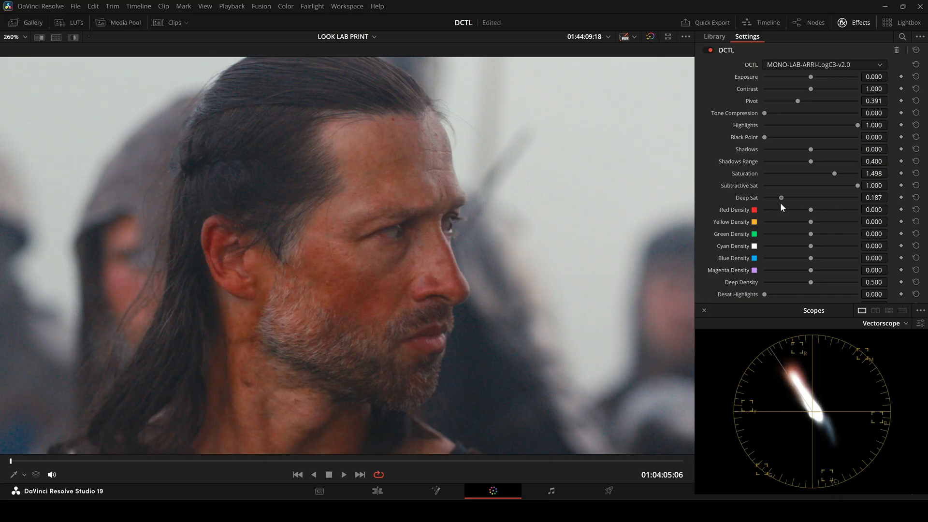
left_click_drag(781, 197, 828, 197)
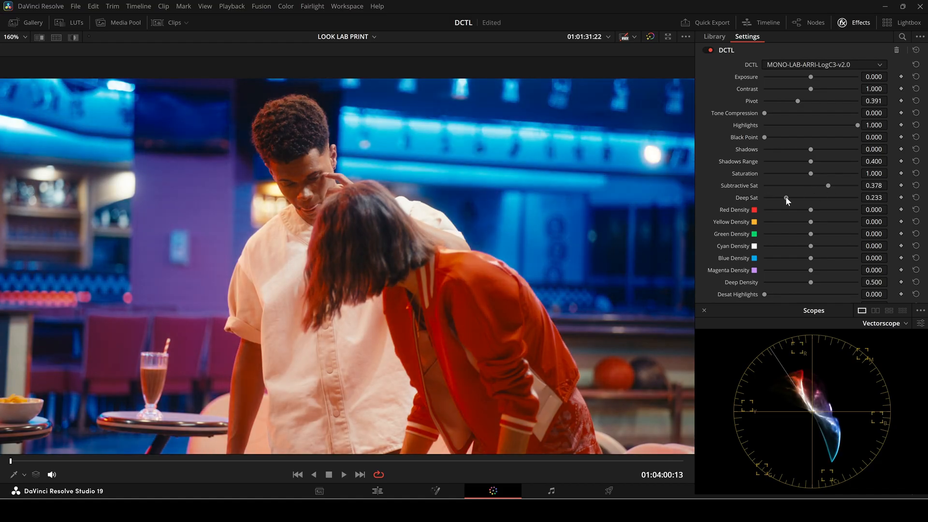
left_click_drag(787, 197, 848, 197)
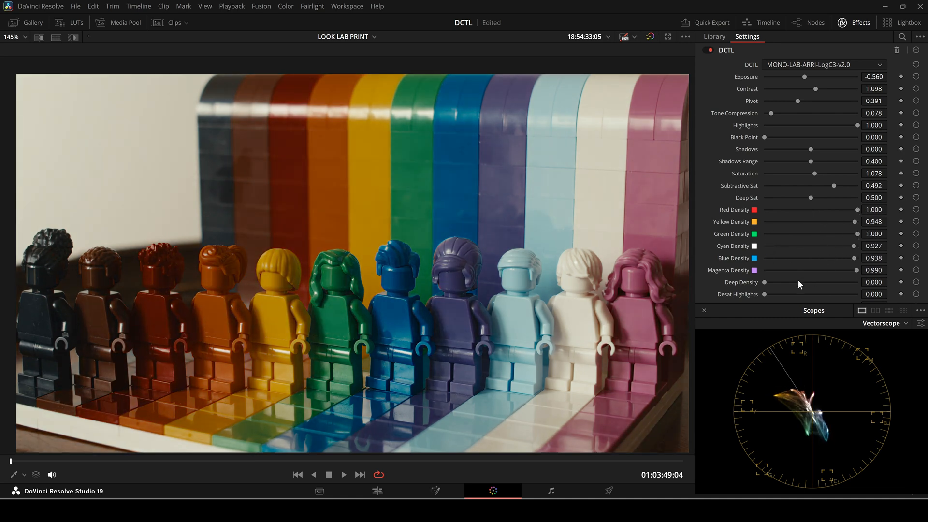
Raise Deep Density above zero on the LEGO clip with colour densities near 0.93–1.0
left_click_drag(769, 281, 770, 281)
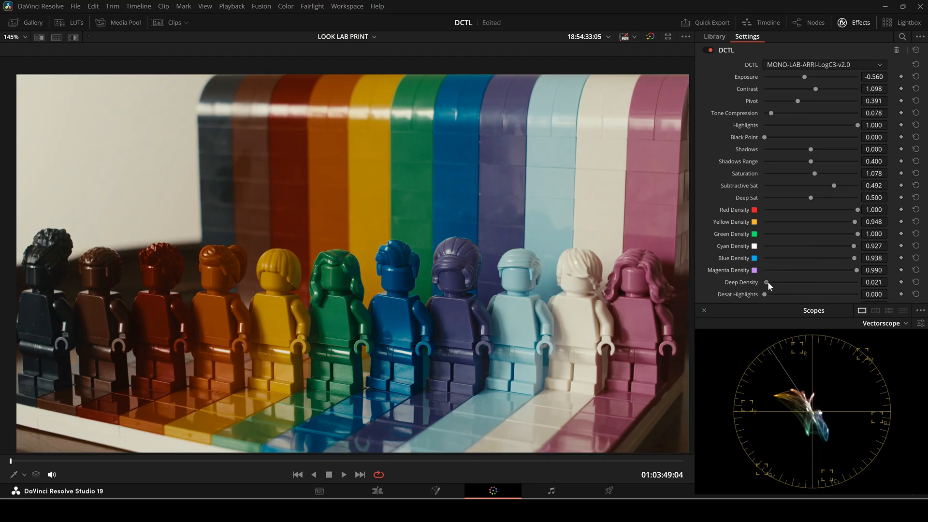
left_click_drag(770, 286, 851, 289)
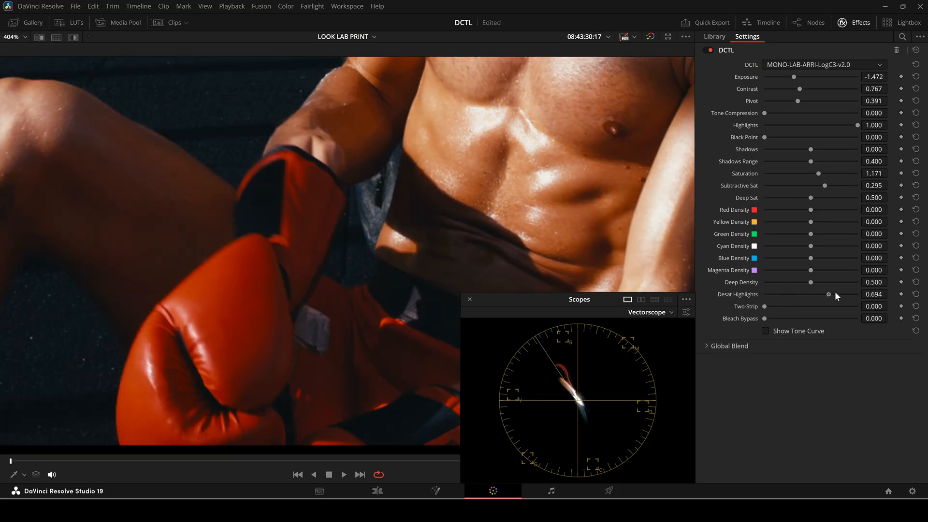
Sweep Desat Highlights on the boxer shot, leaving its highlights partly desaturated
left_click_drag(829, 295, 779, 295)
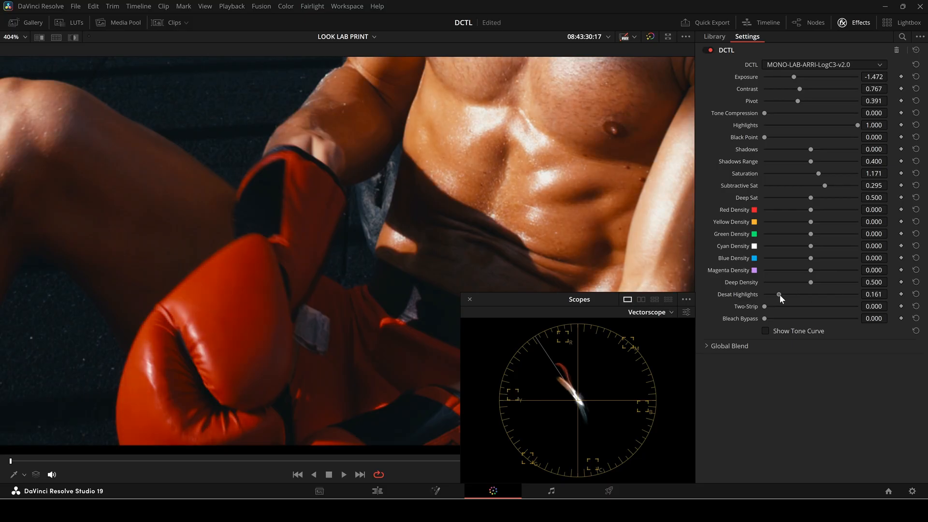
left_click_drag(779, 294, 803, 294)
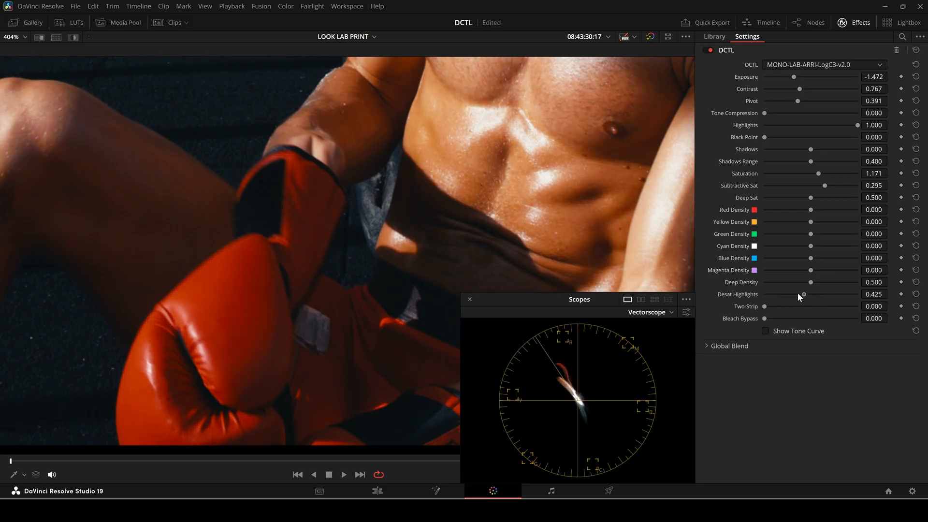
left_click_drag(803, 294, 861, 294)
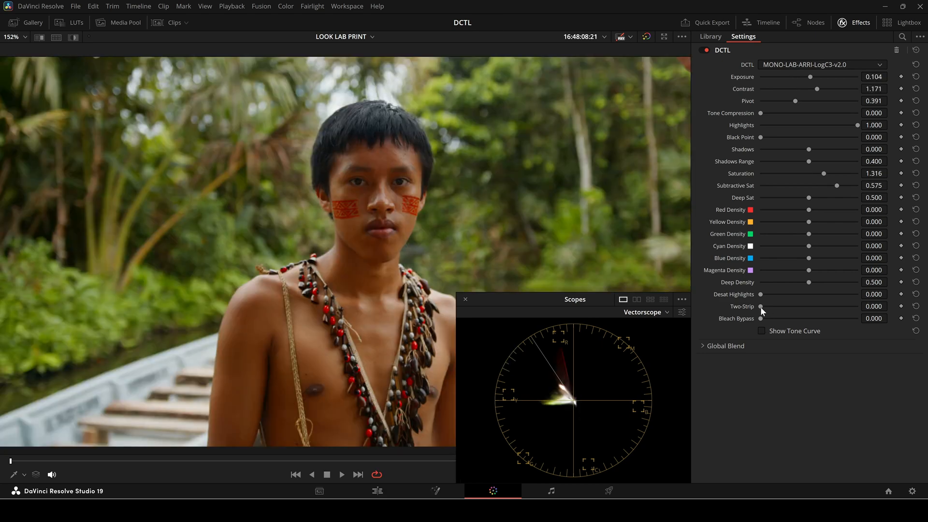
Sweep the Two-Strip effect across several portraits, ending at about 0.37 on the blonde woman
left_click_drag(761, 307, 792, 306)
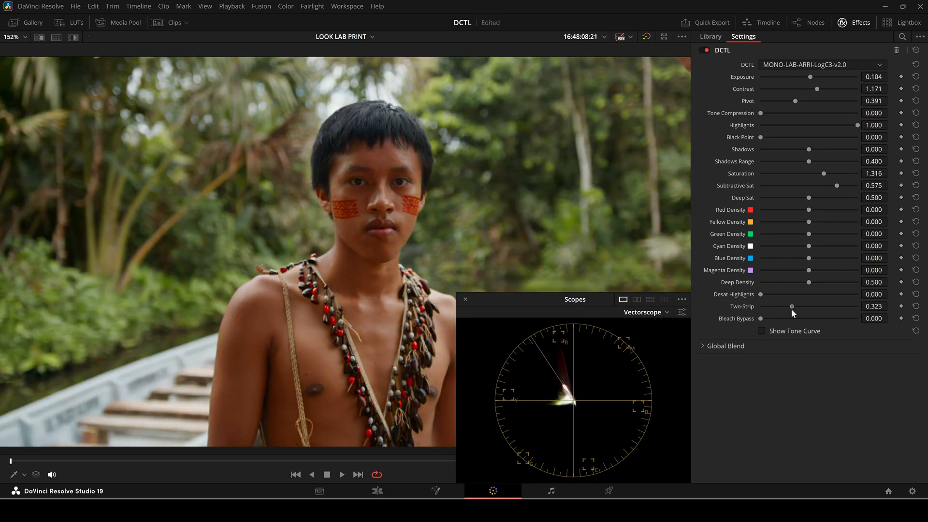
left_click_drag(792, 306, 796, 307)
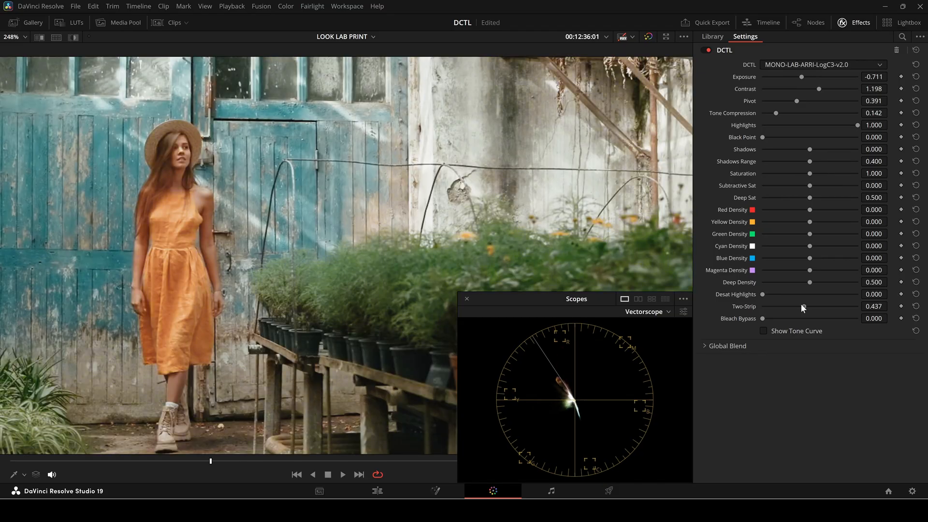
left_click_drag(828, 307, 769, 306)
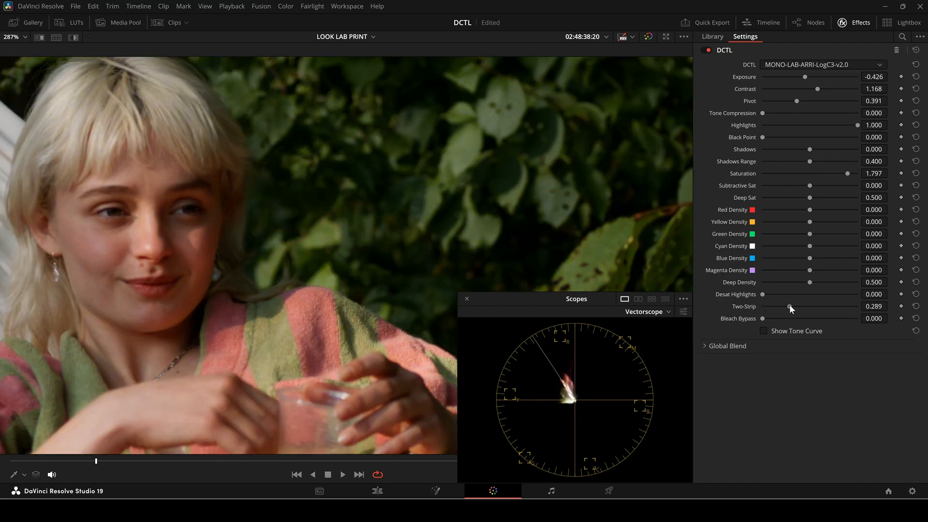
left_click_drag(790, 307, 783, 306)
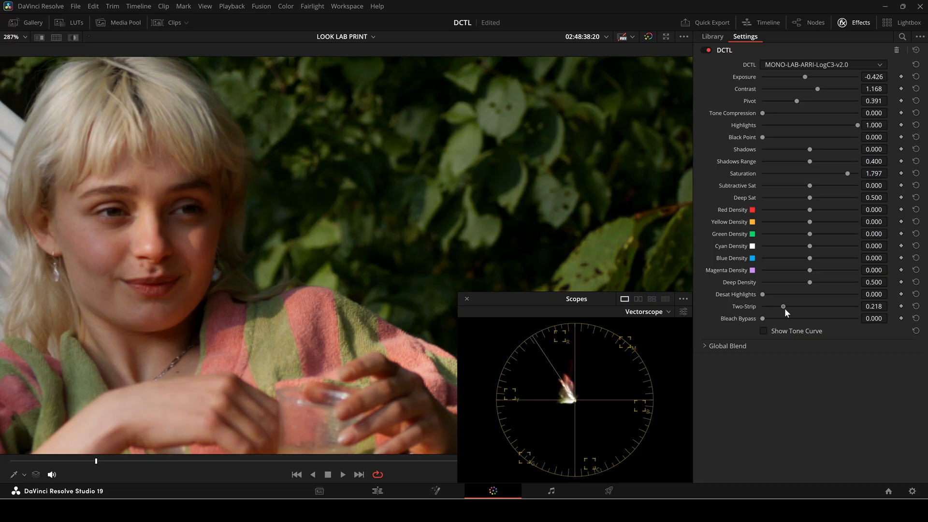
left_click_drag(784, 307, 797, 307)
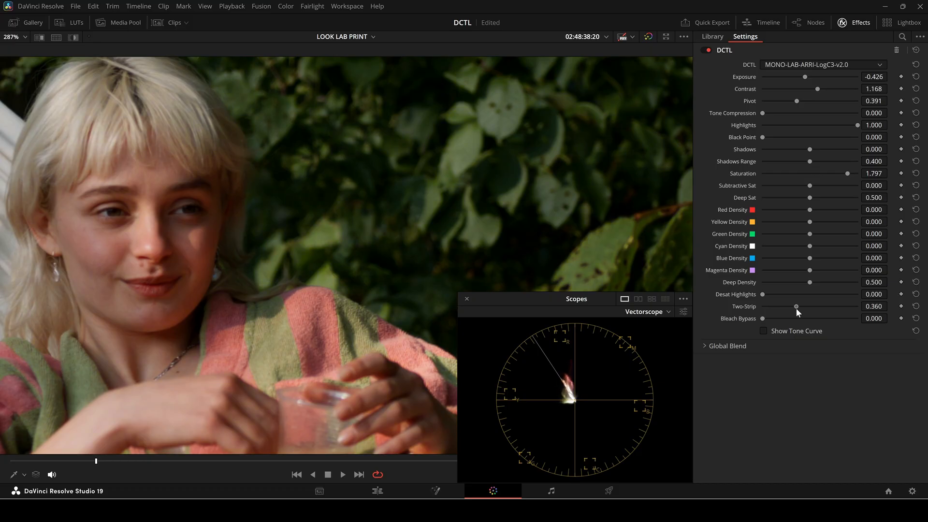
left_click_drag(796, 307, 799, 307)
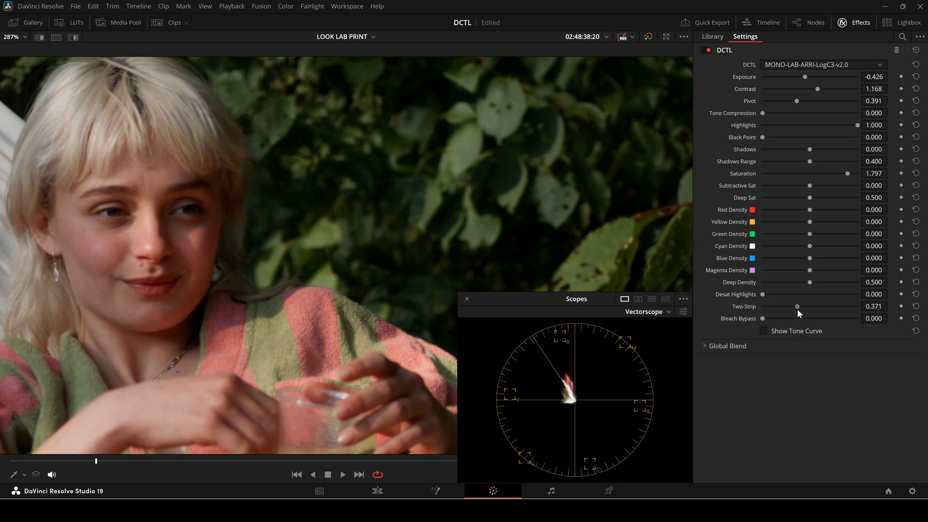
left_click_drag(798, 306, 788, 307)
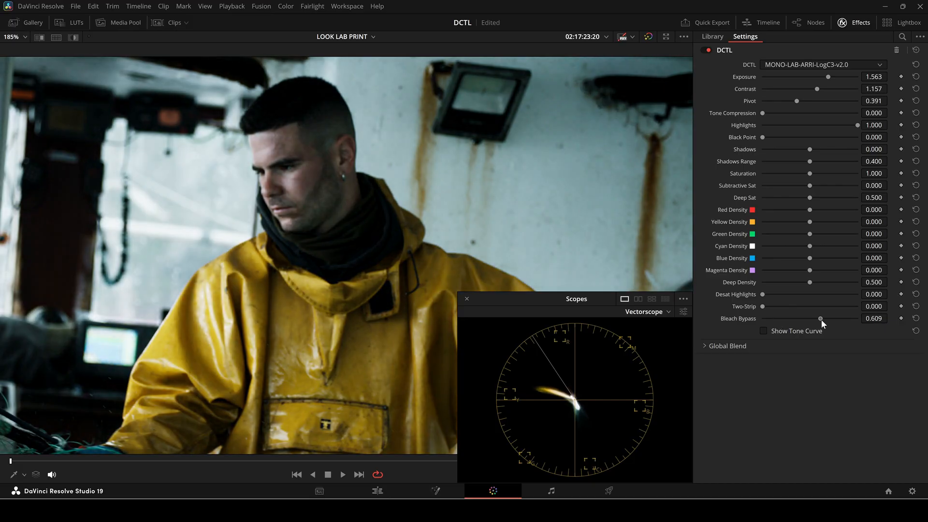
Raise the fisherman's Bleach Bypass slider from 0.609 to about 0.848
left_click_drag(821, 318, 844, 318)
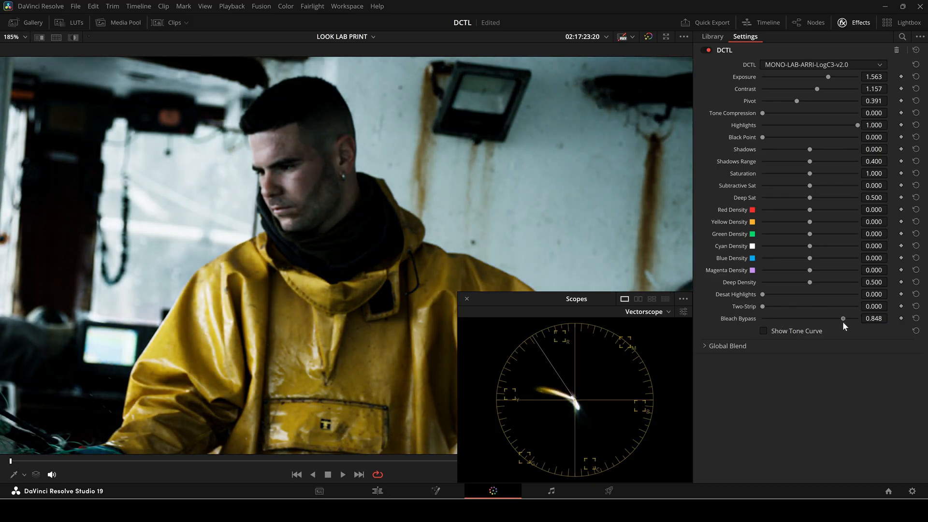
left_click_drag(843, 318, 831, 318)
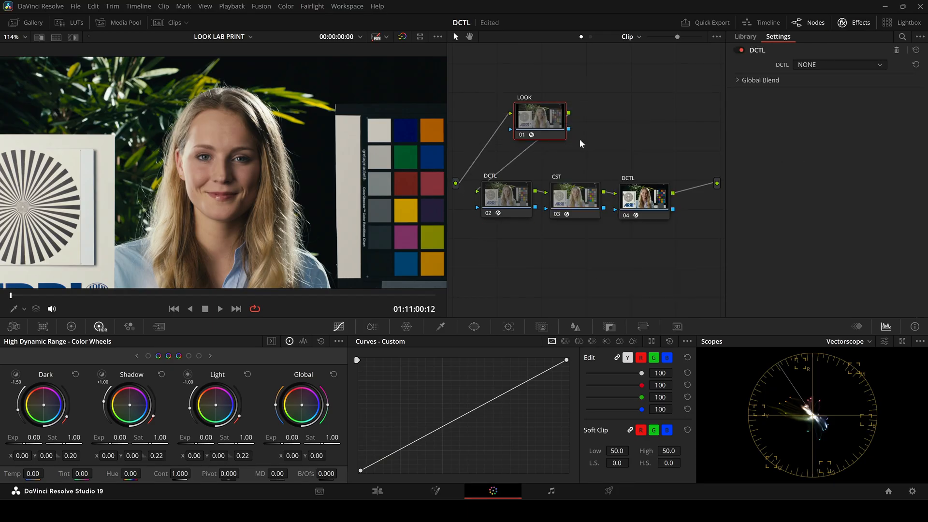
Apply MONO-LOOK-Monroe-v1.0 to the LOOK node of the chart portrait and diner clips
left_click(862, 65)
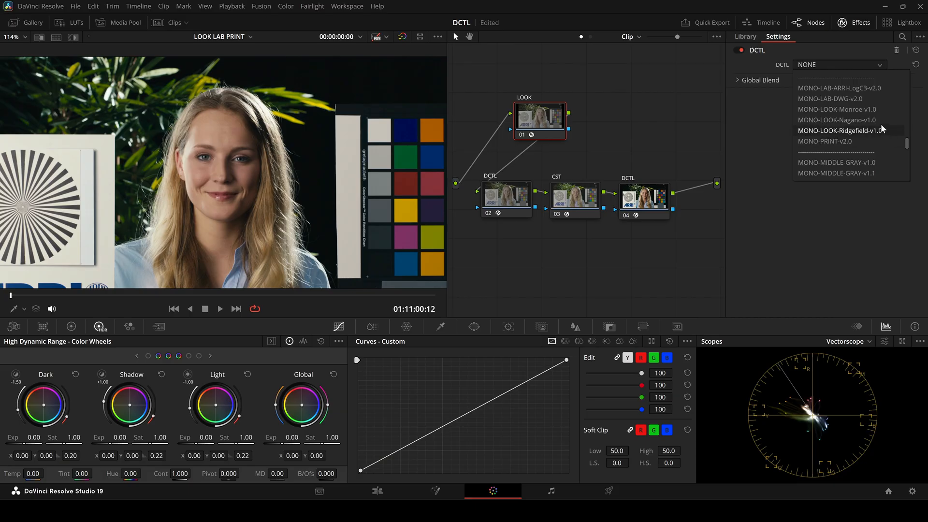
mouse_move(875, 134)
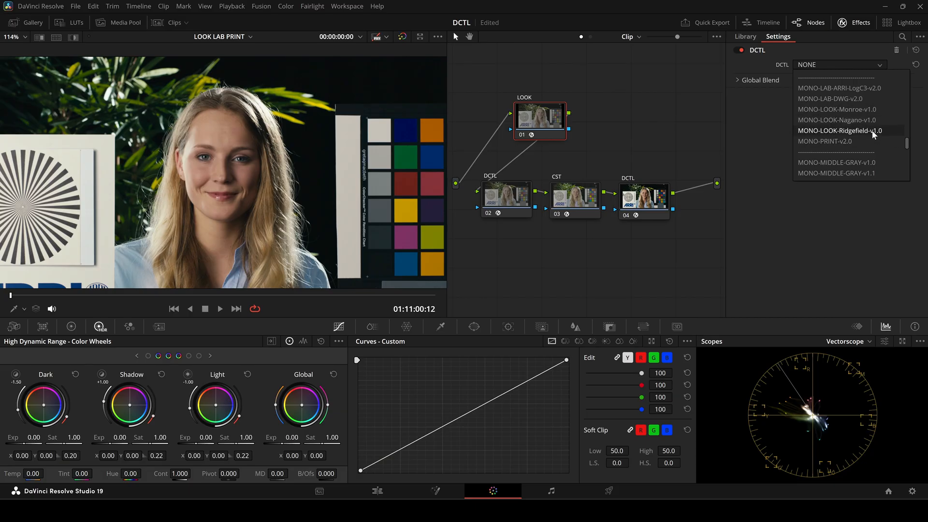
left_click(836, 110)
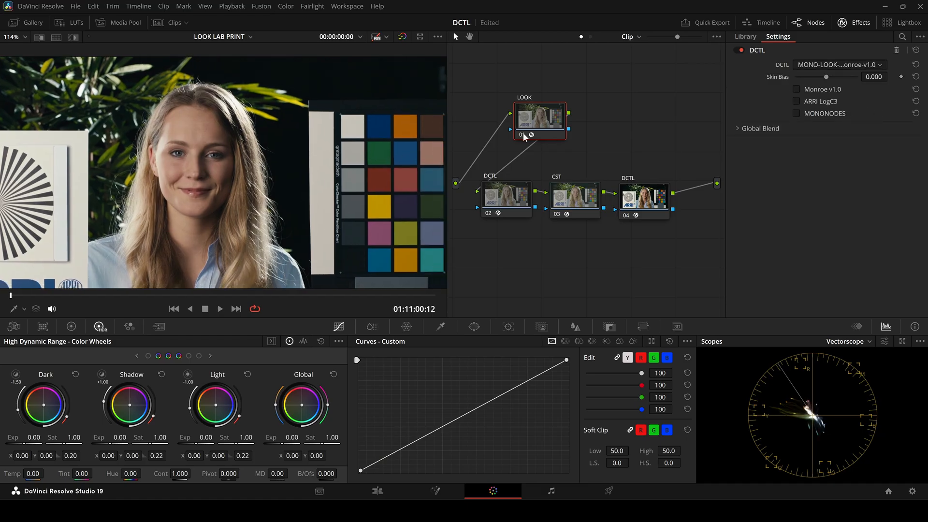
left_click(531, 136)
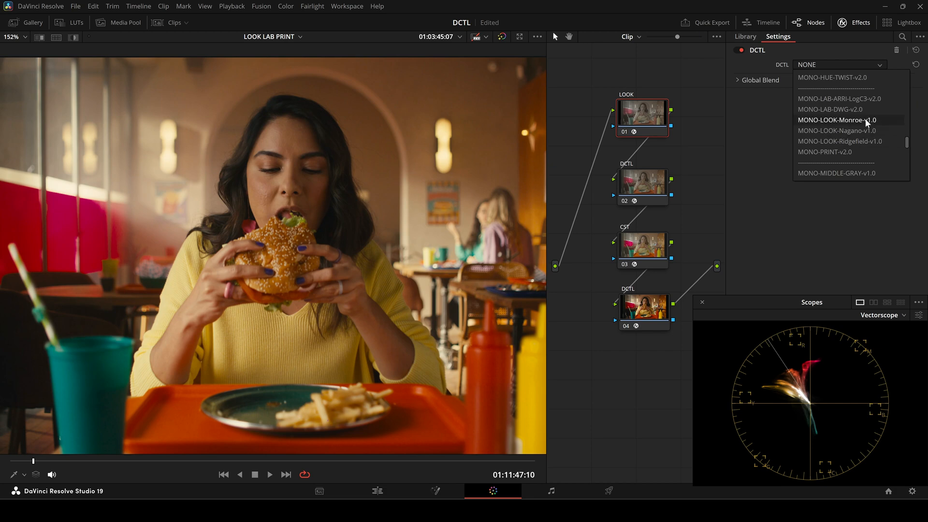
left_click(836, 120)
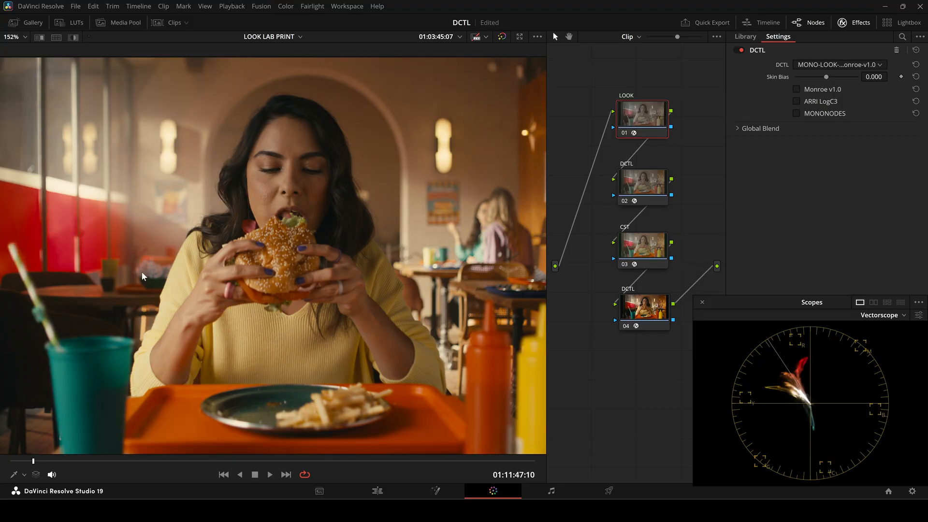
Apply the Monroe look to the bowling and night police clips, toggling the node to compare
left_click(838, 64)
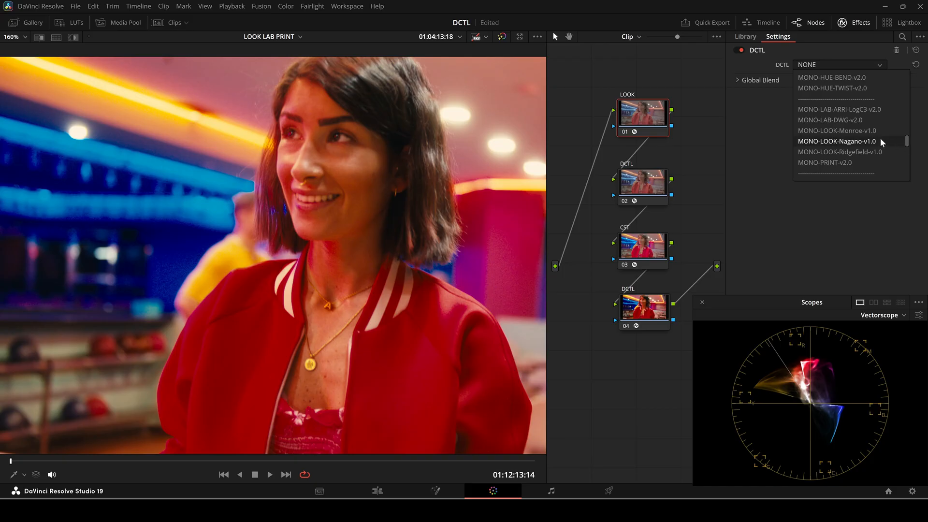
left_click(835, 130)
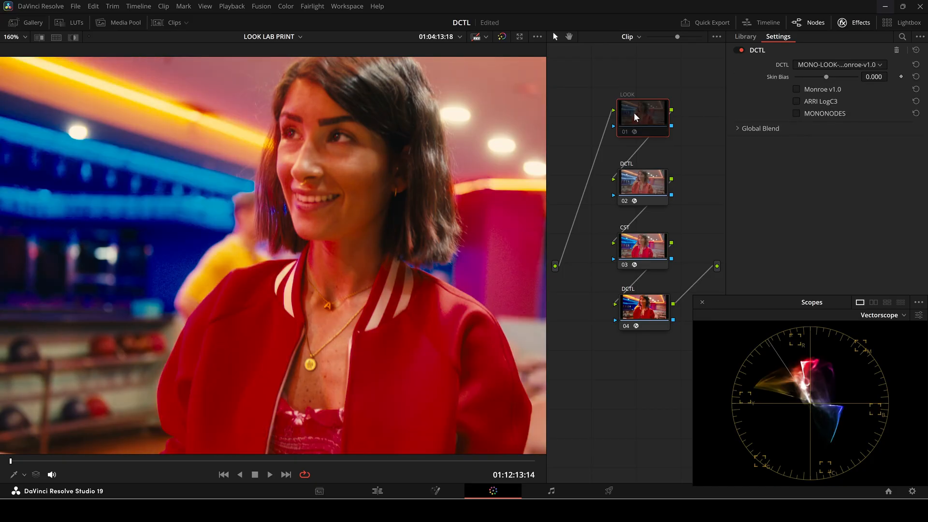
left_click(642, 117)
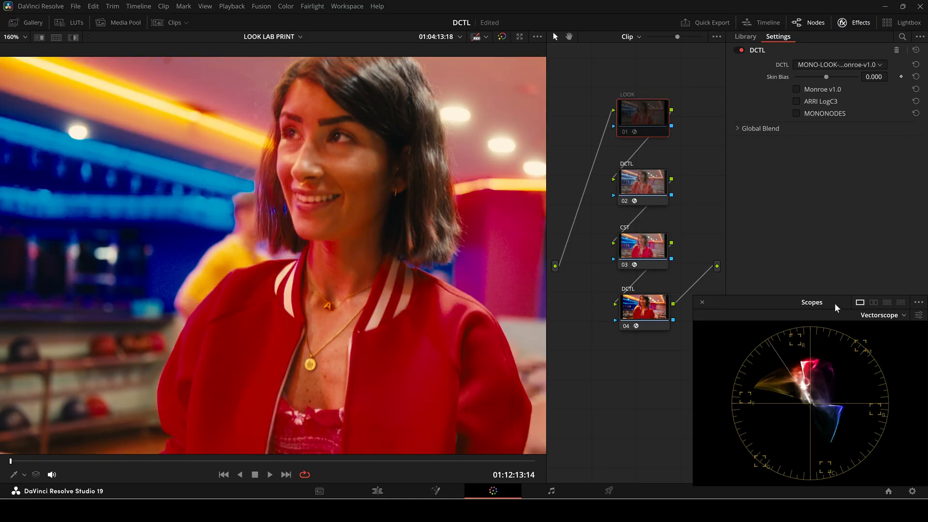
left_click(834, 65)
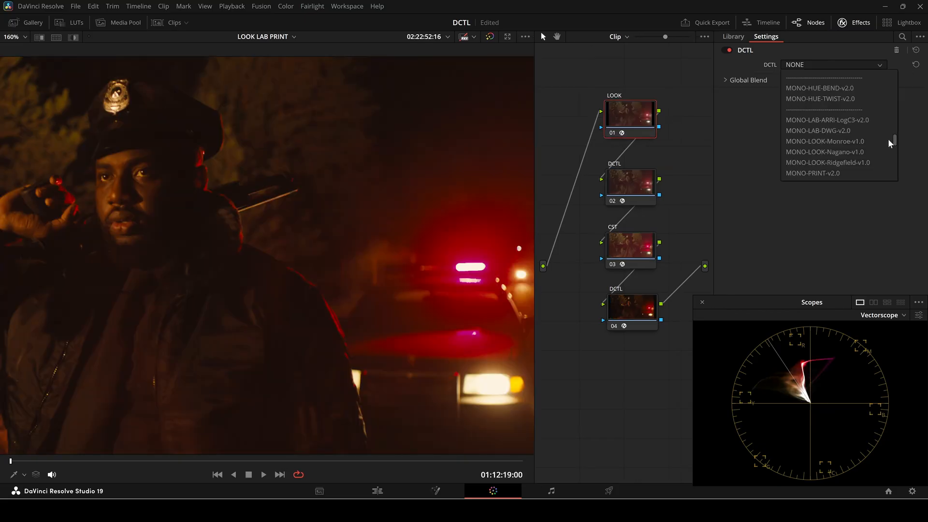
left_click(824, 141)
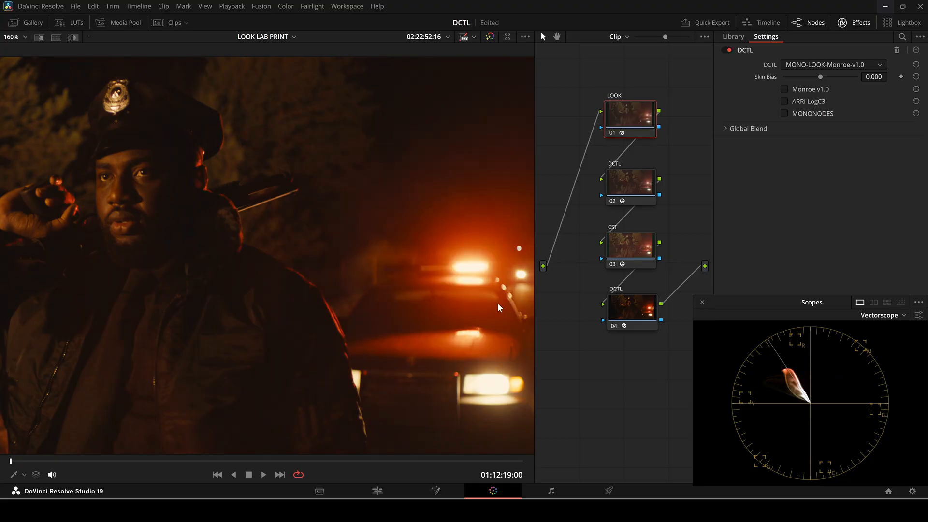
Apply Monroe to the neon portrait, then choose a look DCTL for the second neon portrait
left_click(834, 65)
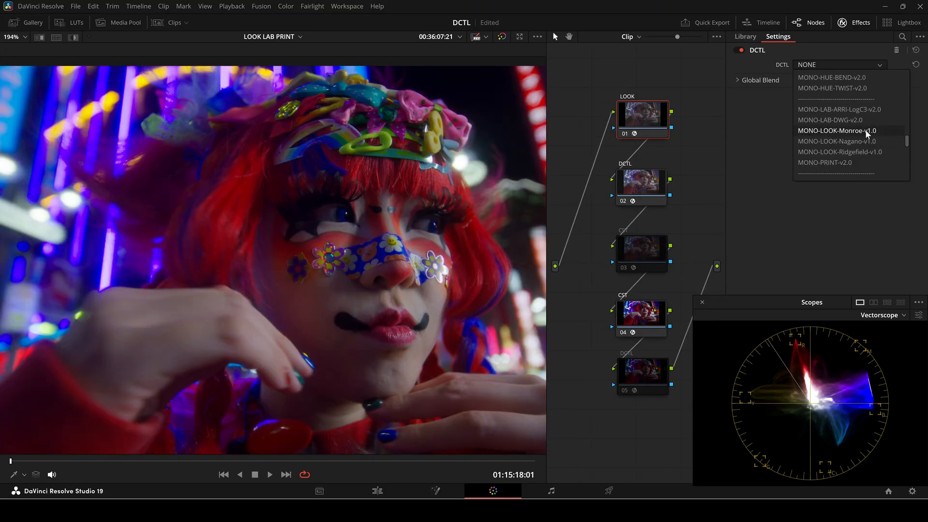
left_click(835, 131)
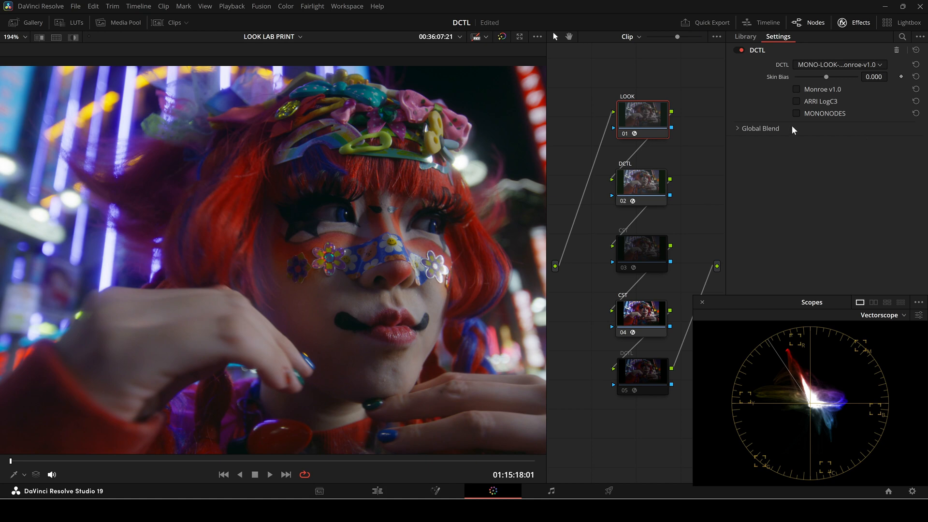
left_click(641, 116)
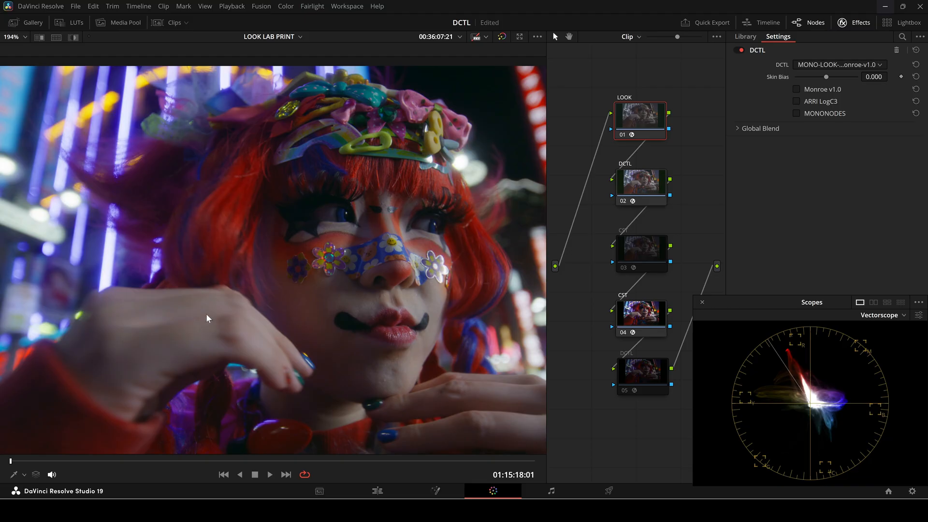
left_click(834, 64)
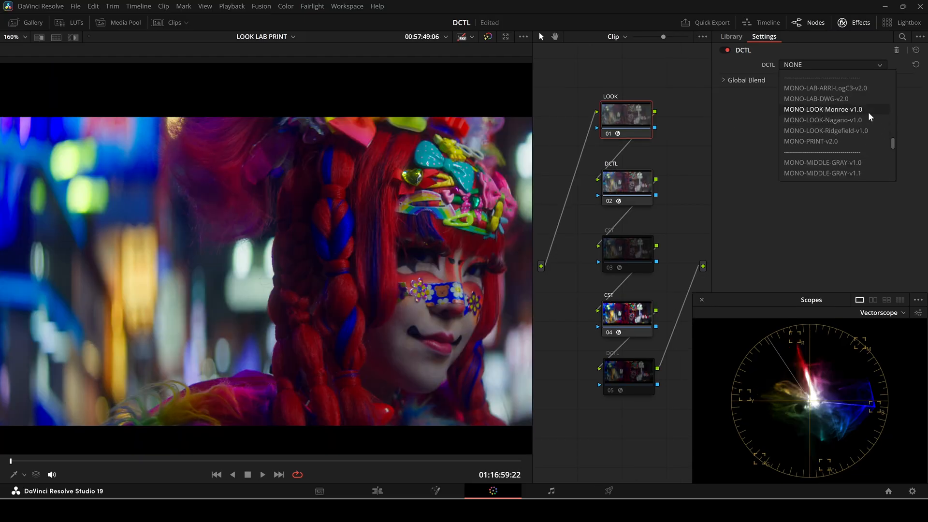
left_click(823, 109)
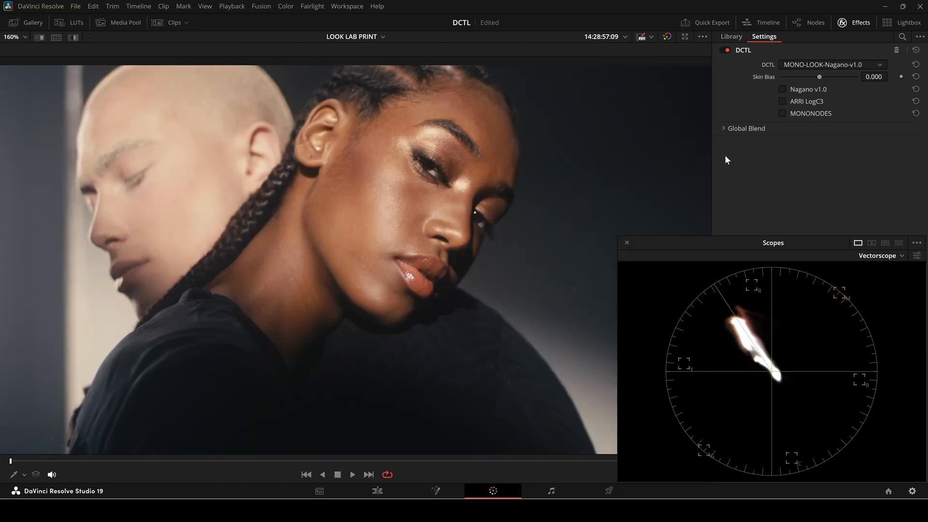
Sweep Nagano's Skin Bias to 0.058, then -0.086, and settle back near zero at -0.003
left_click_drag(821, 76, 822, 76)
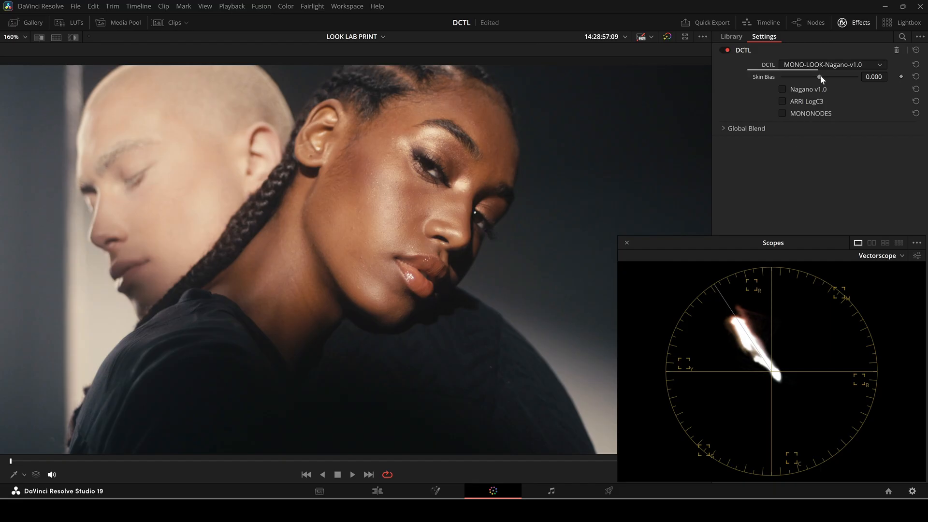
left_click_drag(821, 76, 840, 77)
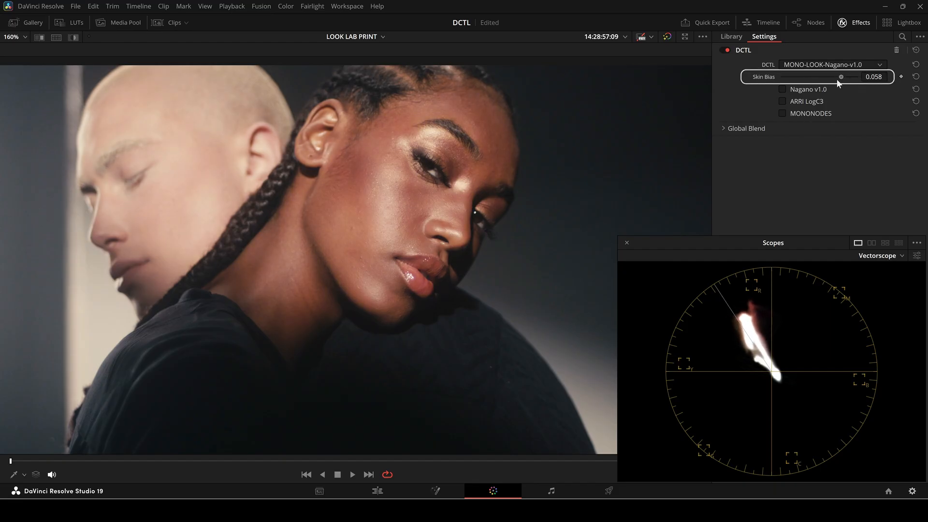
left_click_drag(840, 76, 830, 77)
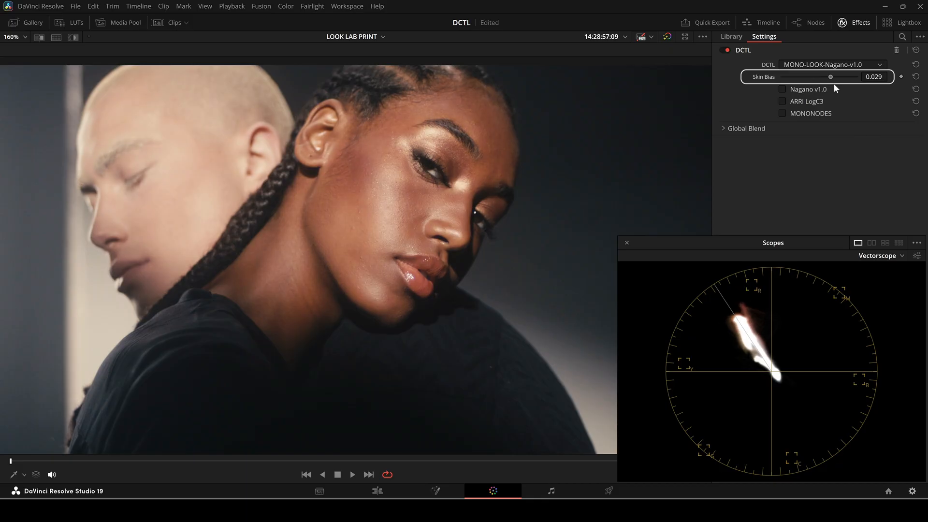
left_click_drag(830, 78, 786, 77)
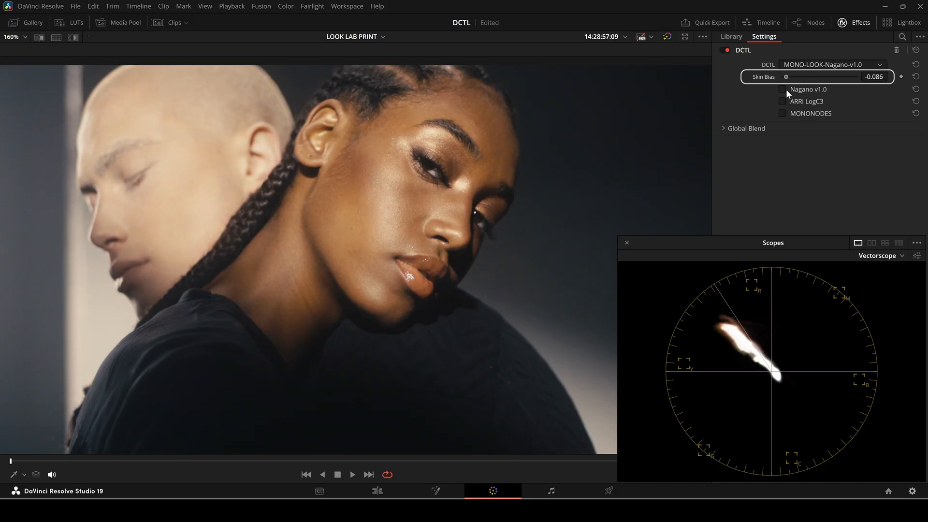
left_click_drag(787, 76, 819, 76)
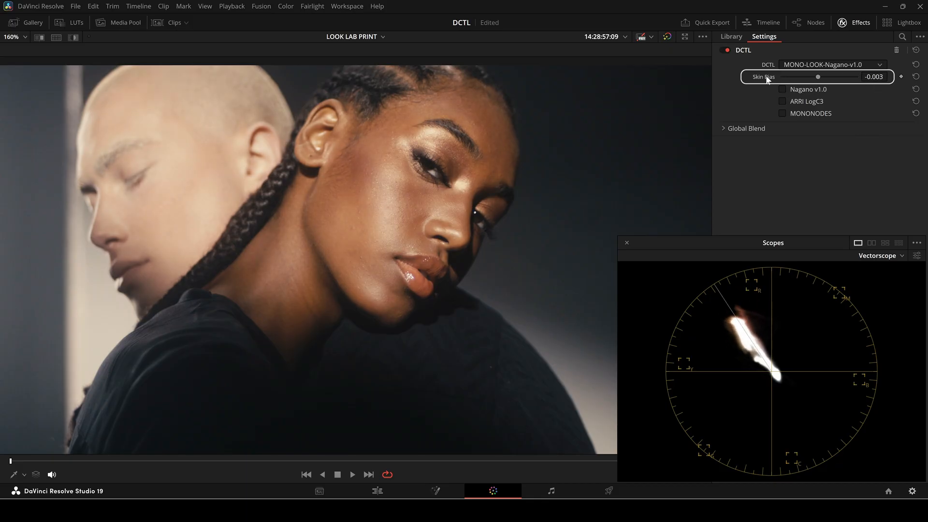
left_click_drag(819, 78, 821, 77)
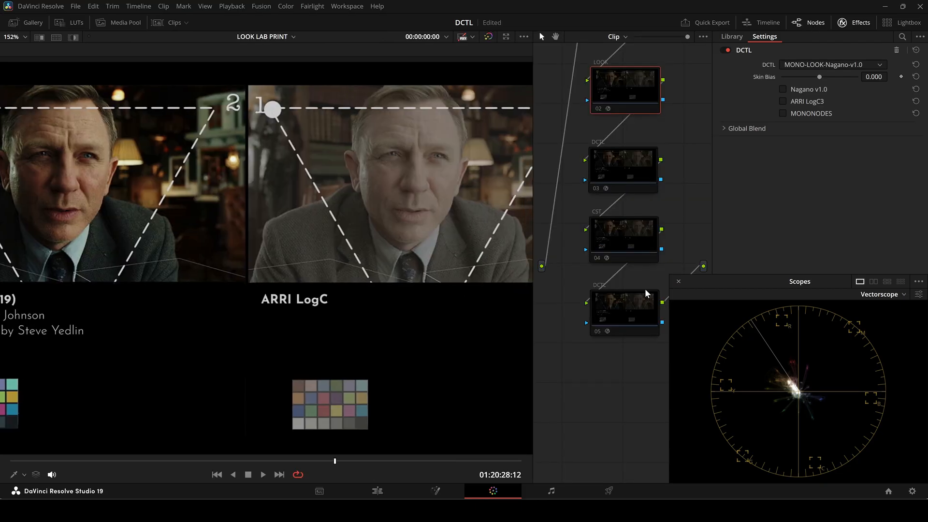
On the waveform, set the LogC3 lab node's Exposure to -0.382 and Saturation to 0.777
left_click(624, 237)
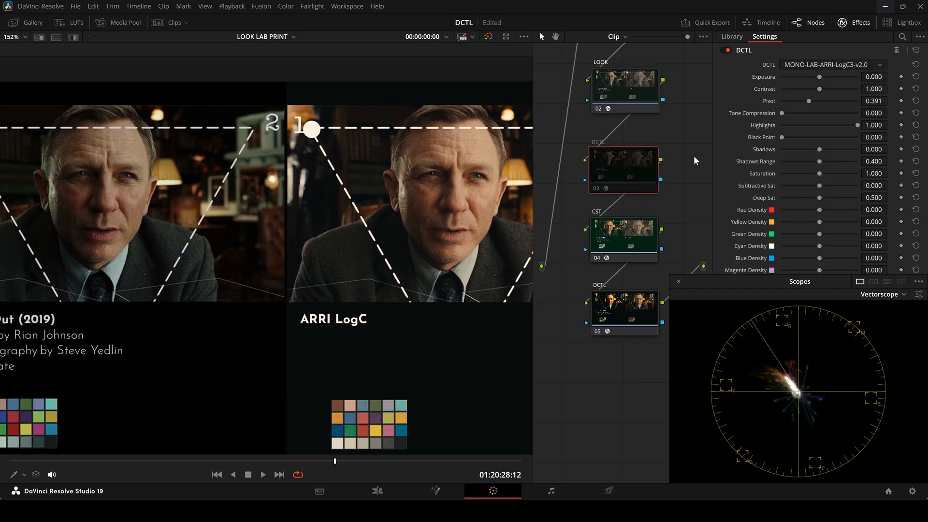
left_click(882, 294)
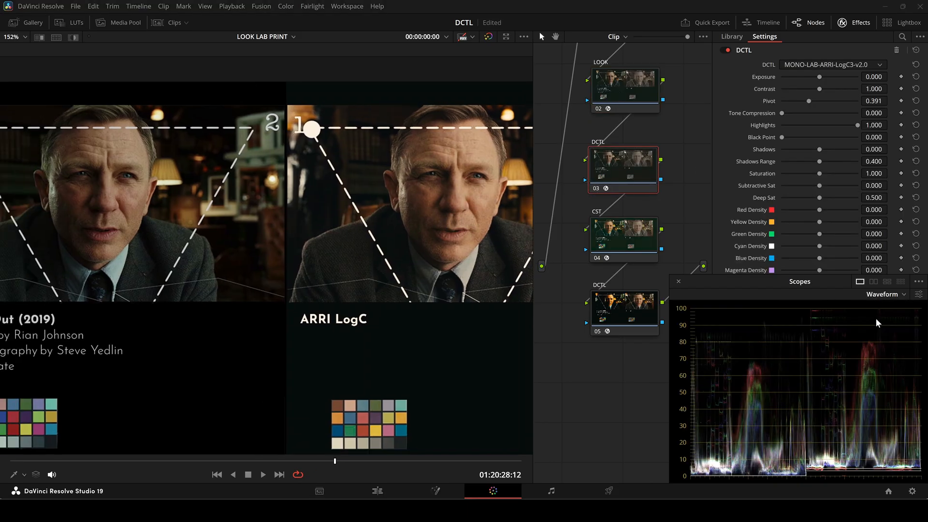
left_click_drag(819, 76, 816, 77)
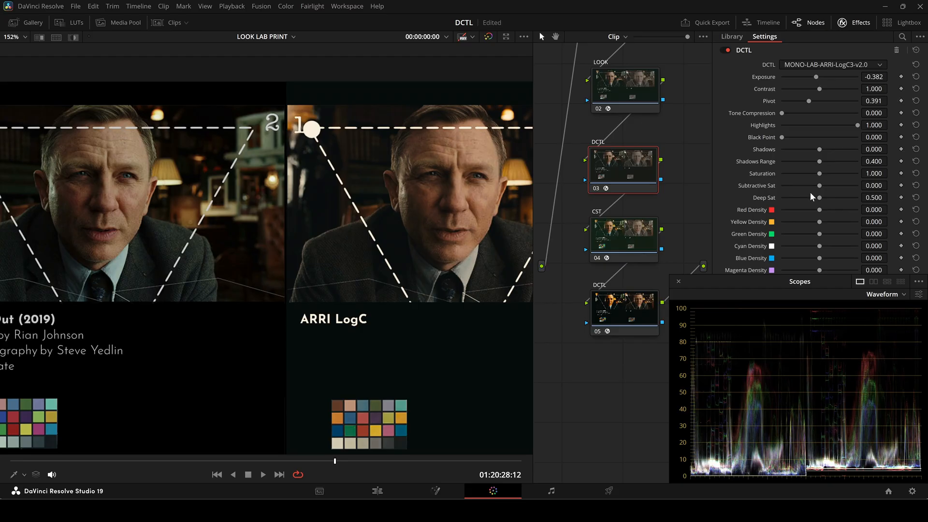
left_click_drag(819, 173, 811, 173)
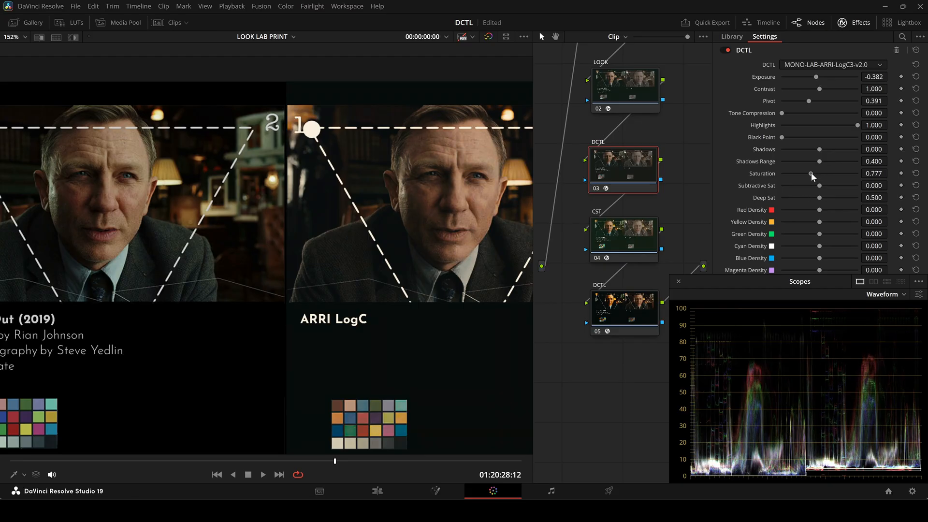
left_click(618, 106)
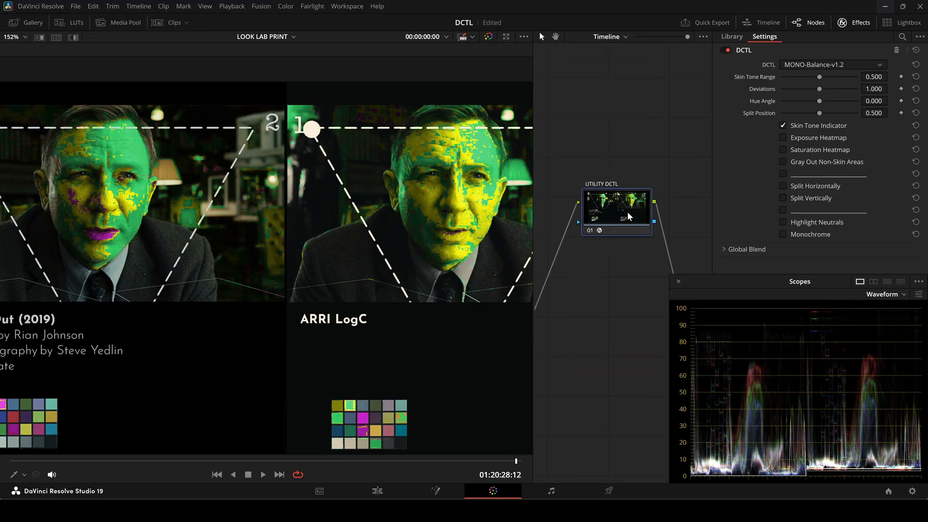
With the Skin Tone Indicator on, nudge Offset to 24.72, 25.05, 23.63
left_click(609, 37)
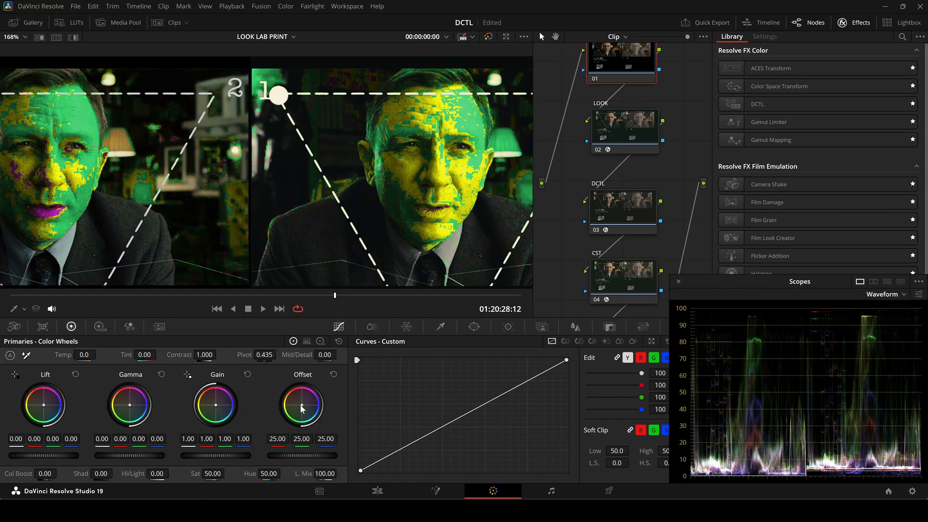
left_click(883, 294)
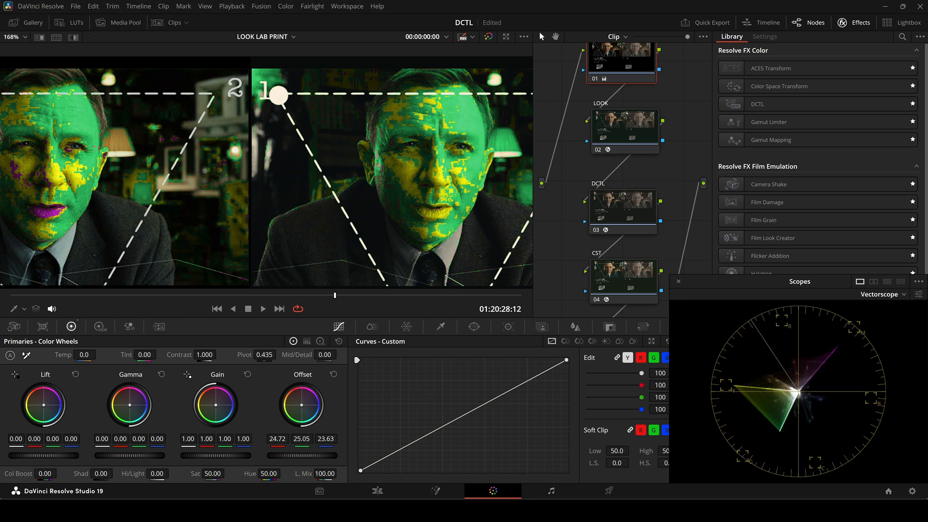
left_click(616, 37)
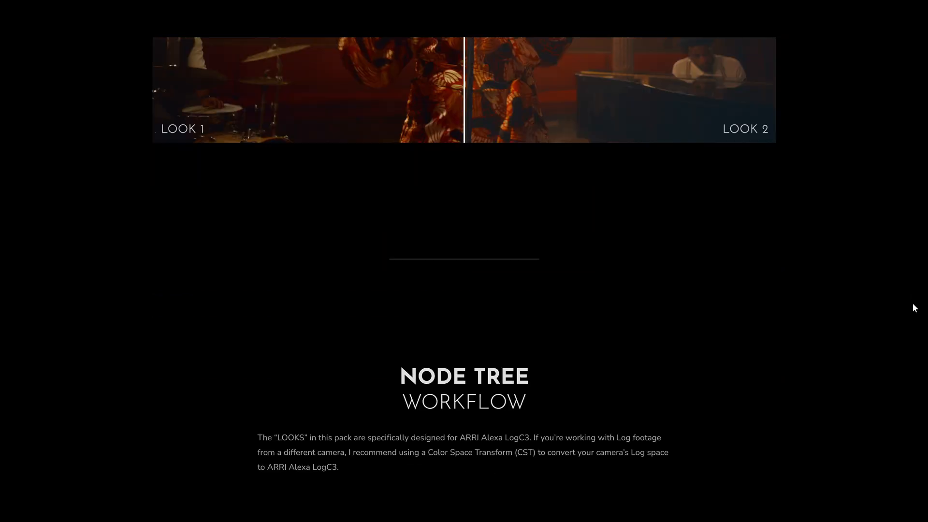
Scroll the product page to the Node Tree Workflow, Free Demo and Install Guidelines sections
scroll("down", 3)
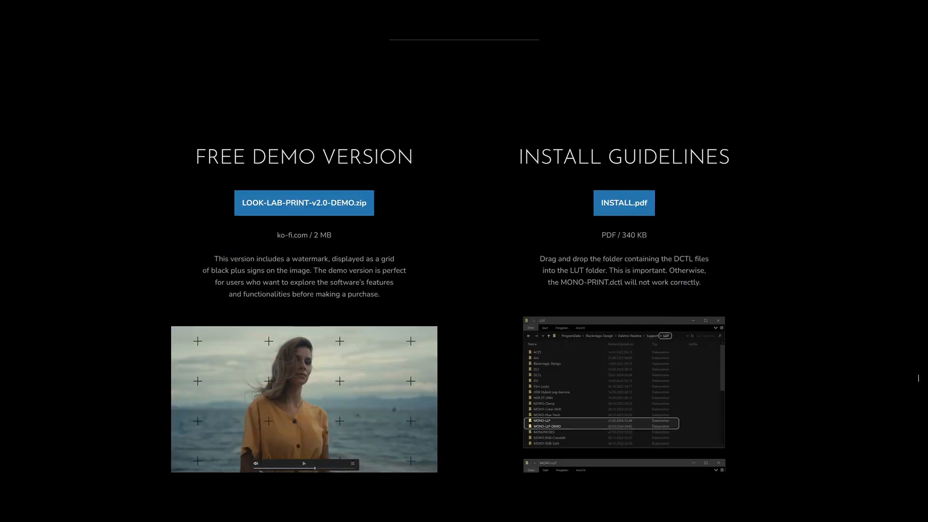